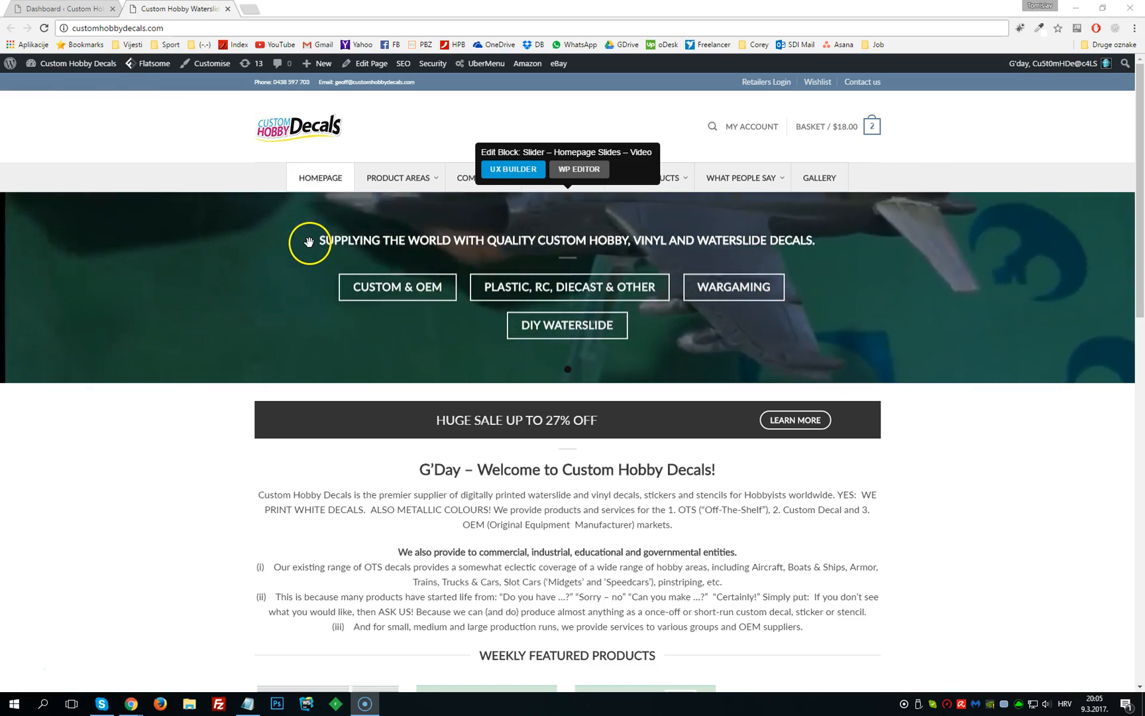
pyautogui.moveTo(198, 442)
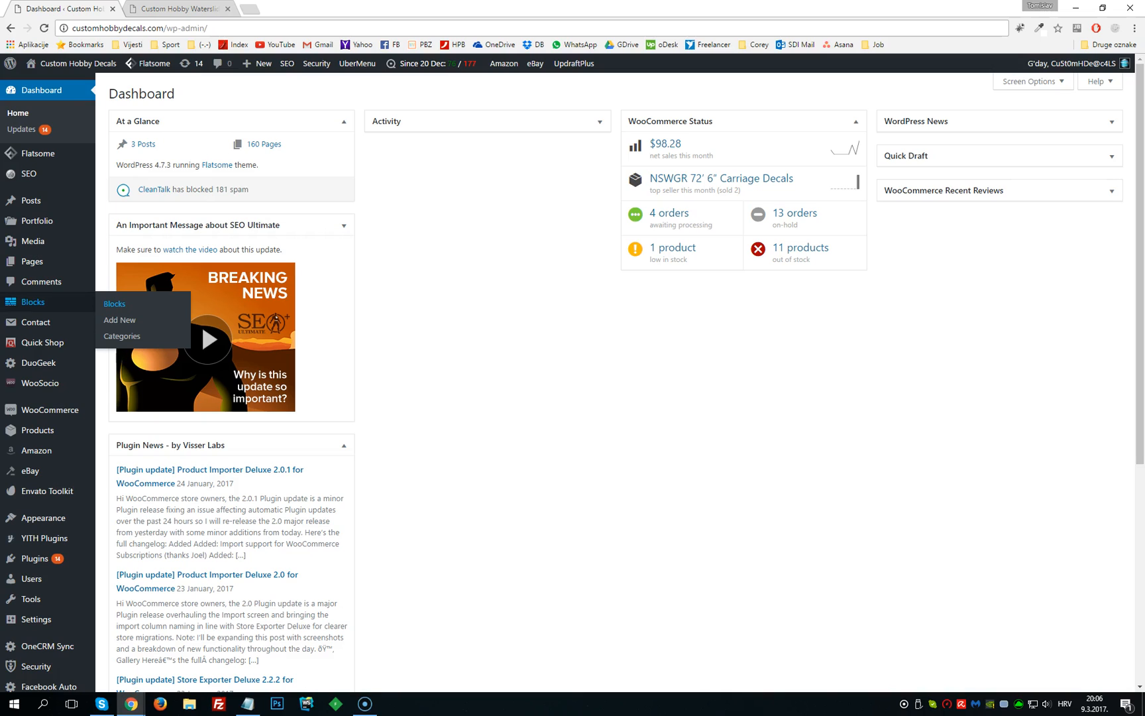
pyautogui.moveTo(62, 305)
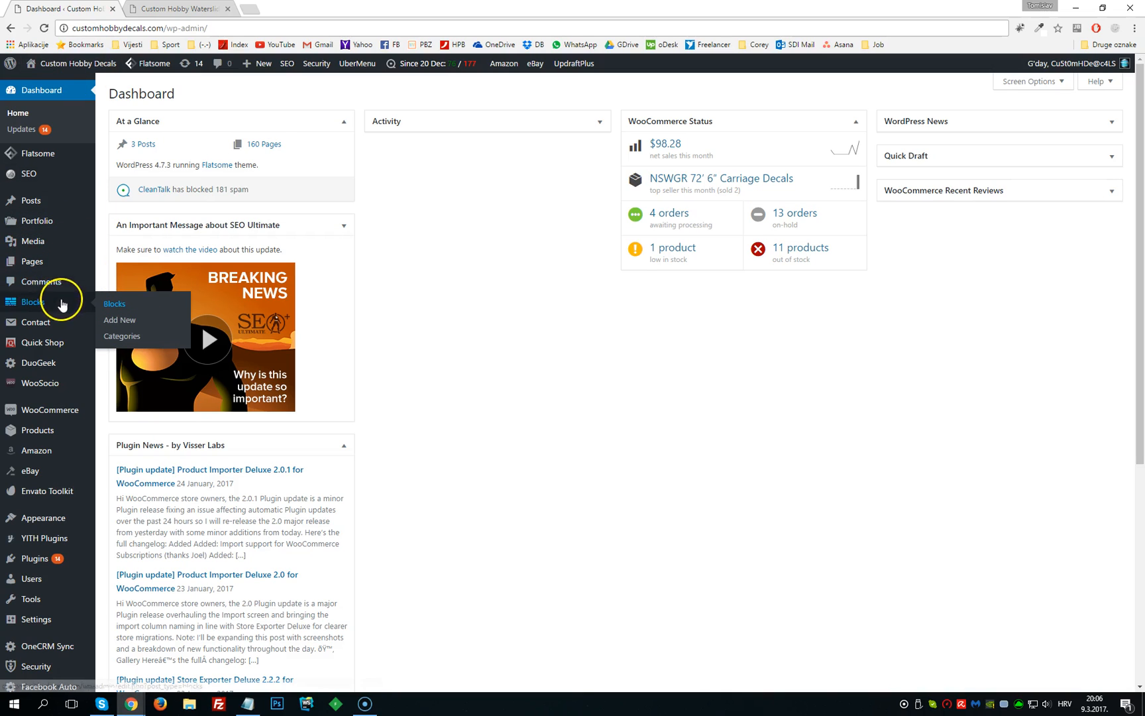
pyautogui.moveTo(56, 302)
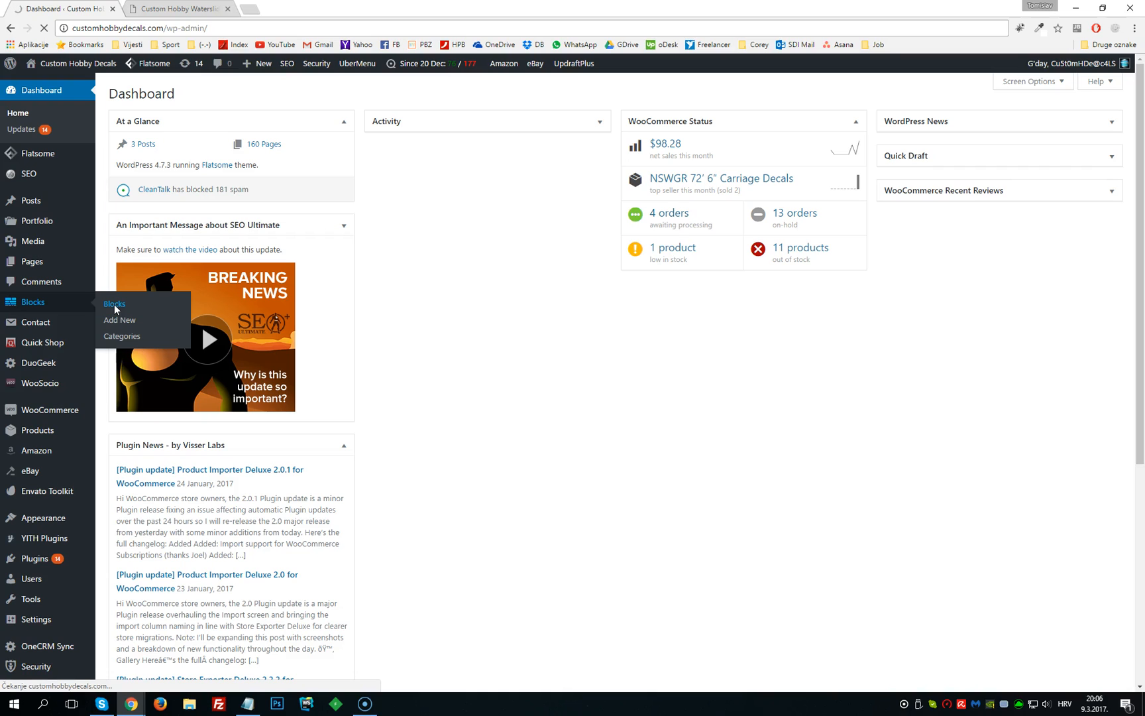
# Compare the seven-block list with the live homepage's latest-blog and weekly featured products sections
pyautogui.click(114, 303)
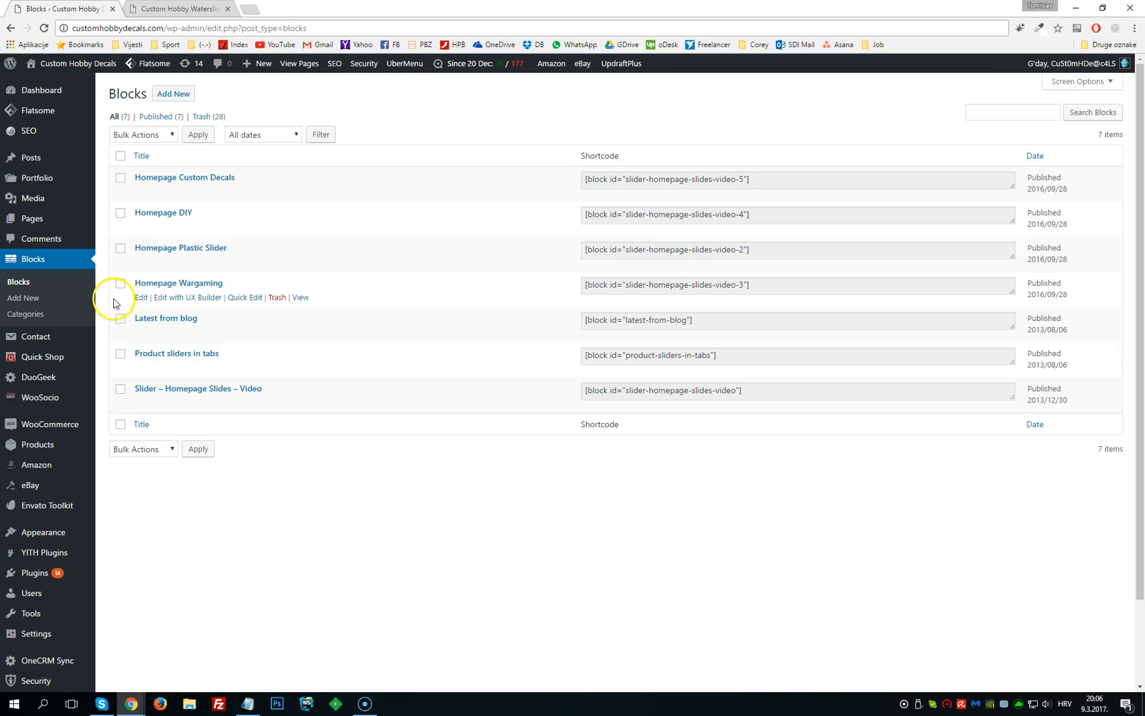
pyautogui.moveTo(219, 255)
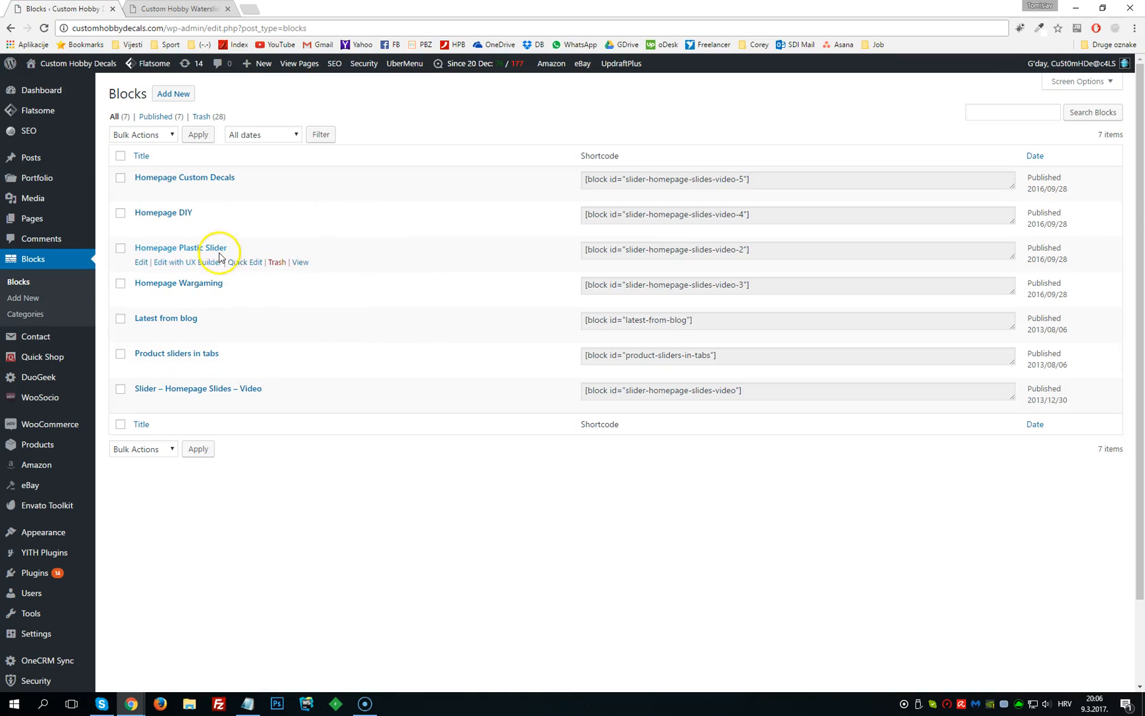
pyautogui.moveTo(185, 262)
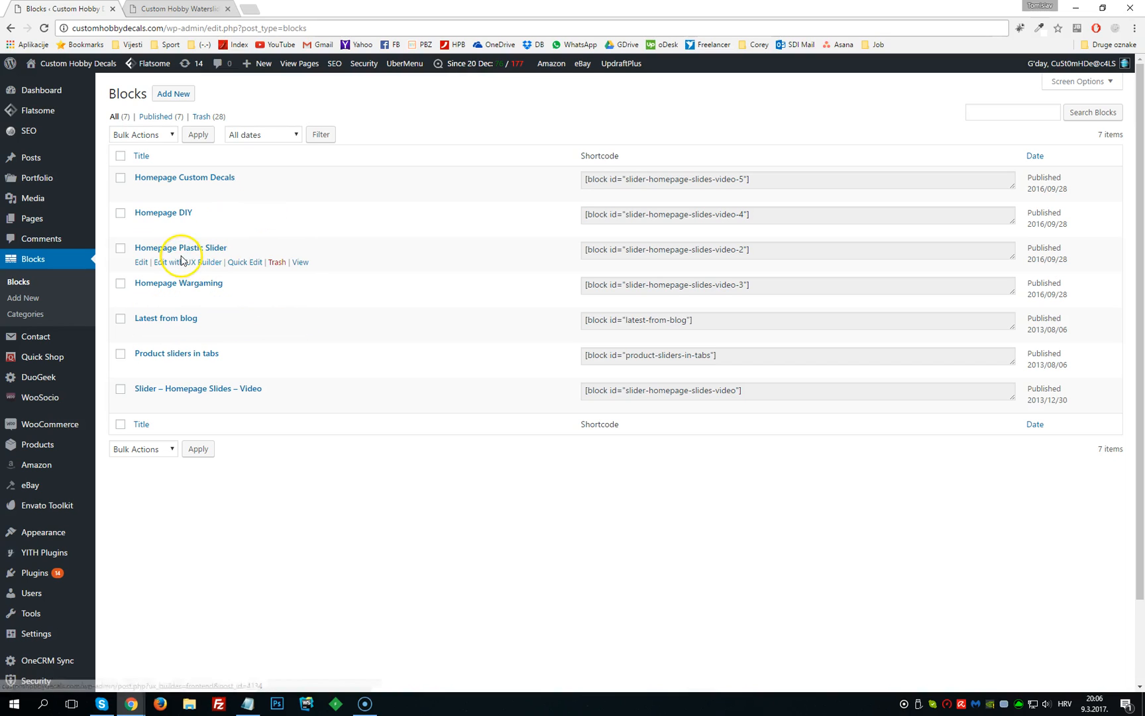
pyautogui.moveTo(156, 353)
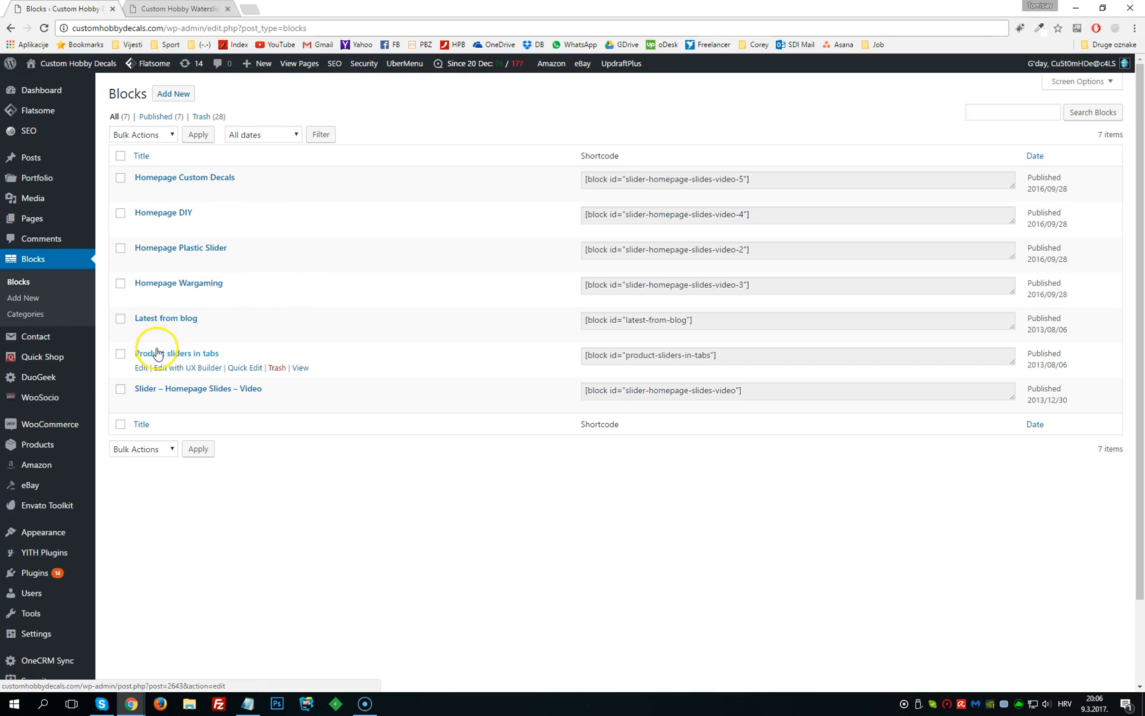
pyautogui.moveTo(155, 327)
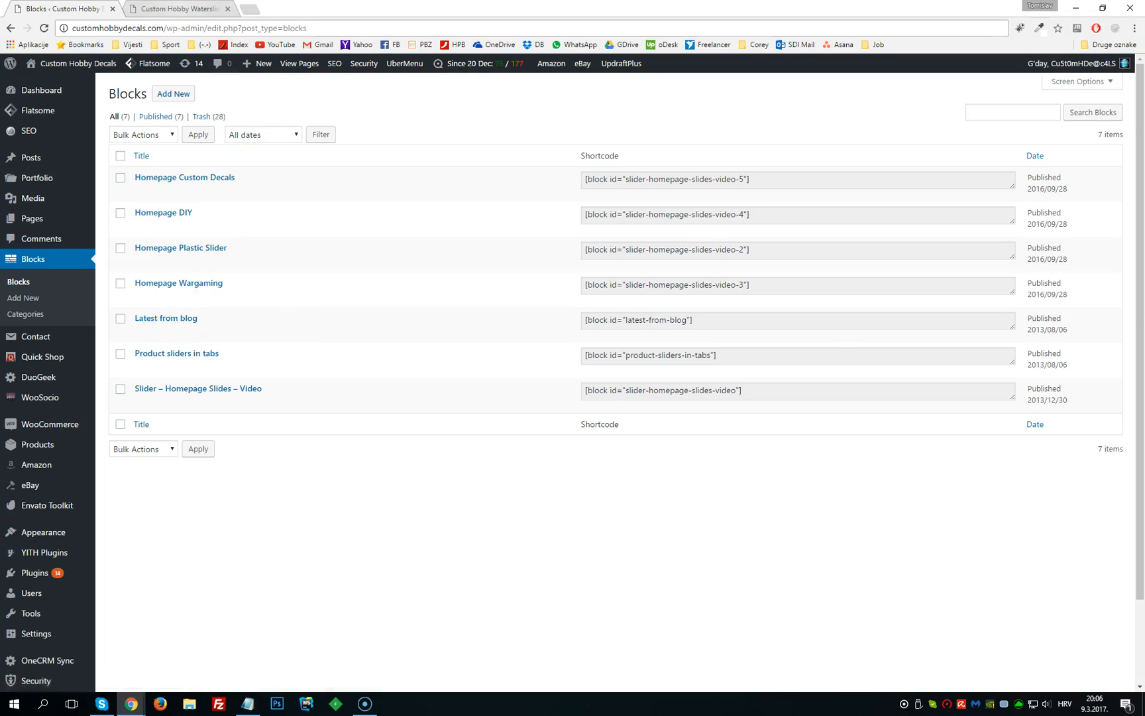
pyautogui.click(175, 8)
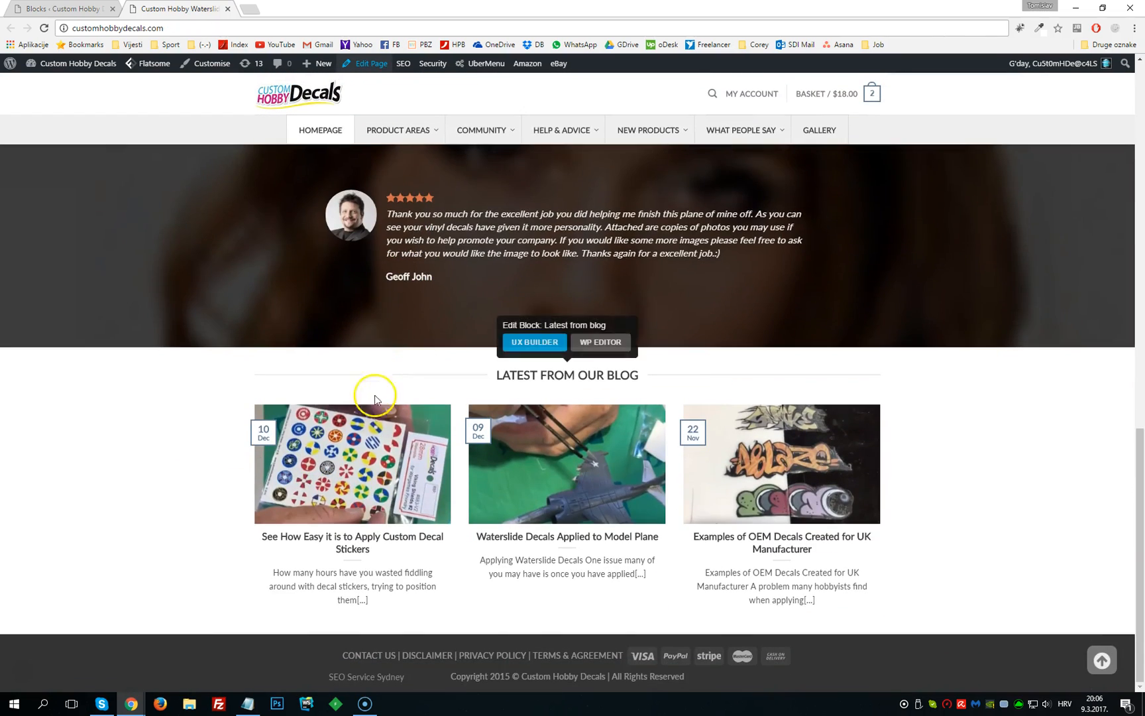
pyautogui.moveTo(612, 381)
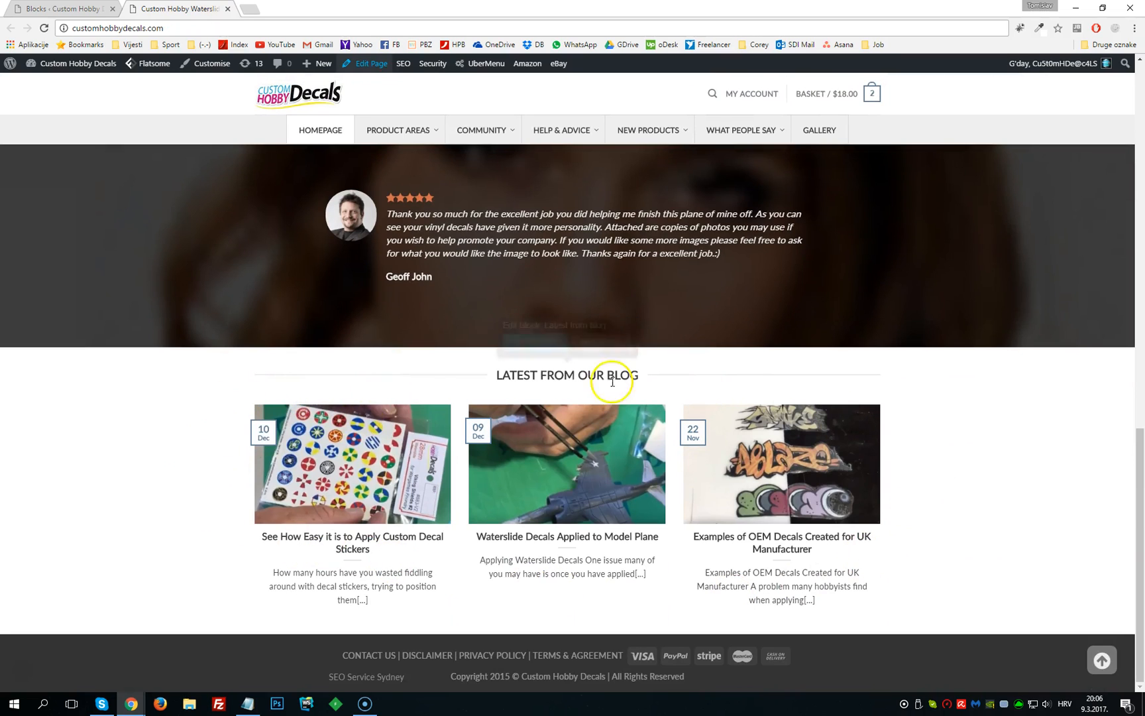
pyautogui.click(63, 8)
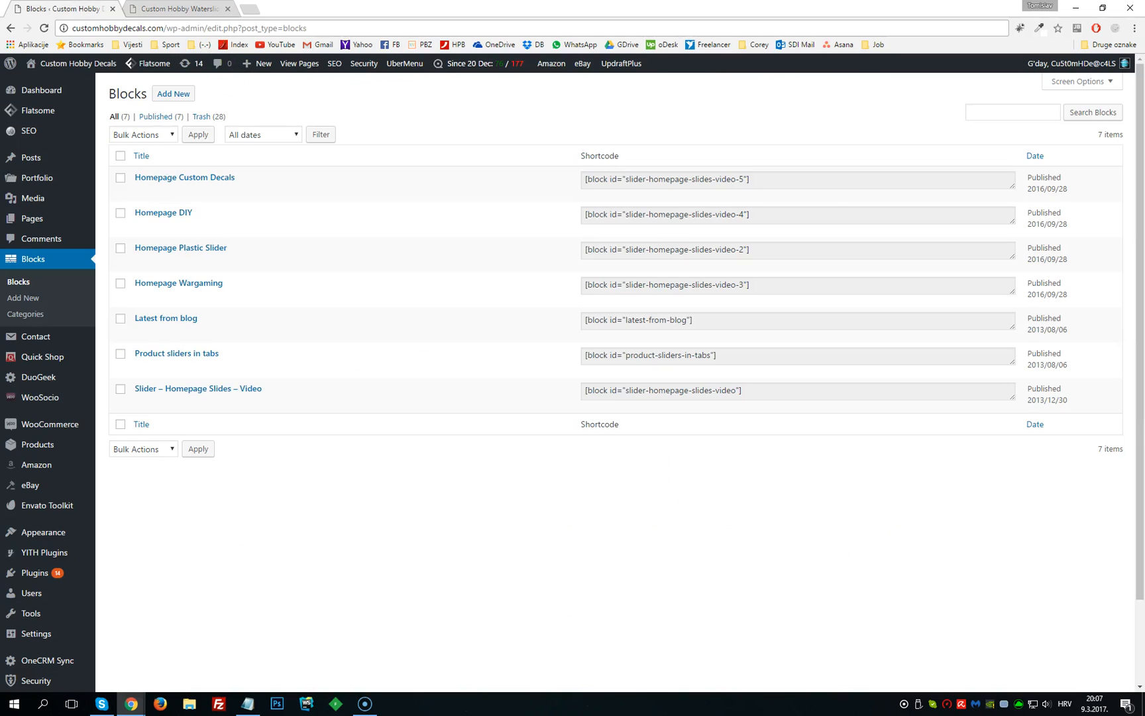
pyautogui.moveTo(197, 352)
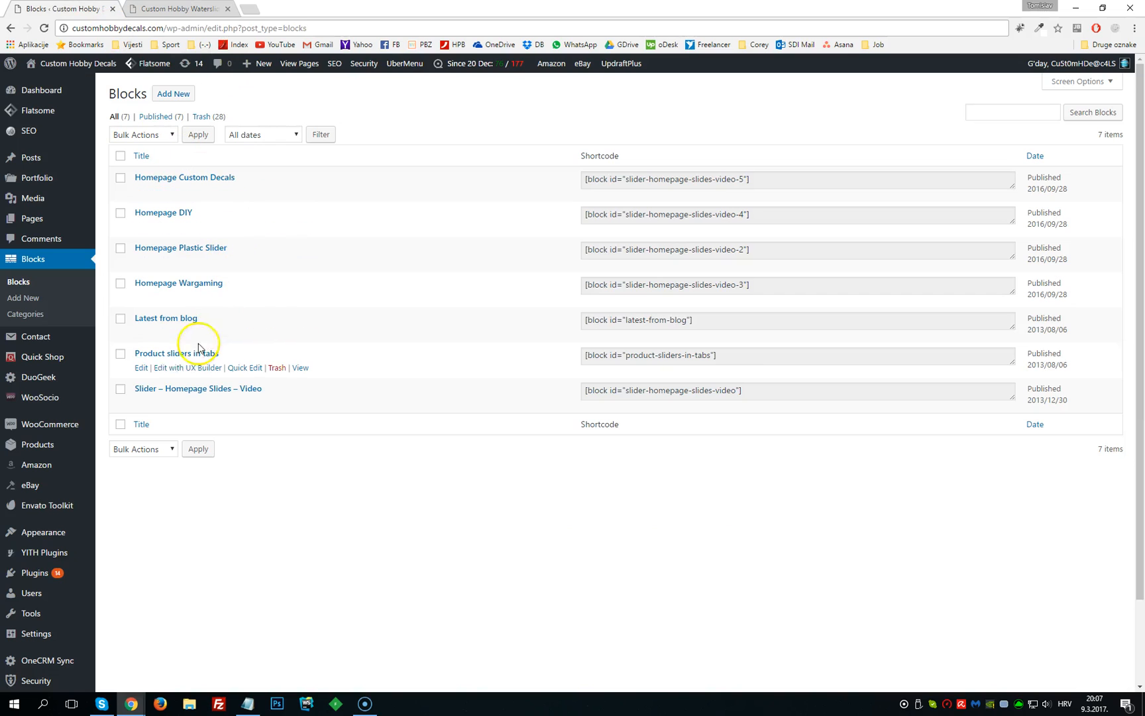
pyautogui.moveTo(178, 358)
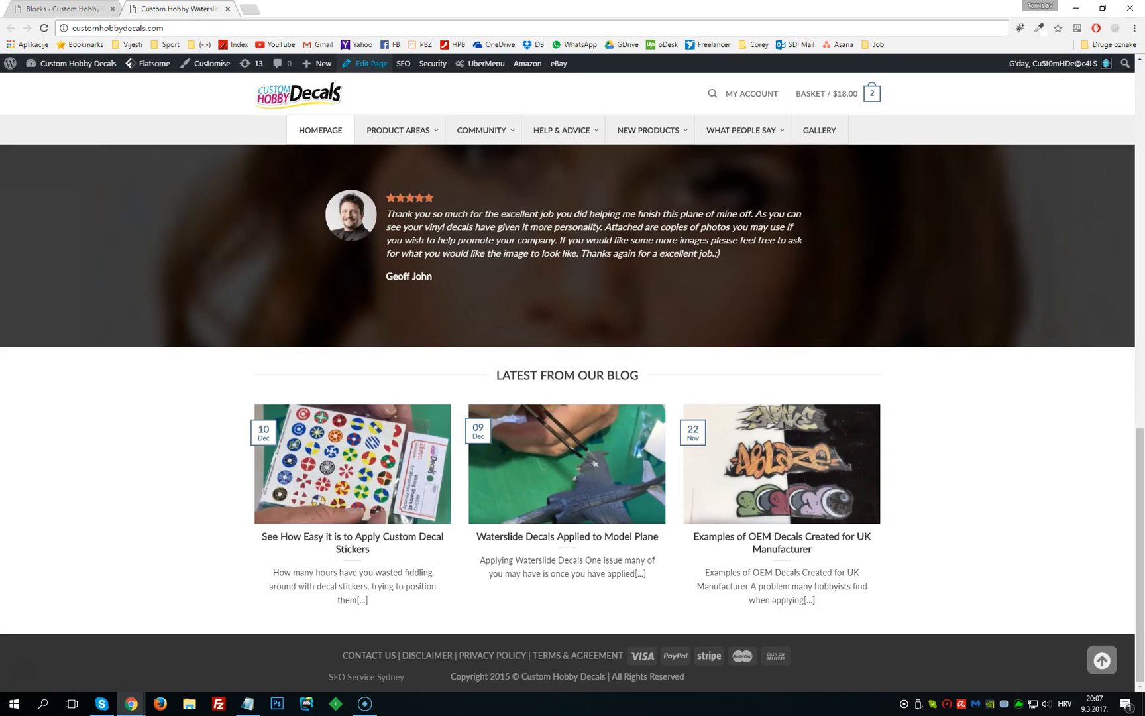
pyautogui.scroll(3)
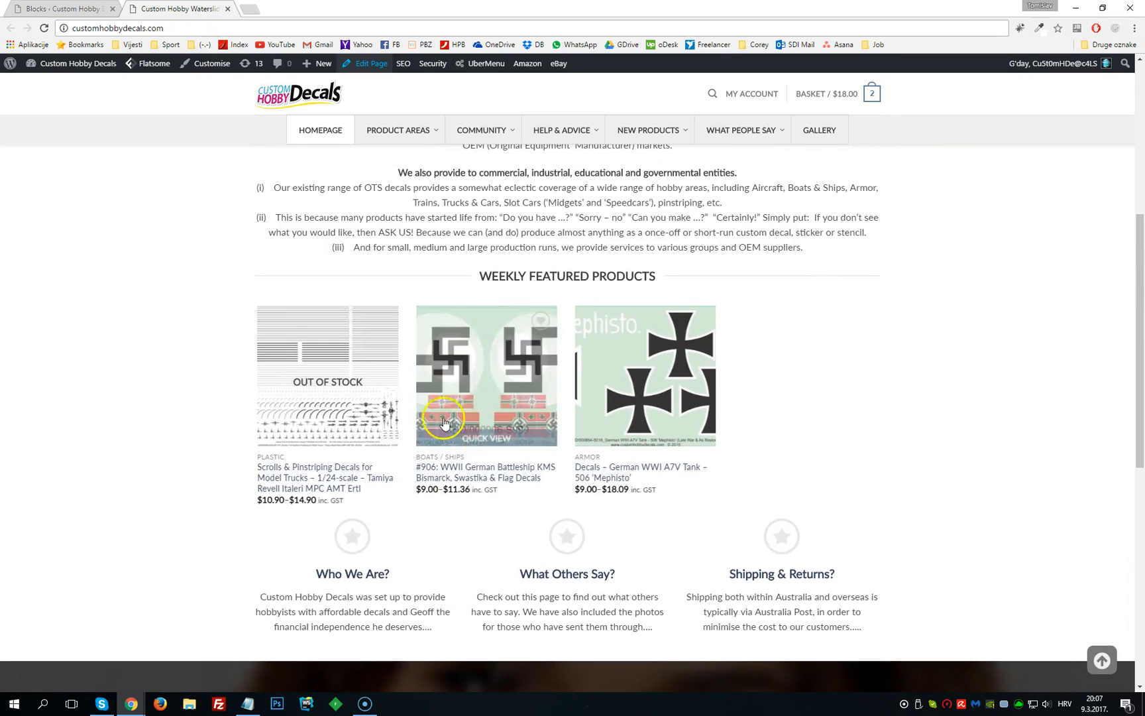
pyautogui.moveTo(829, 343)
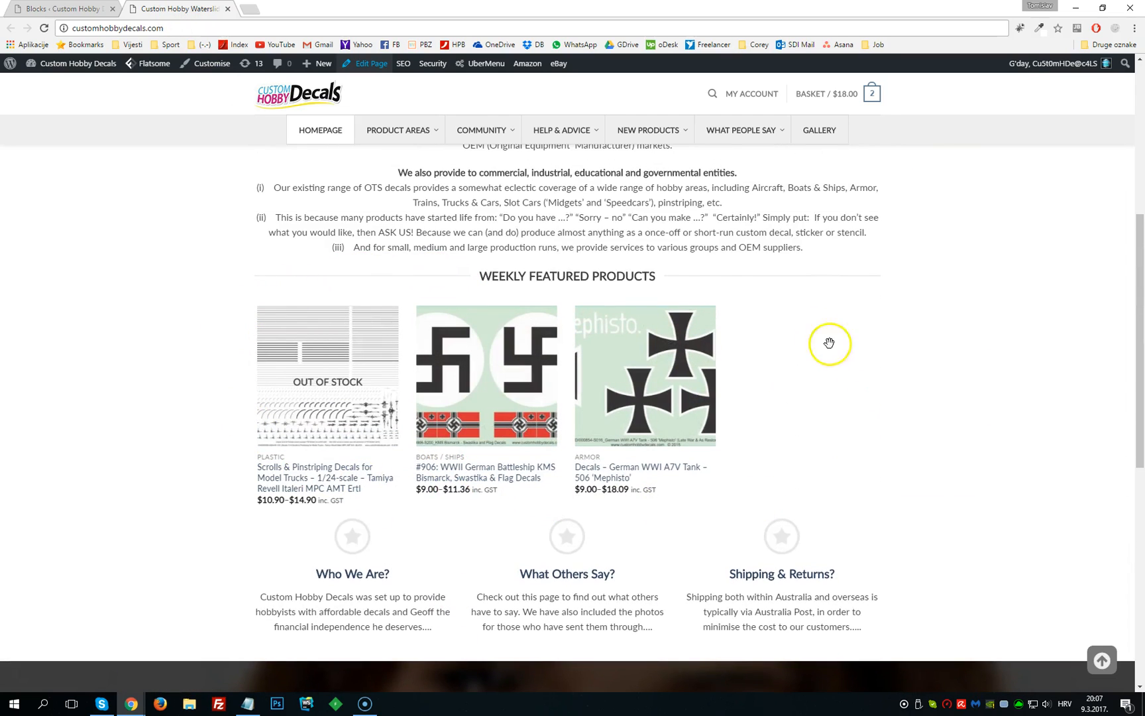
pyautogui.moveTo(767, 368)
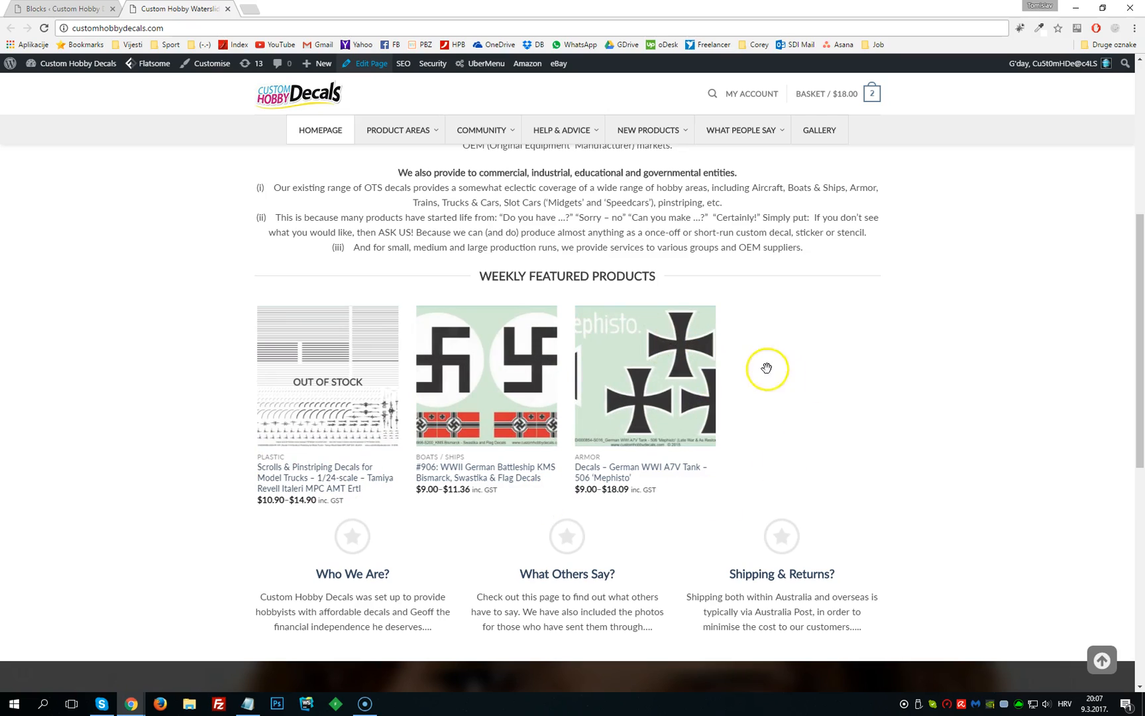
pyautogui.moveTo(64, 8)
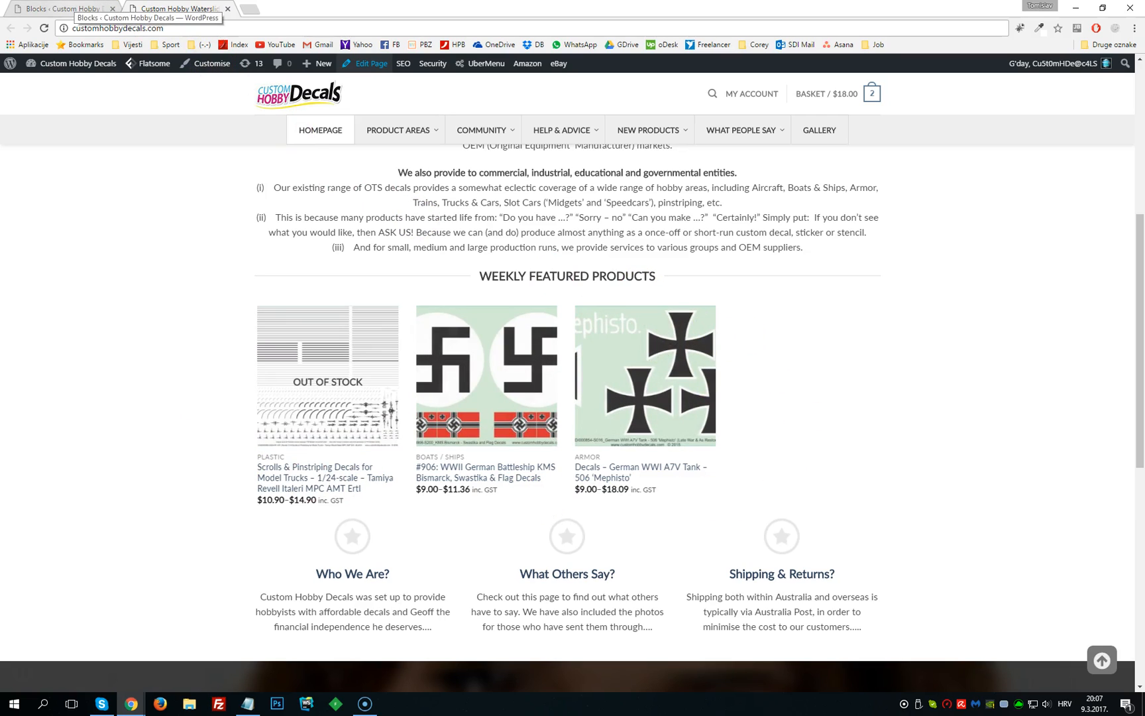
pyautogui.click(66, 8)
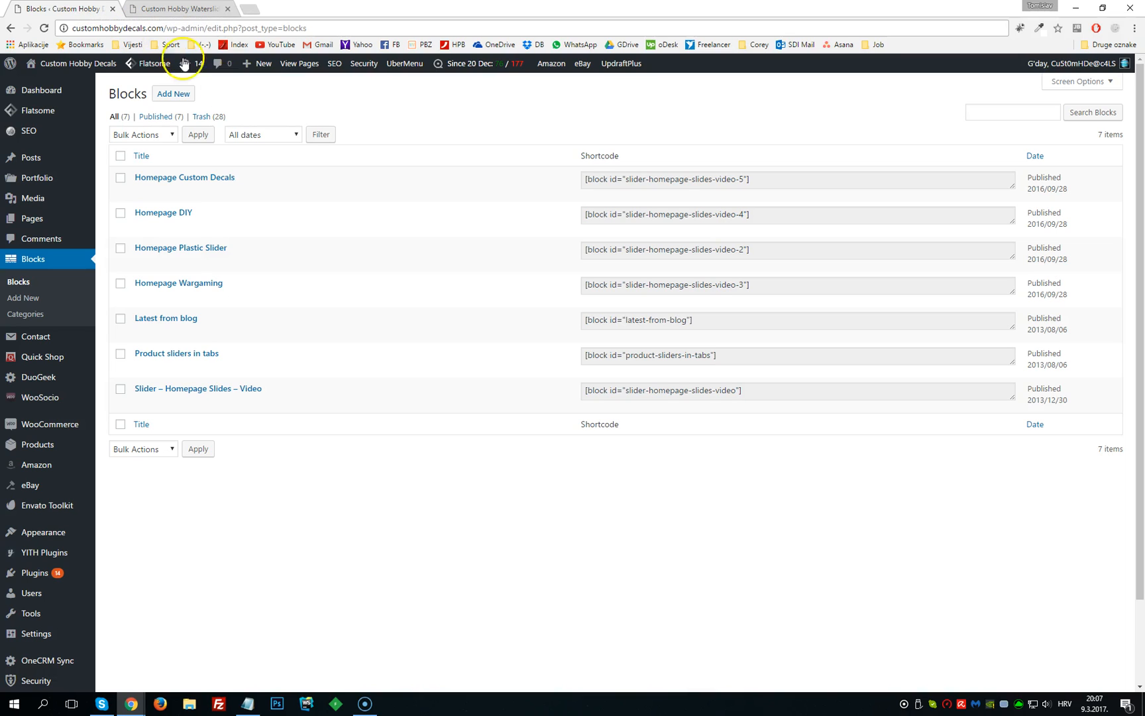
pyautogui.moveTo(179, 282)
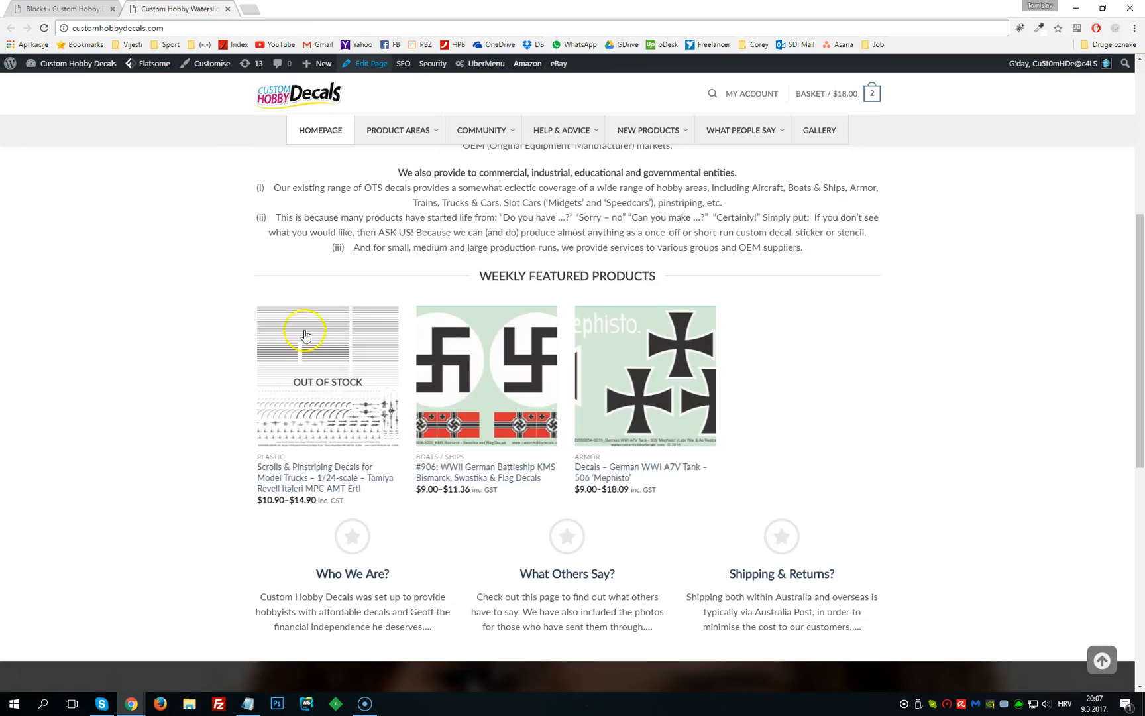
pyautogui.scroll(3)
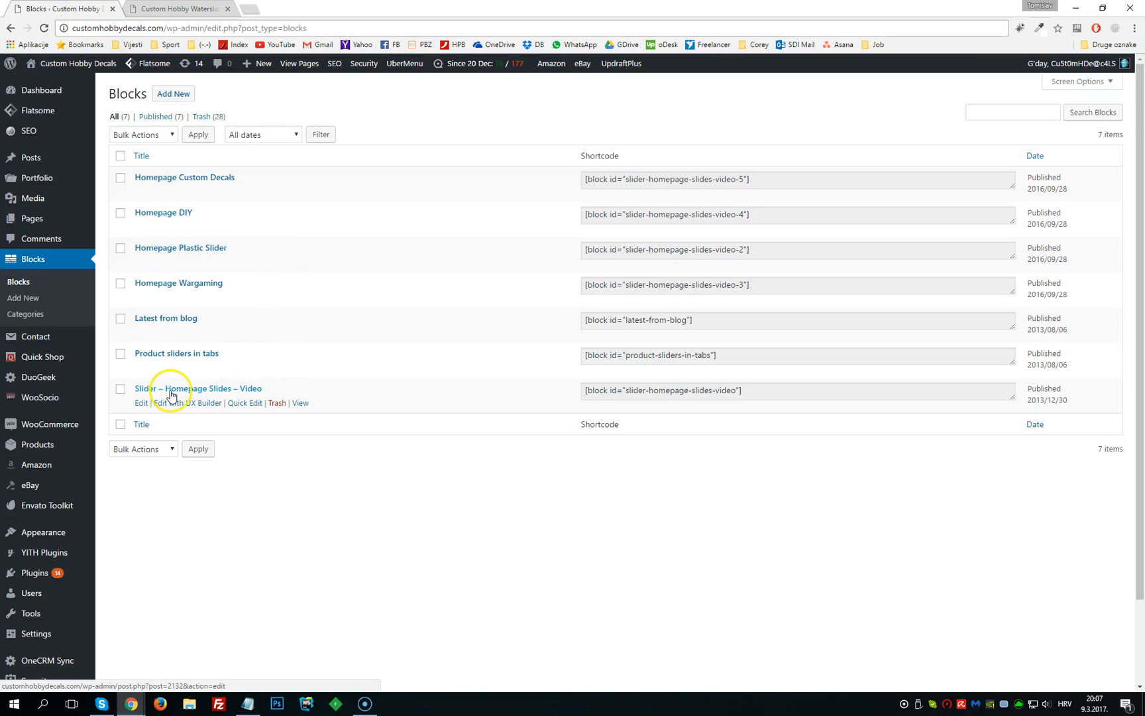
pyautogui.moveTo(254, 396)
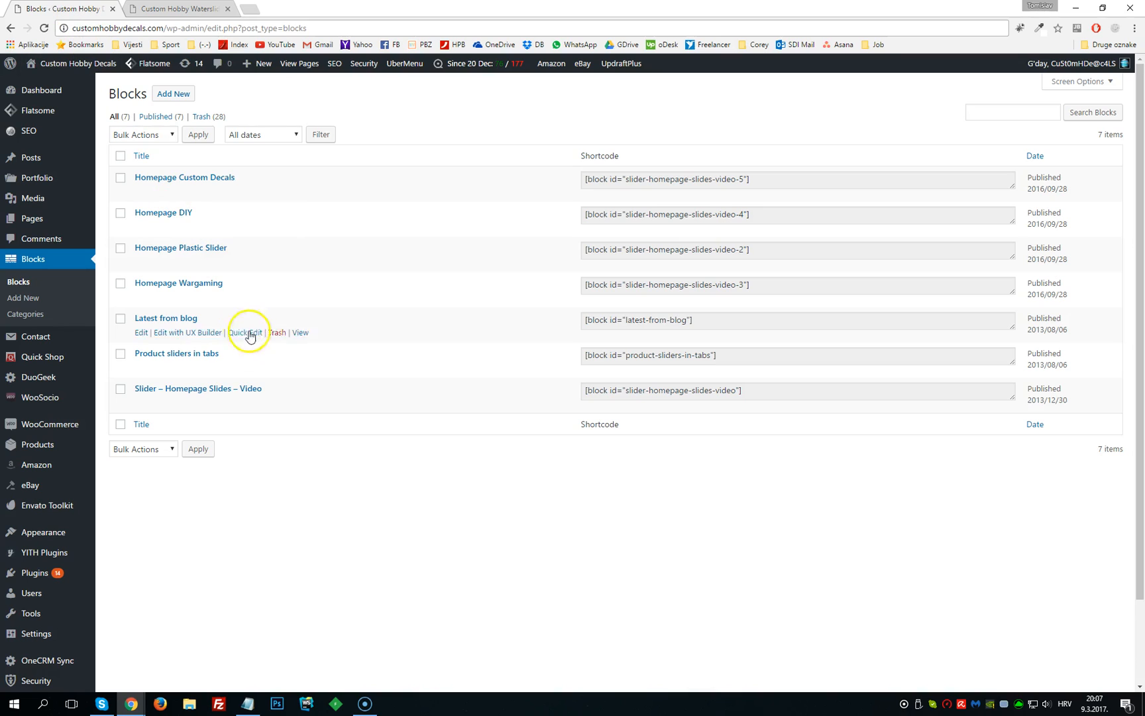
pyautogui.moveTo(185, 393)
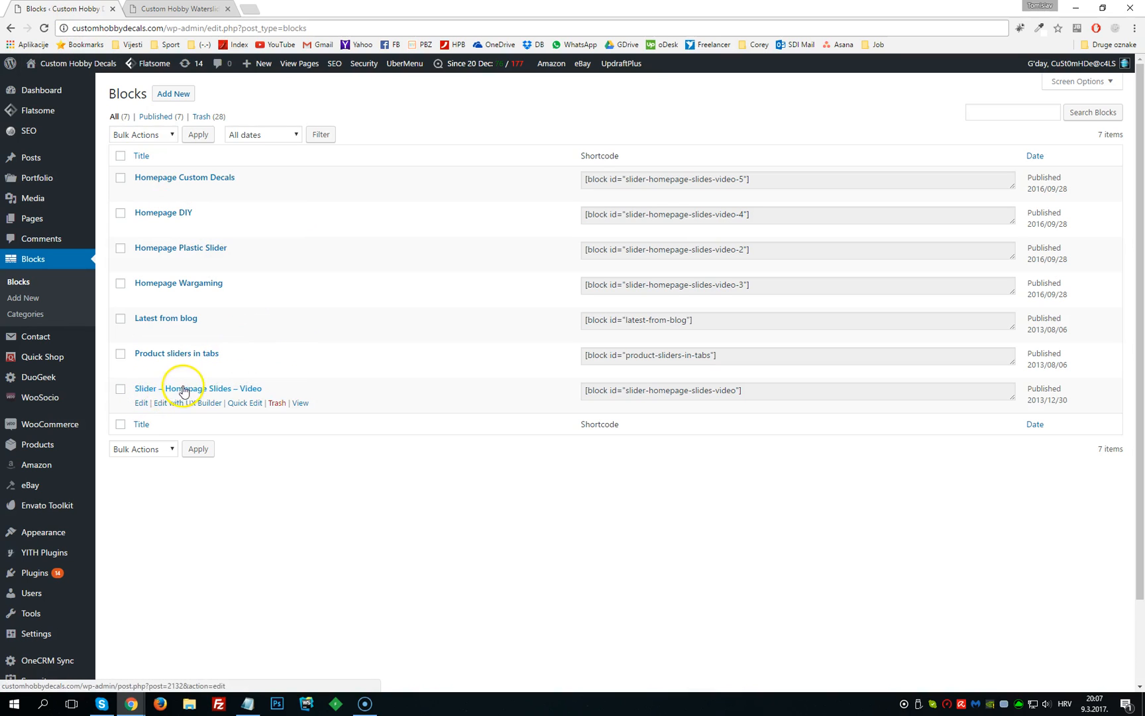
pyautogui.moveTo(263, 393)
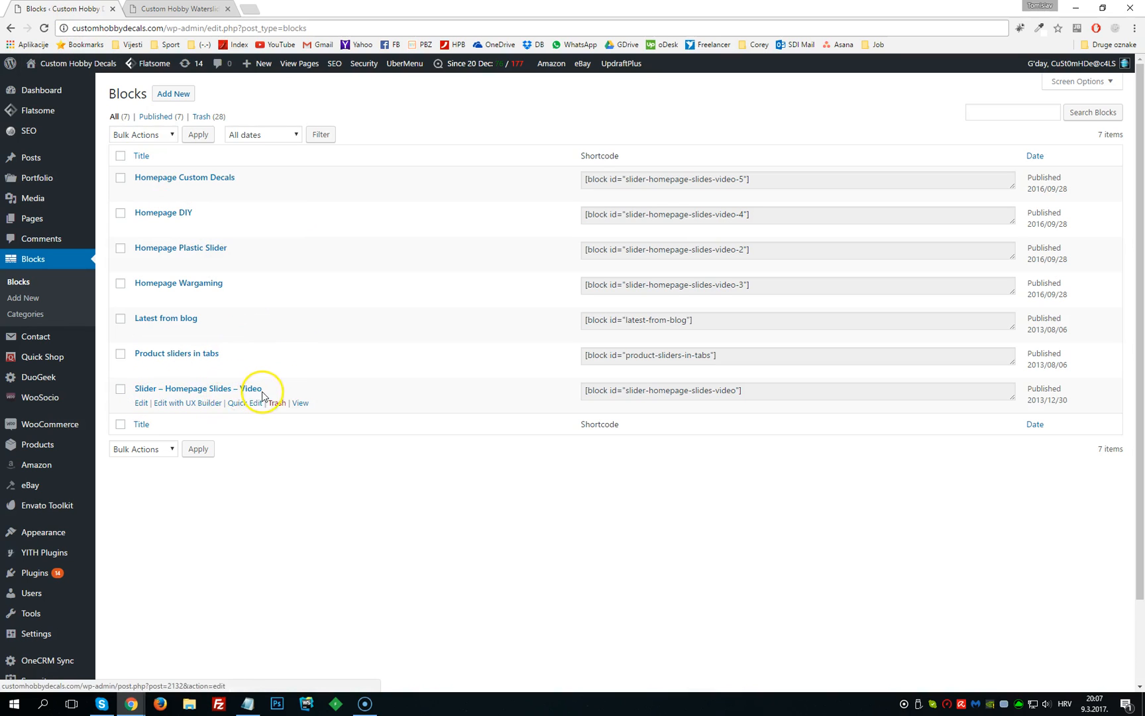
pyautogui.moveTo(141, 402)
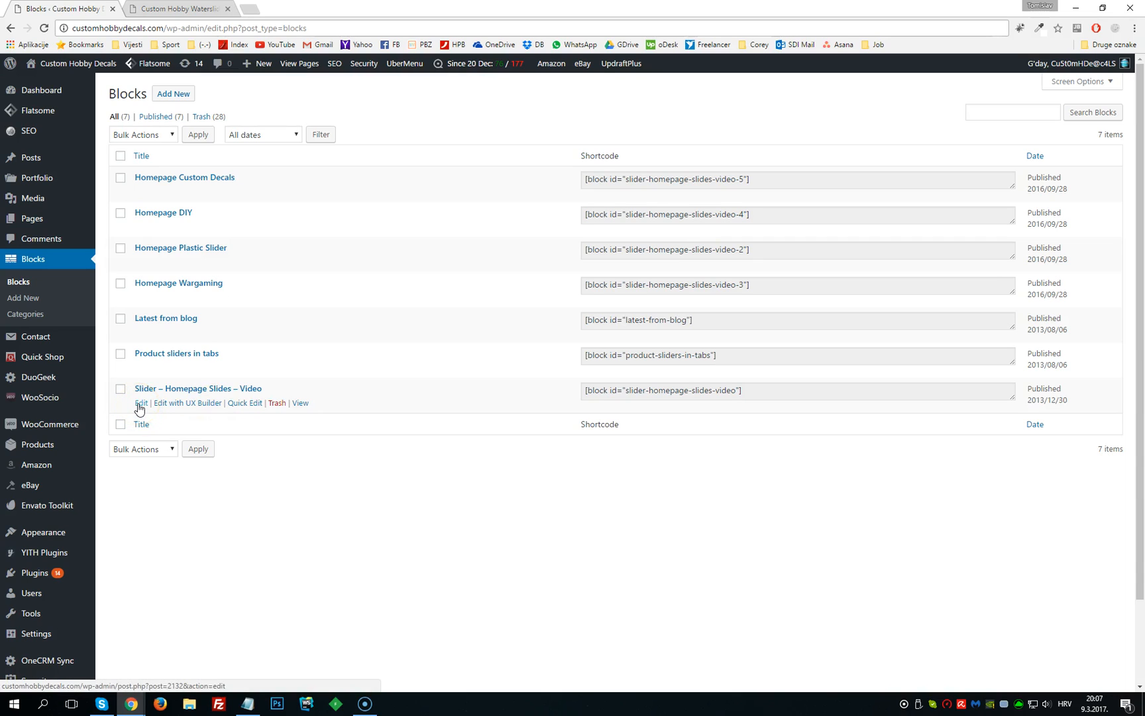
# Open the 'Slider – Homepage Slides – Video' block for editing
pyautogui.click(140, 402)
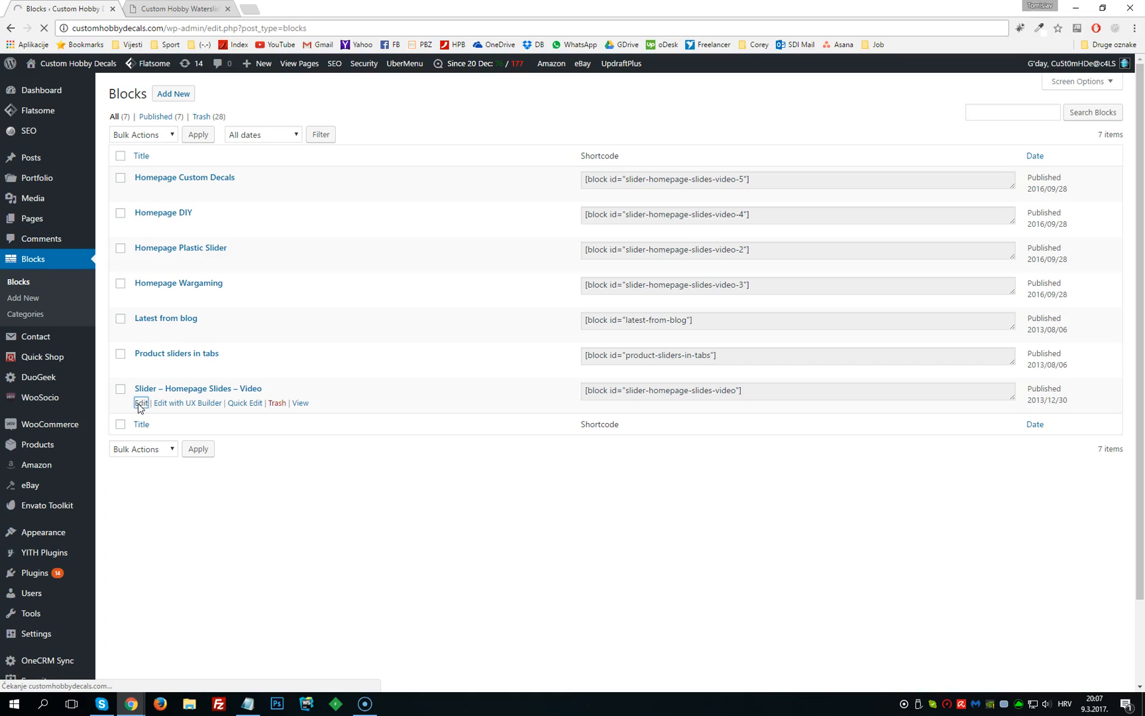
# Review the video slider's shortcode editor, then load it in UX Builder
pyautogui.click(140, 402)
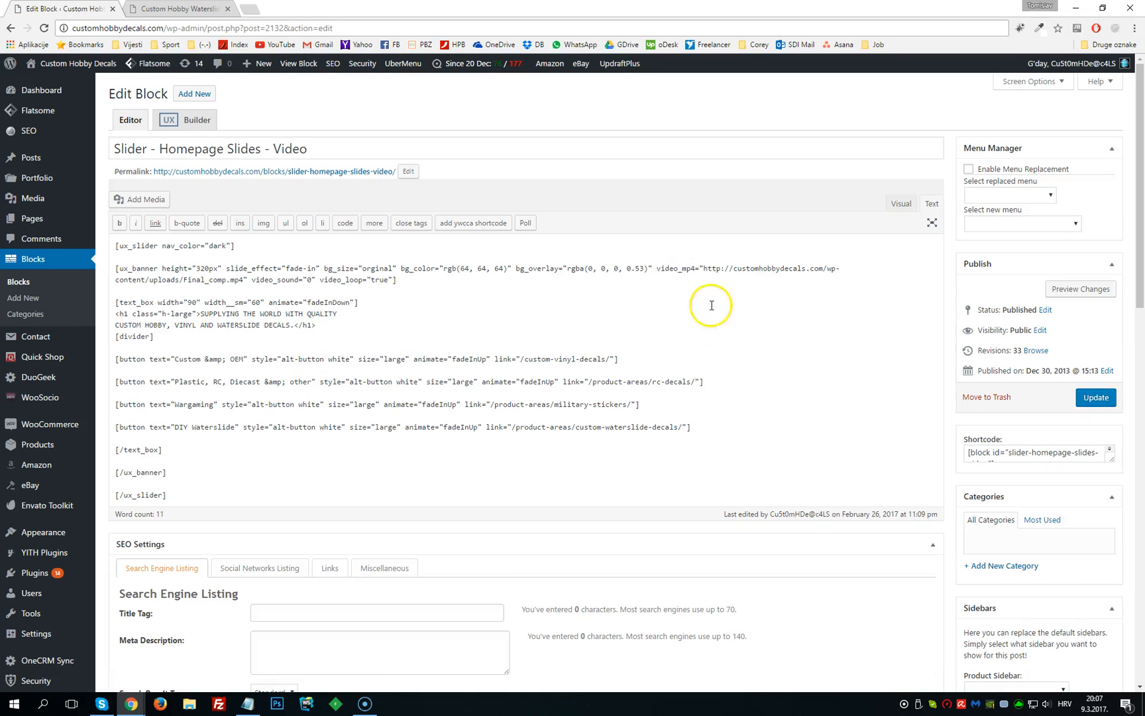
pyautogui.moveTo(336, 409)
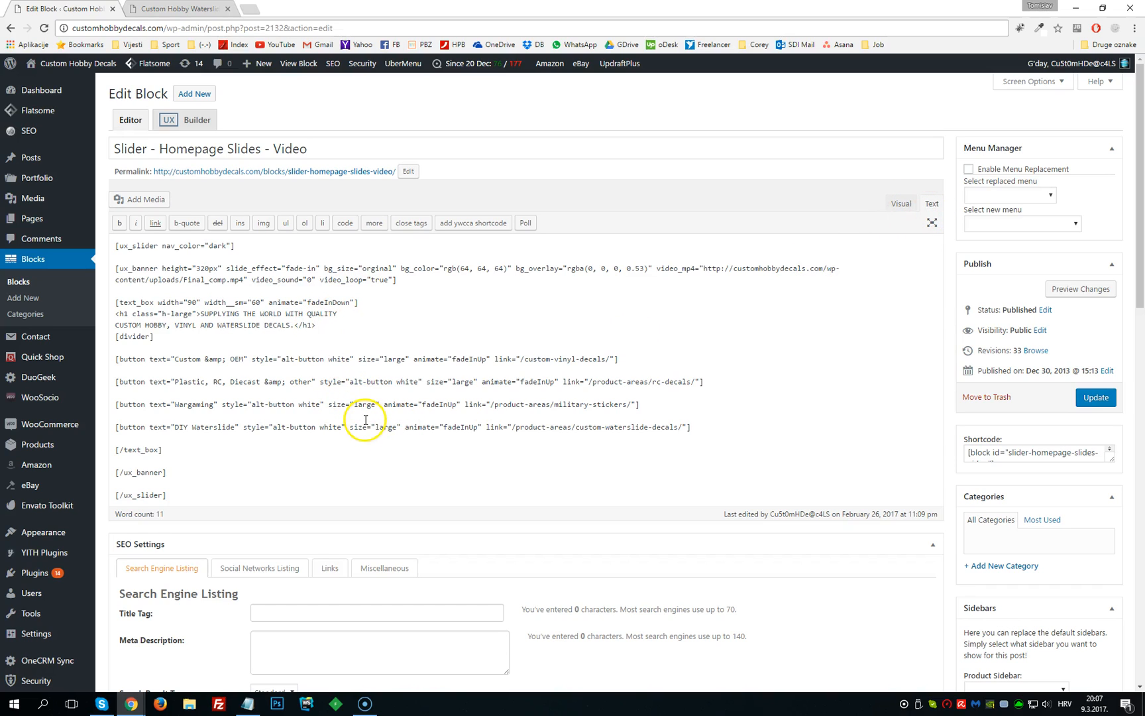
pyautogui.moveTo(179, 124)
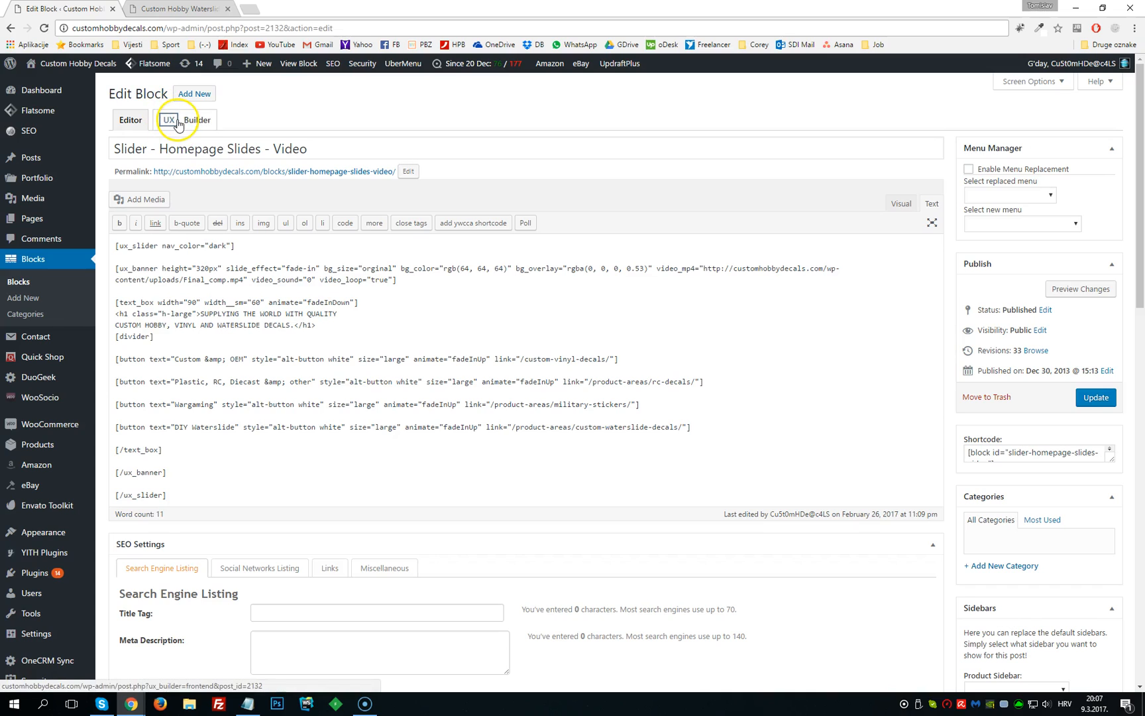
pyautogui.click(178, 124)
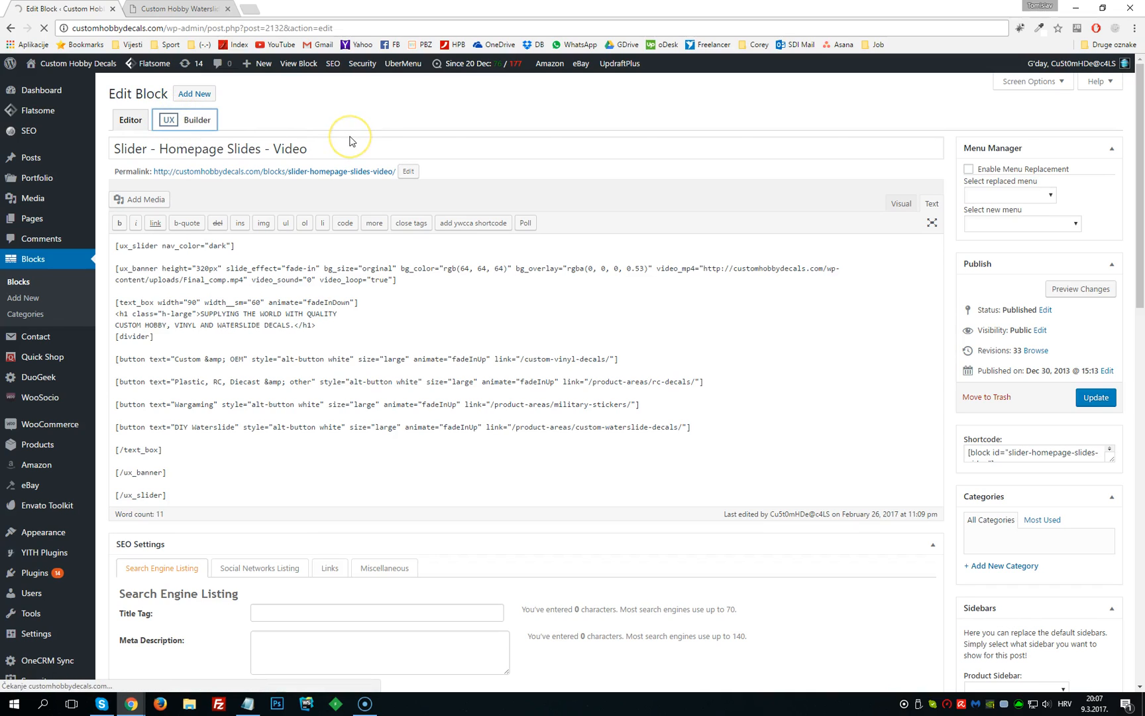
pyautogui.moveTo(350, 140)
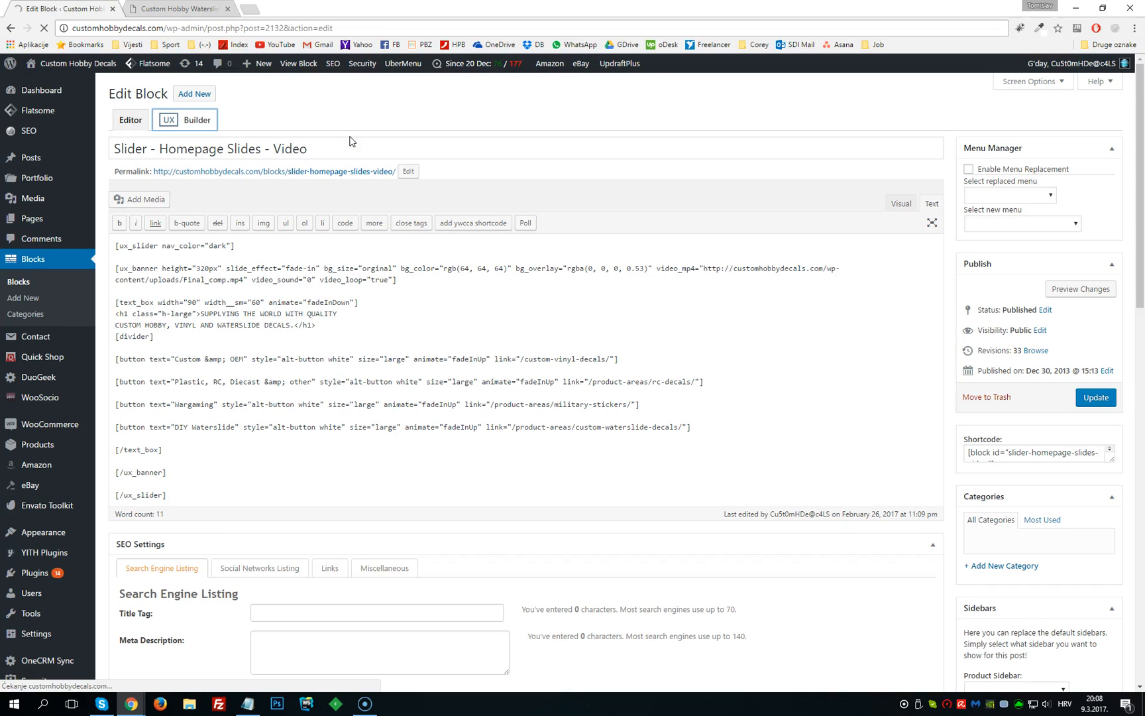
pyautogui.click(195, 119)
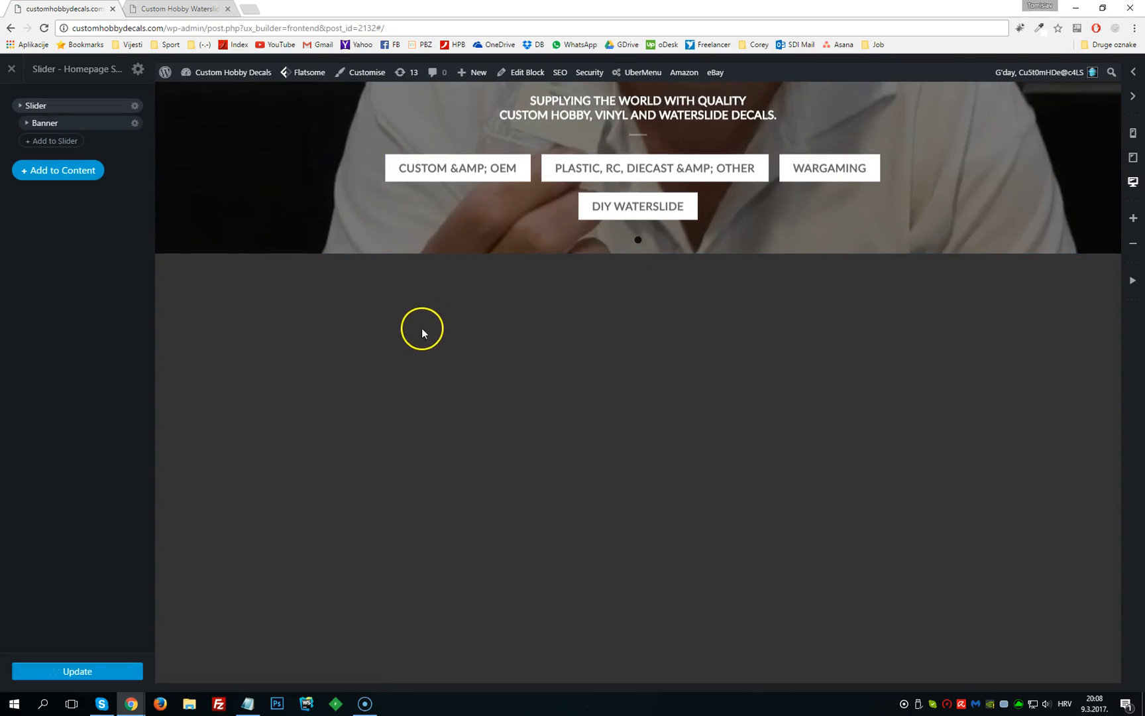
pyautogui.moveTo(51, 143)
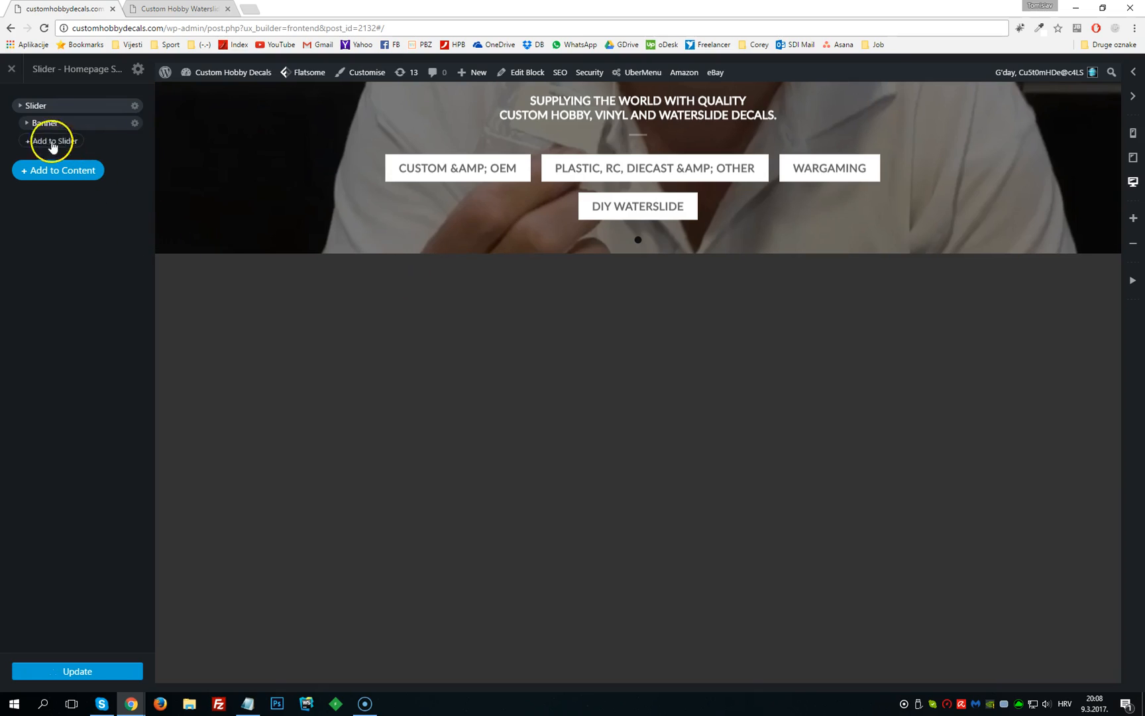
# Expand the Banner and Text Box layers to list the slide's buttons
pyautogui.click(27, 123)
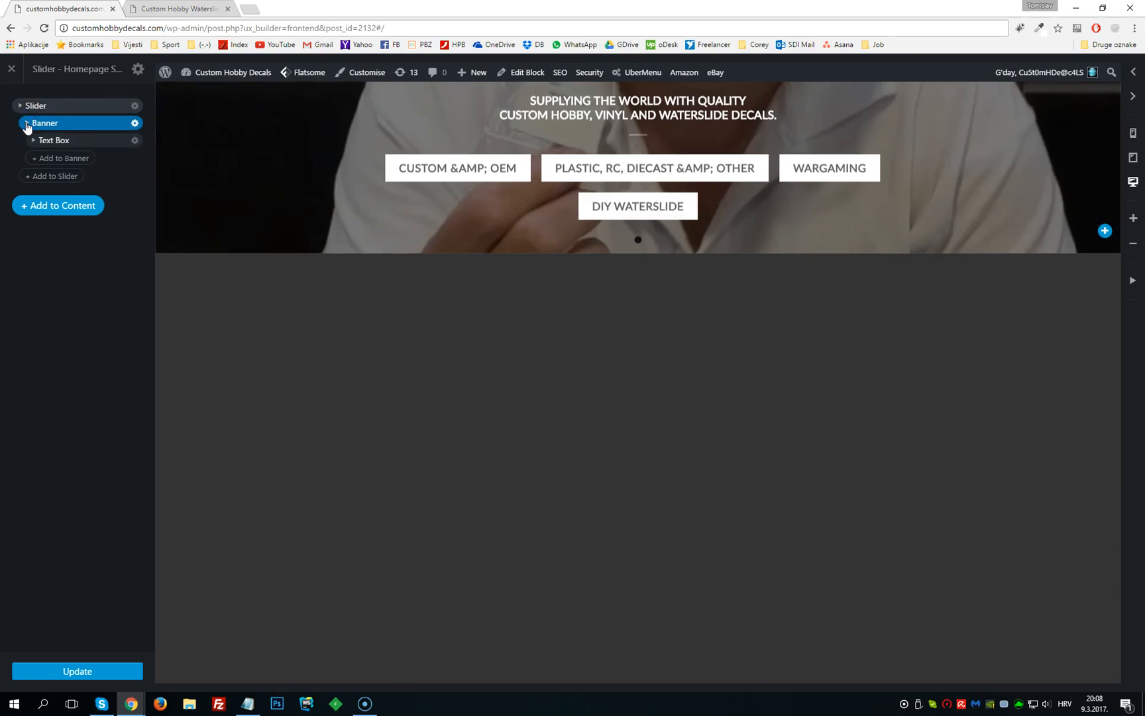
pyautogui.click(32, 141)
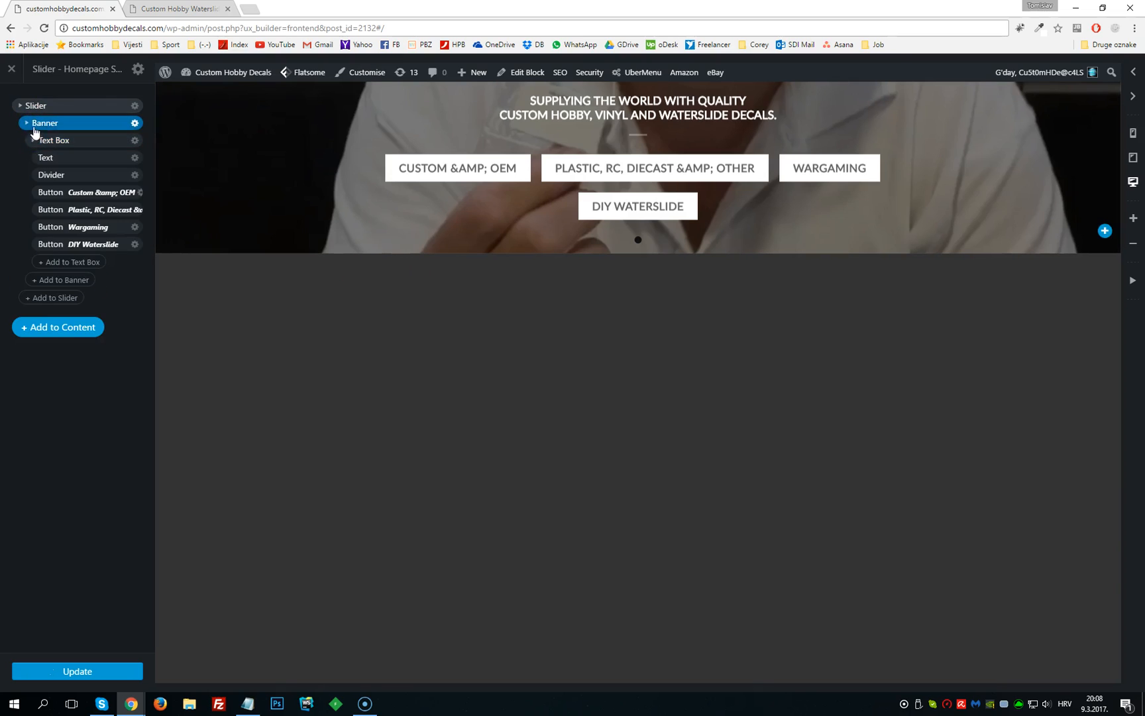
pyautogui.click(55, 139)
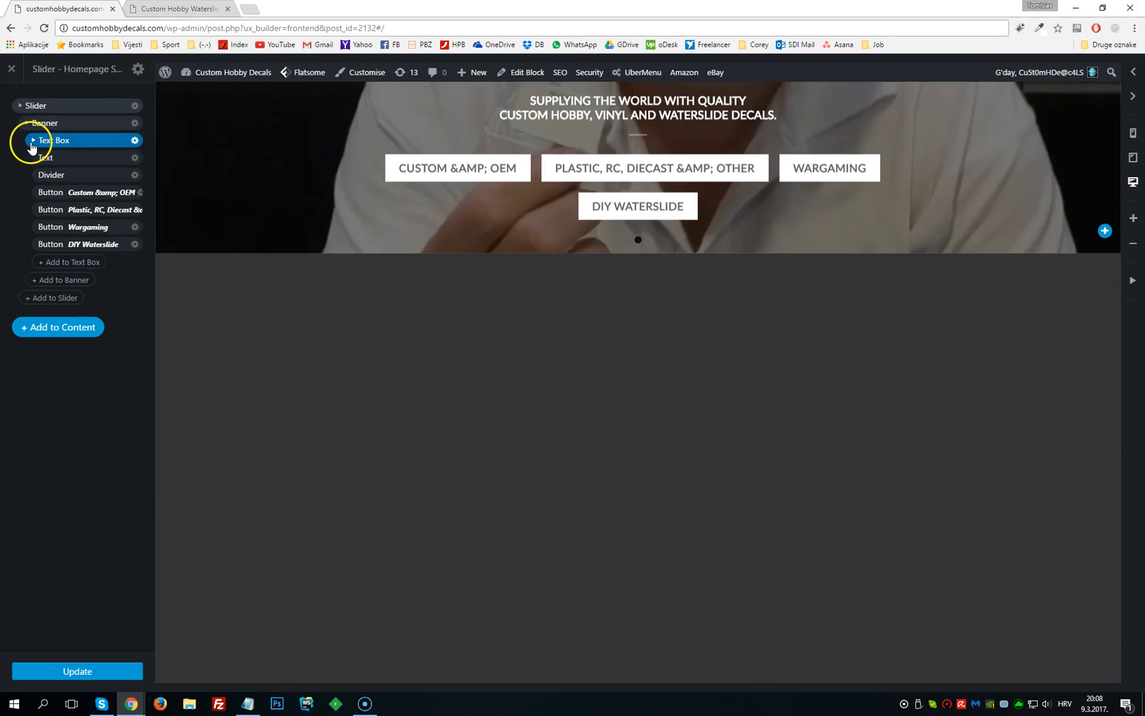
pyautogui.click(31, 143)
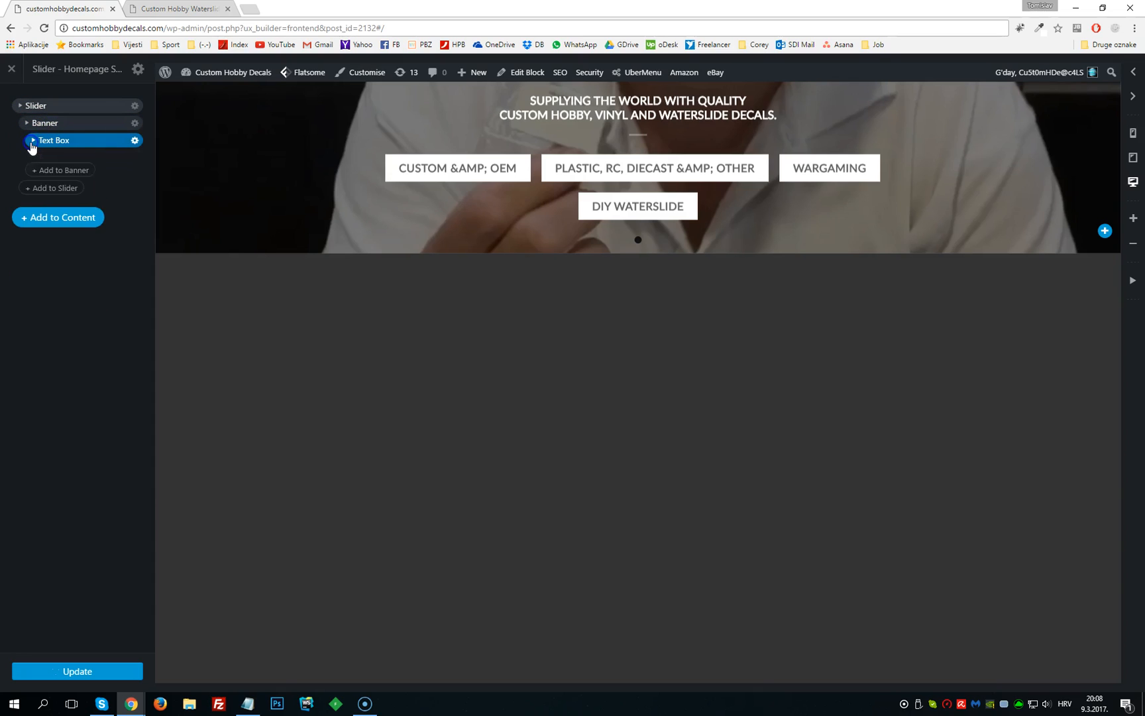
pyautogui.click(32, 142)
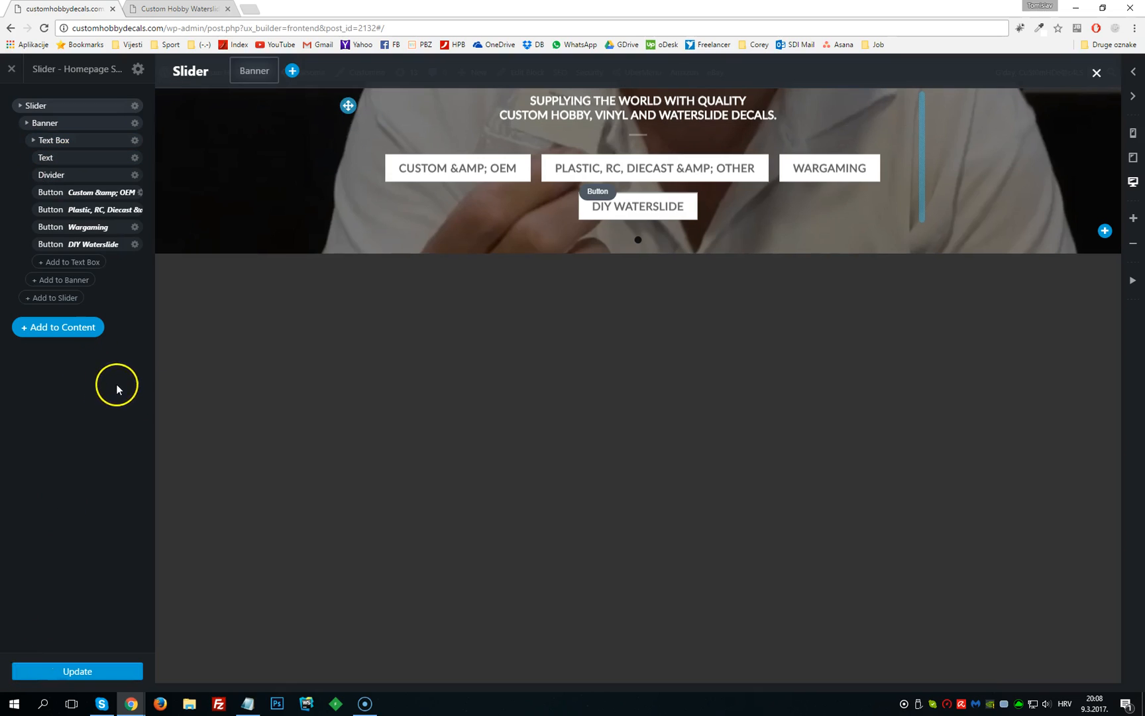
pyautogui.moveTo(329, 419)
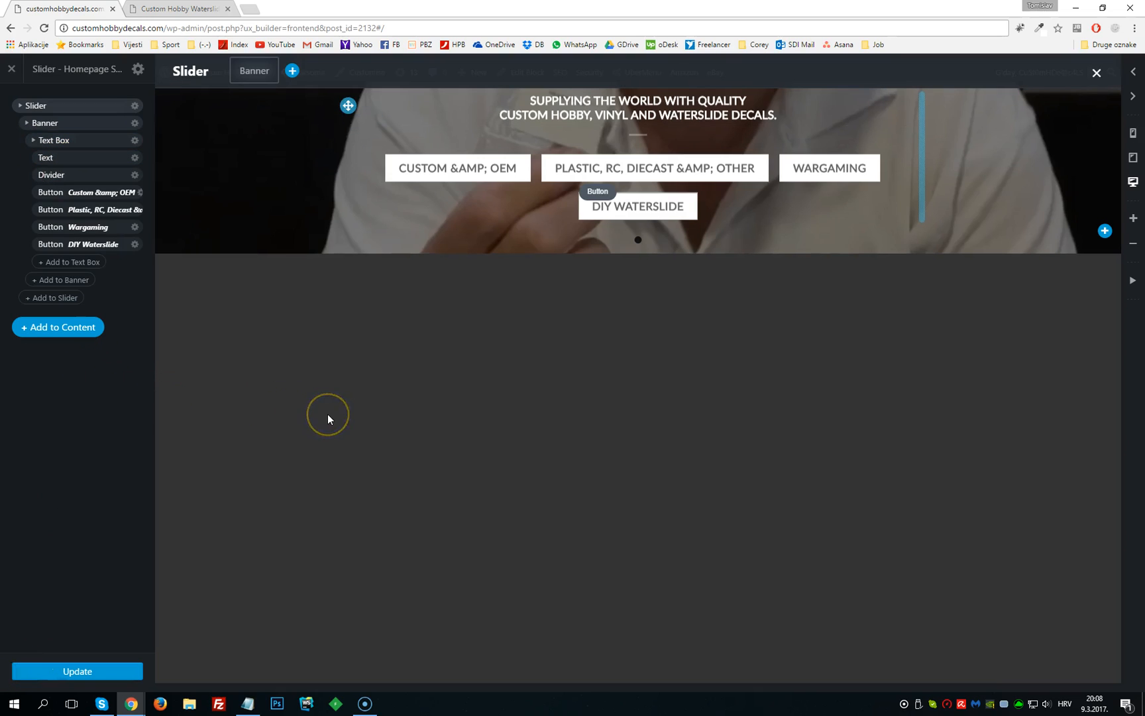
pyautogui.moveTo(291, 329)
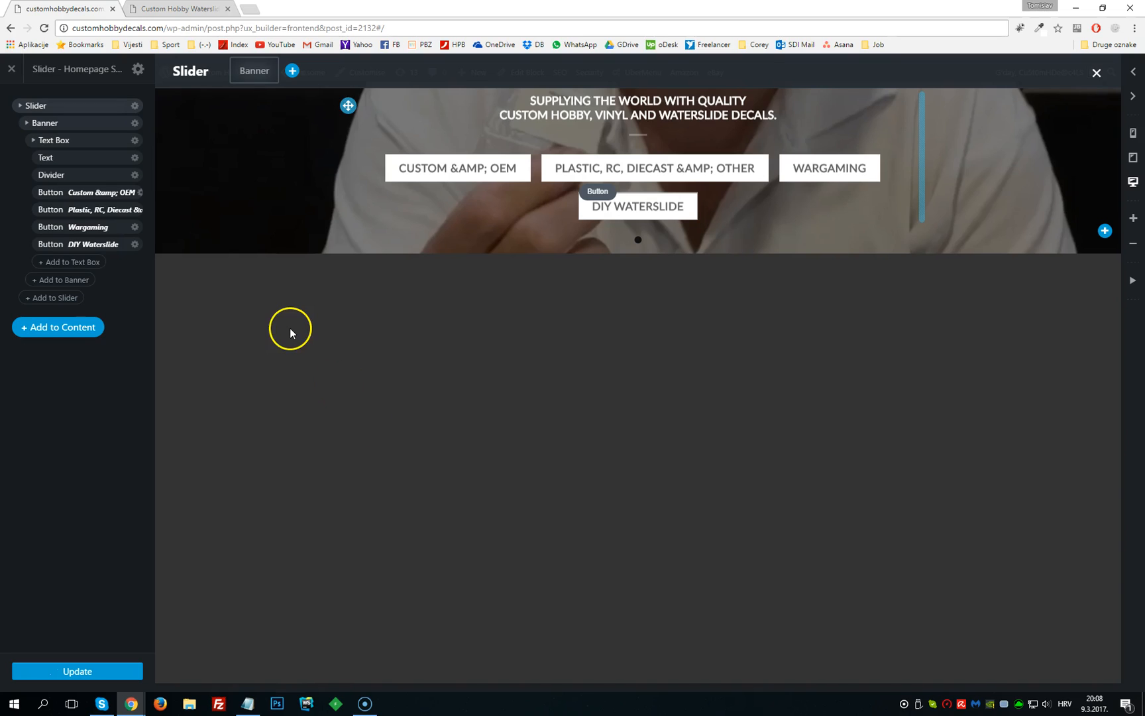
# Open the Banner's options and select its Final_comp.mp4 video MP4 address
pyautogui.click(45, 122)
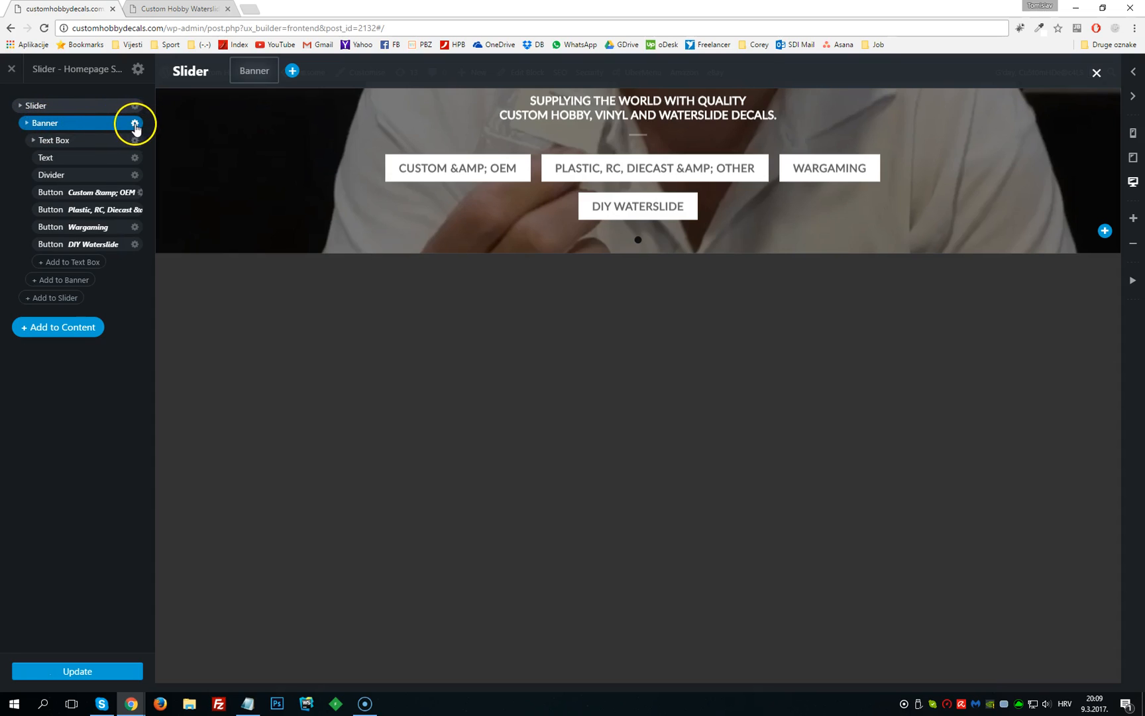
pyautogui.click(134, 122)
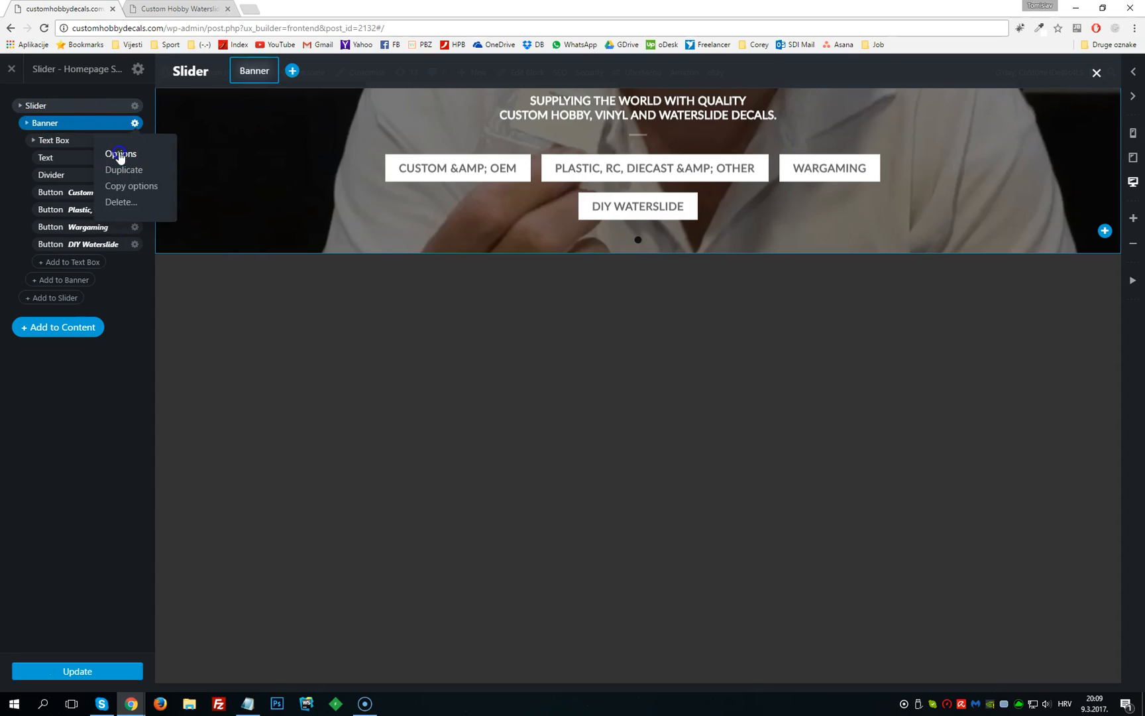
pyautogui.click(121, 154)
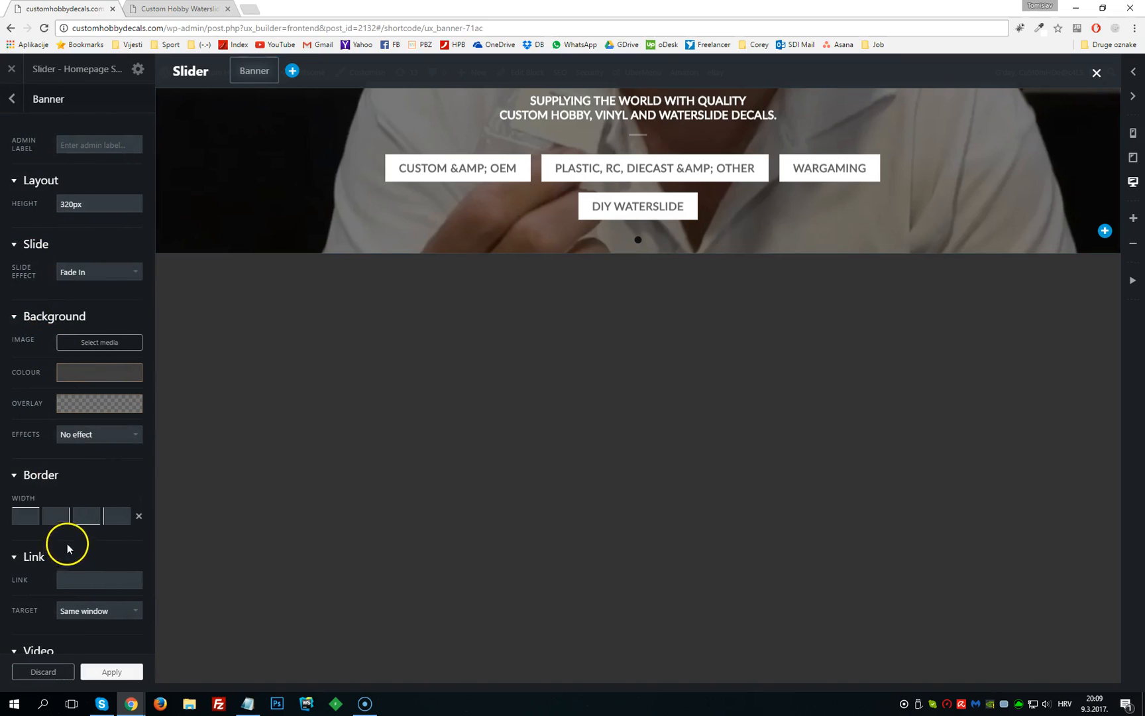
pyautogui.moveTo(102, 300)
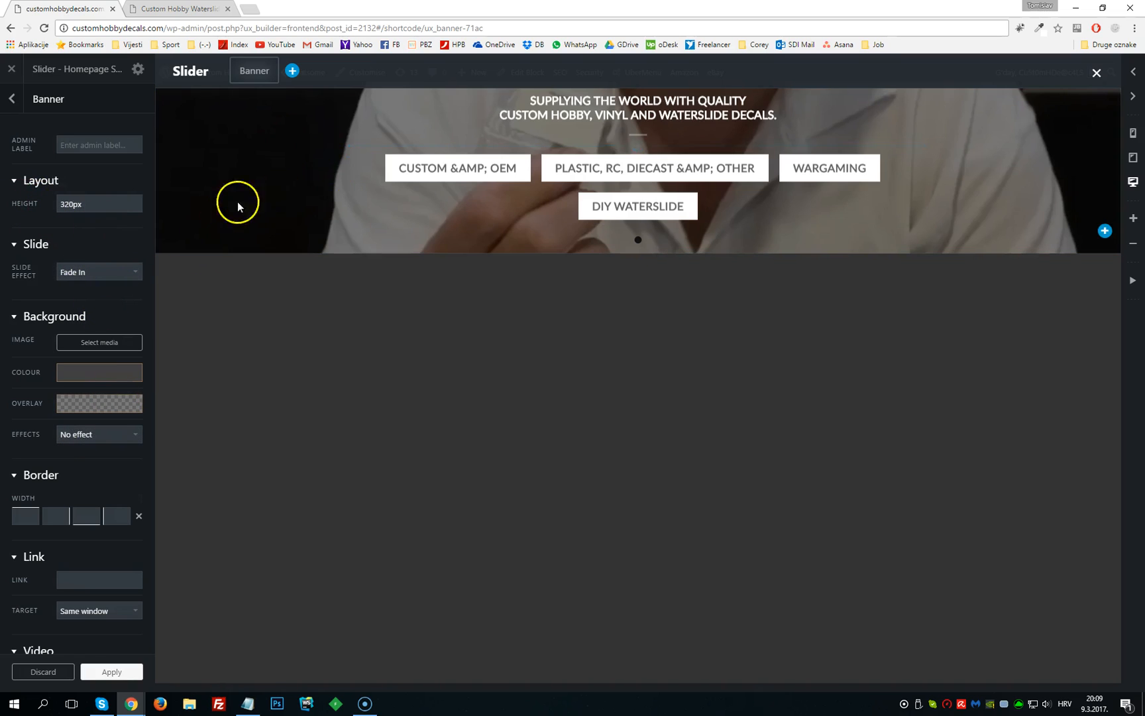
pyautogui.moveTo(245, 295)
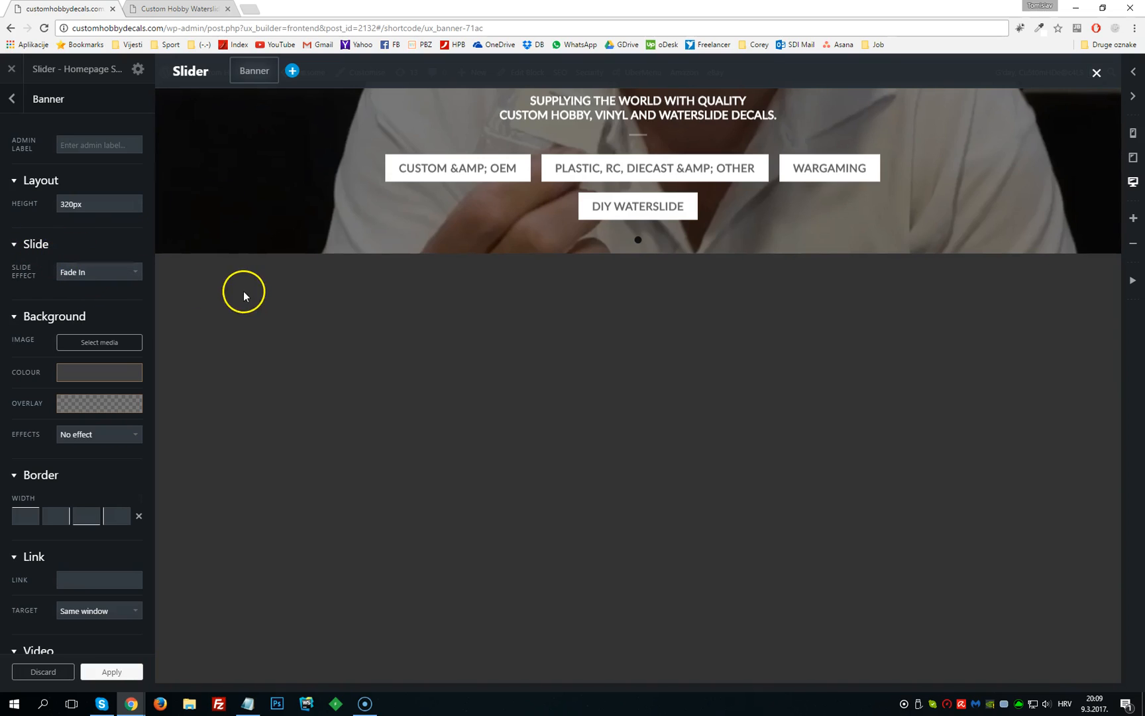
pyautogui.moveTo(306, 272)
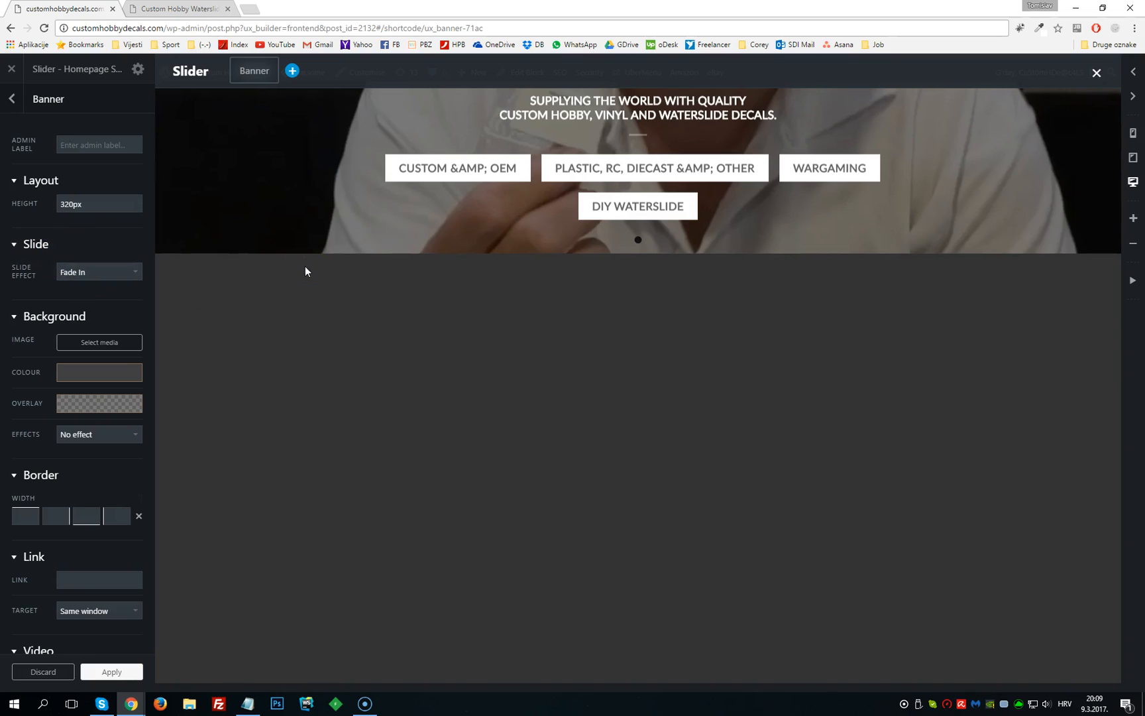
pyautogui.click(98, 372)
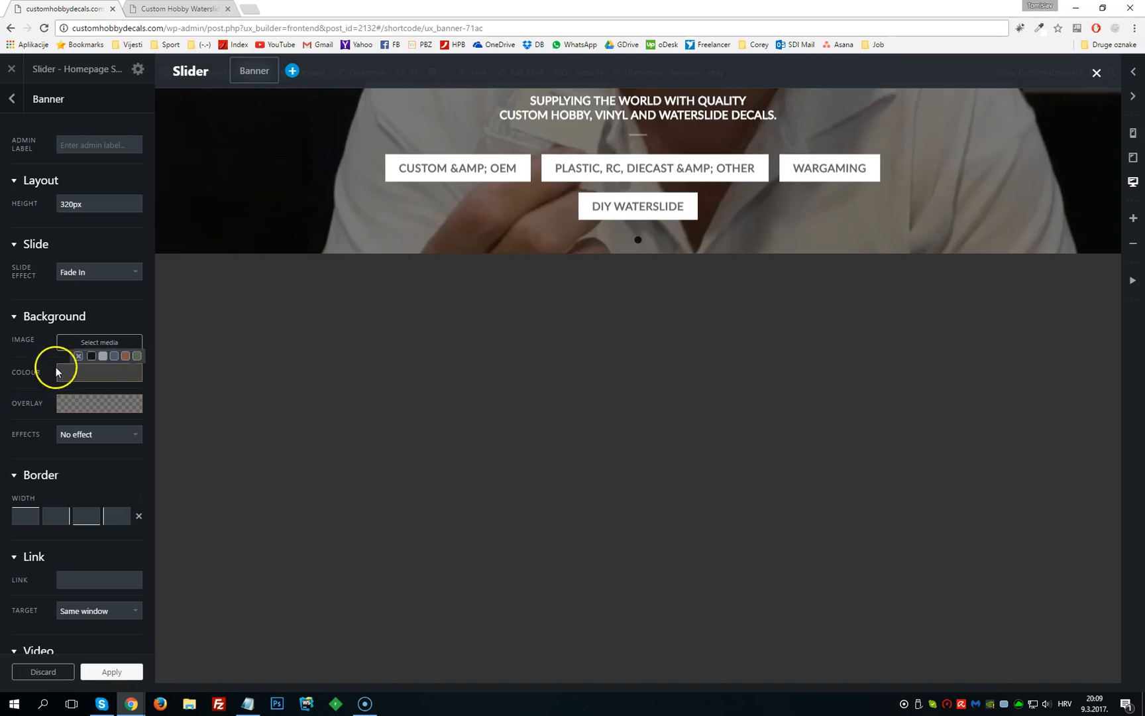
pyautogui.scroll(-3)
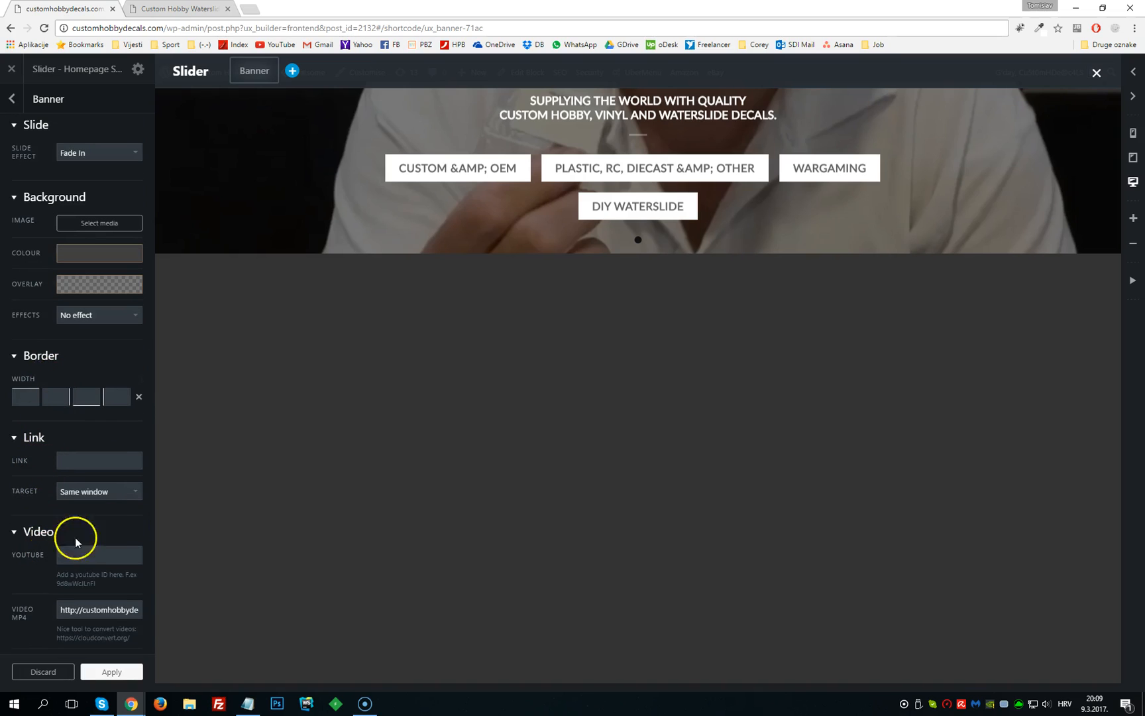
pyautogui.moveTo(15, 614)
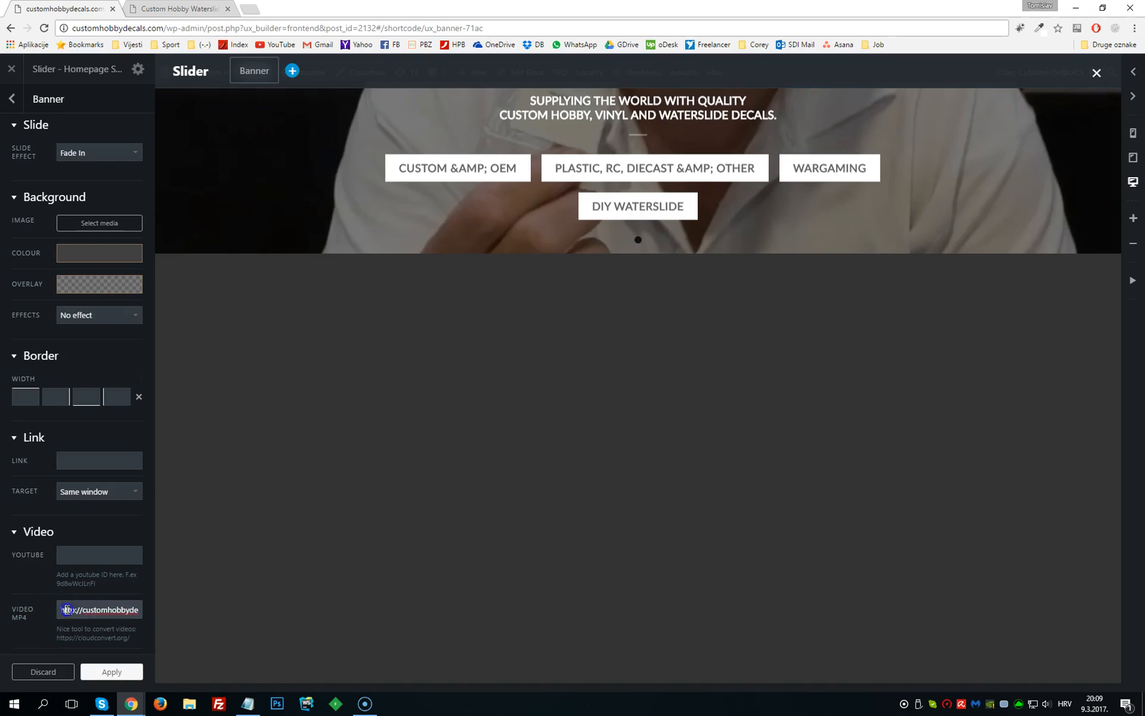
pyautogui.tripleClick(99, 609)
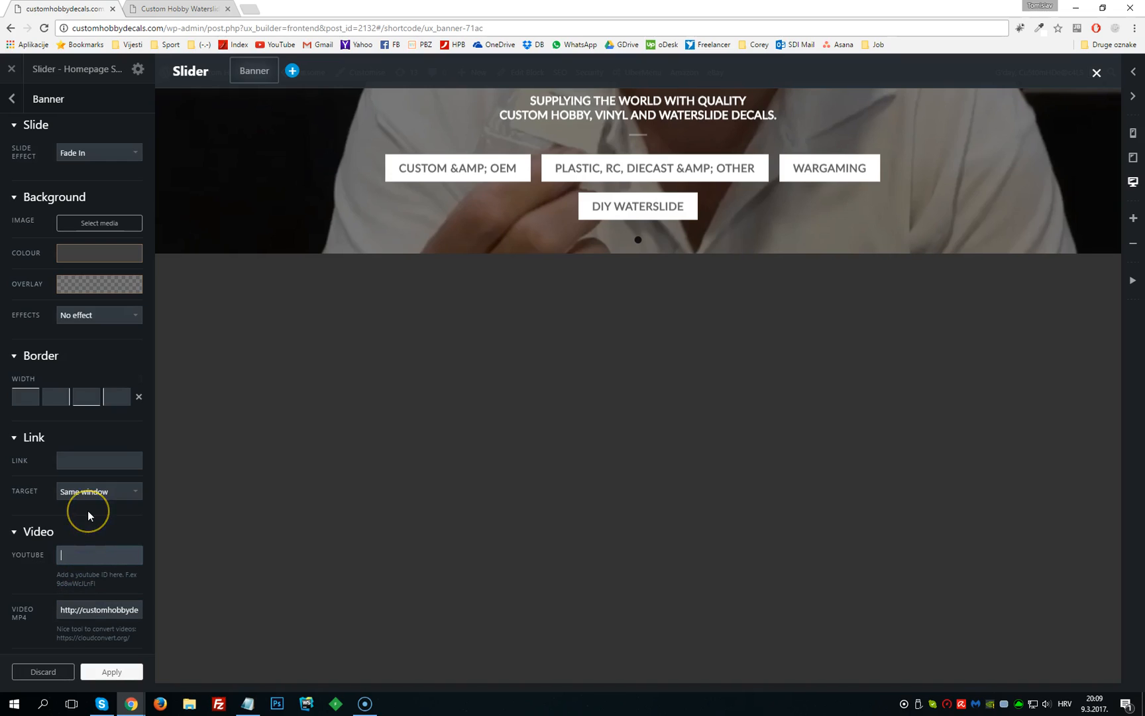
pyautogui.moveTo(87, 515)
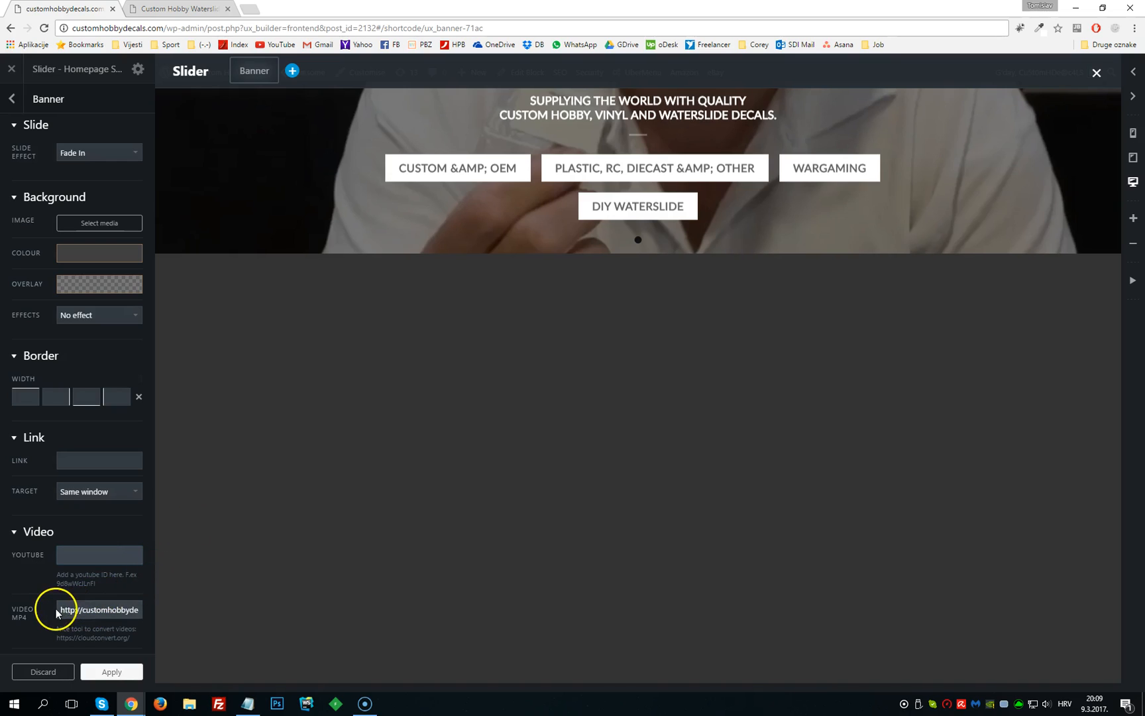
pyautogui.tripleClick(99, 609)
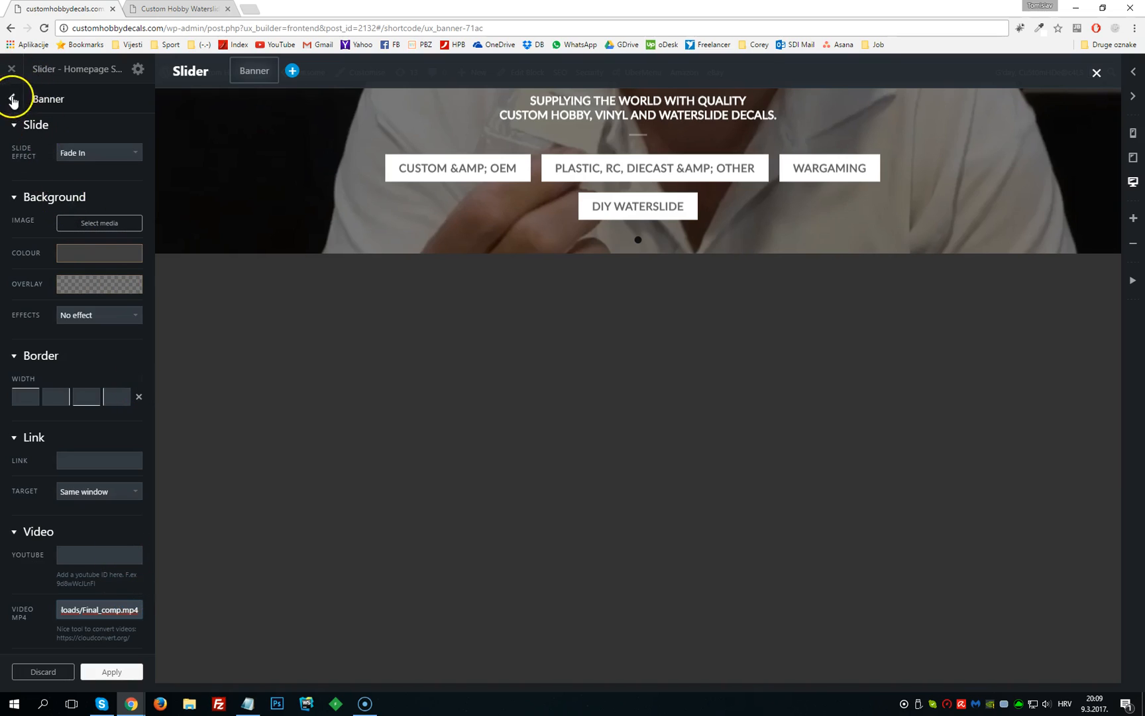
pyautogui.click(12, 100)
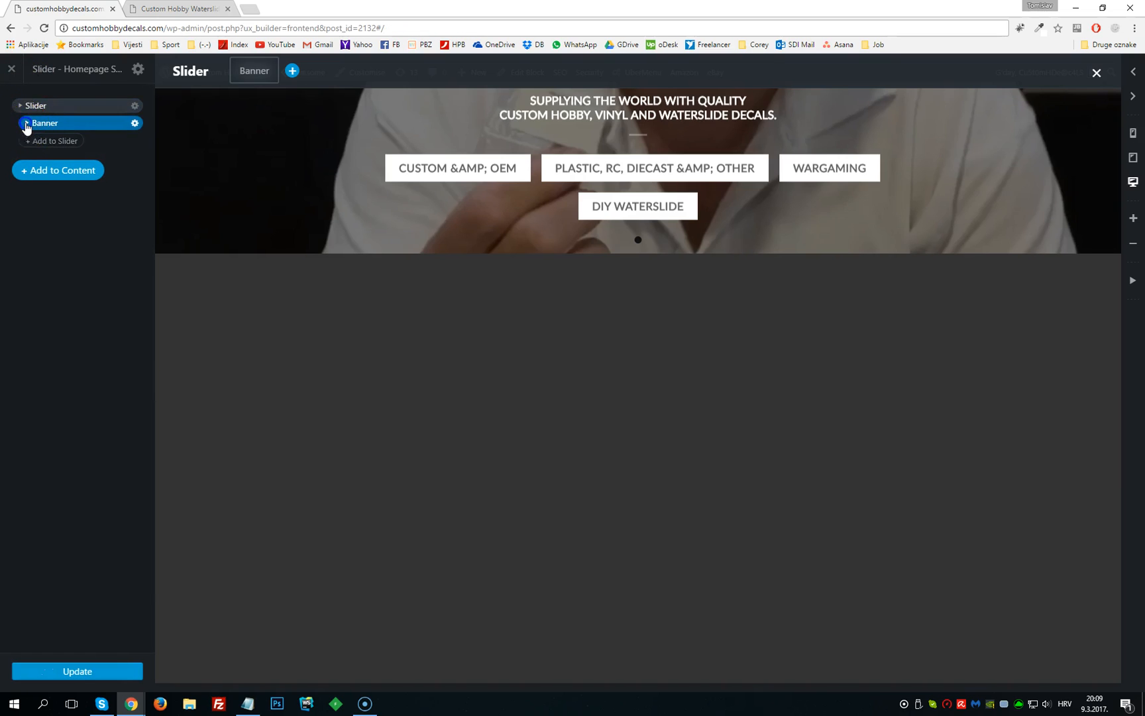
pyautogui.click(26, 123)
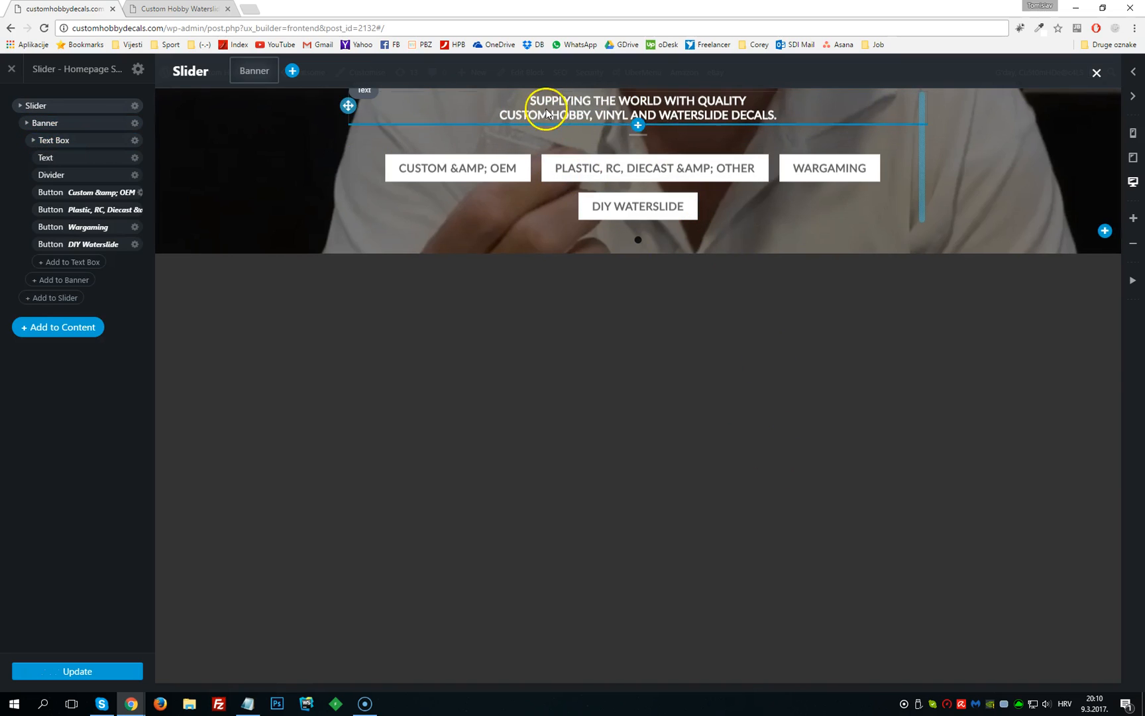
pyautogui.moveTo(649, 114)
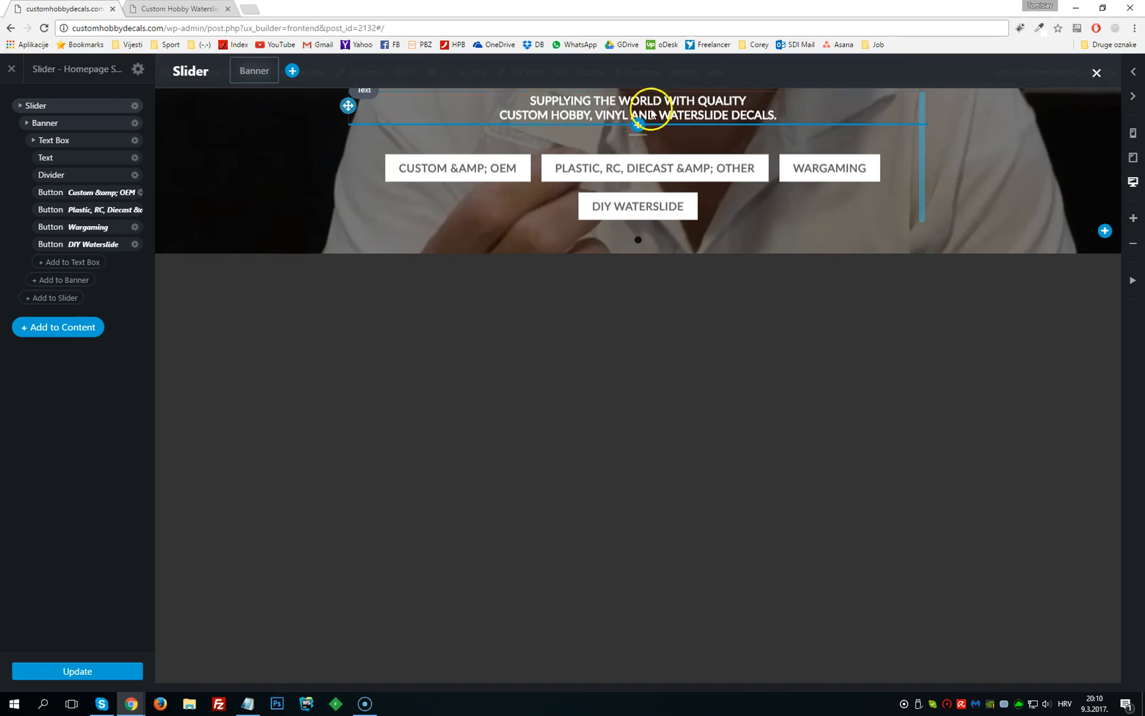
pyautogui.moveTo(671, 109)
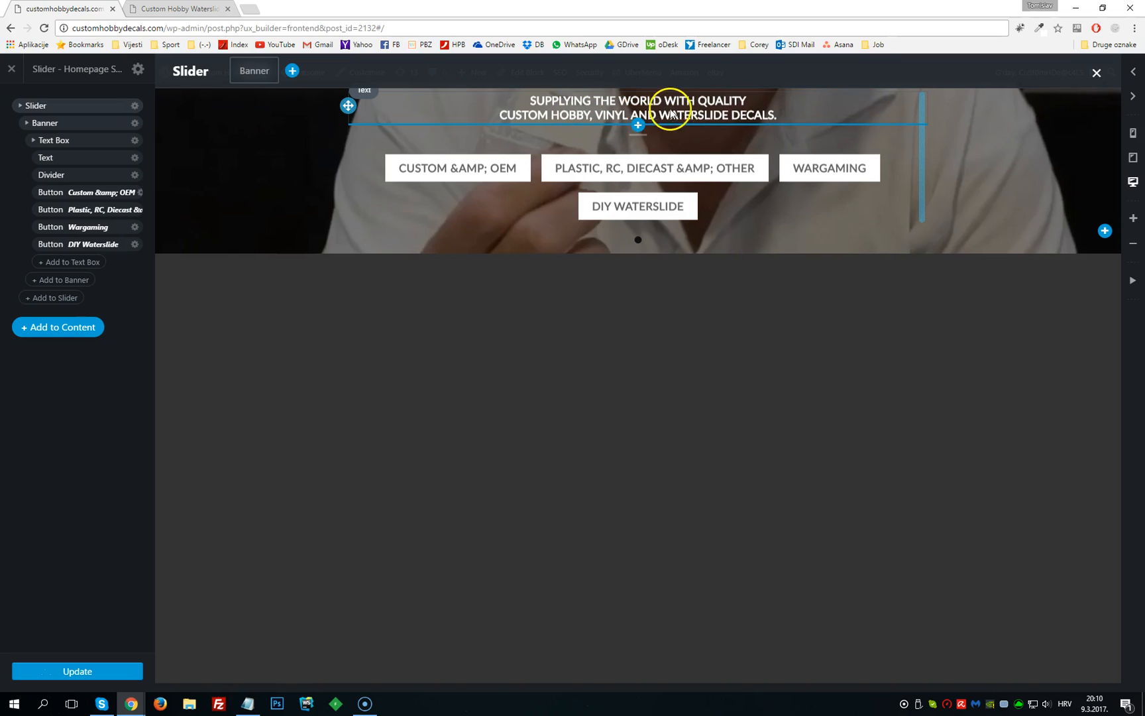
pyautogui.click(45, 158)
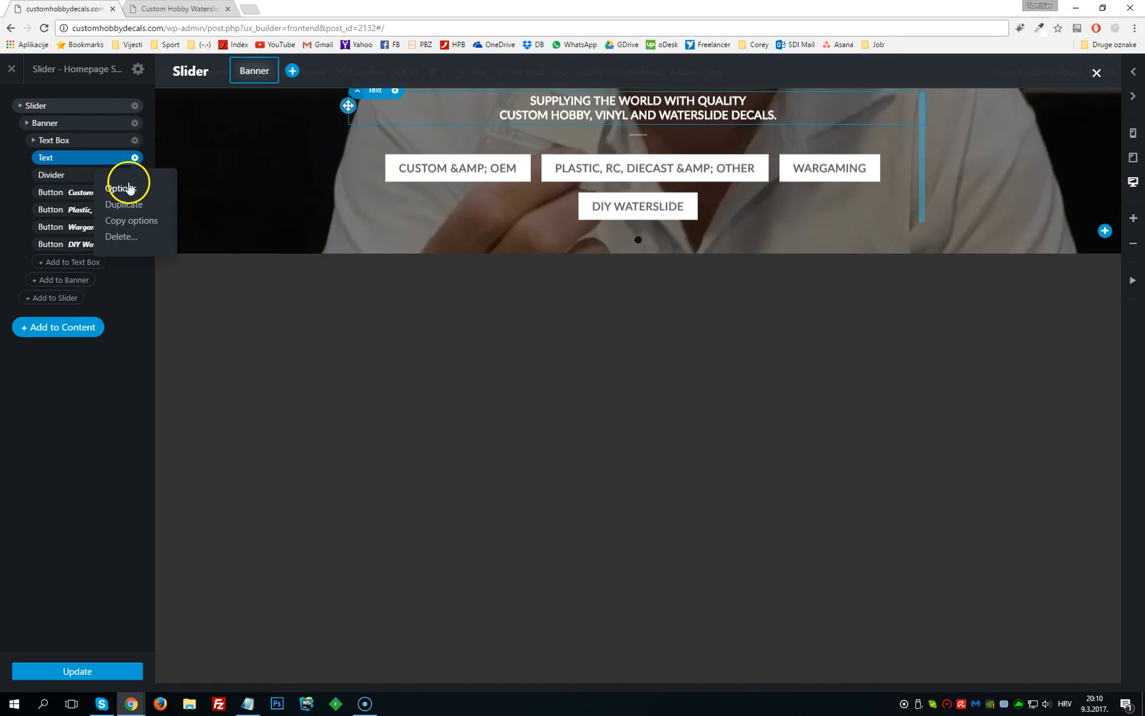
pyautogui.moveTo(51, 164)
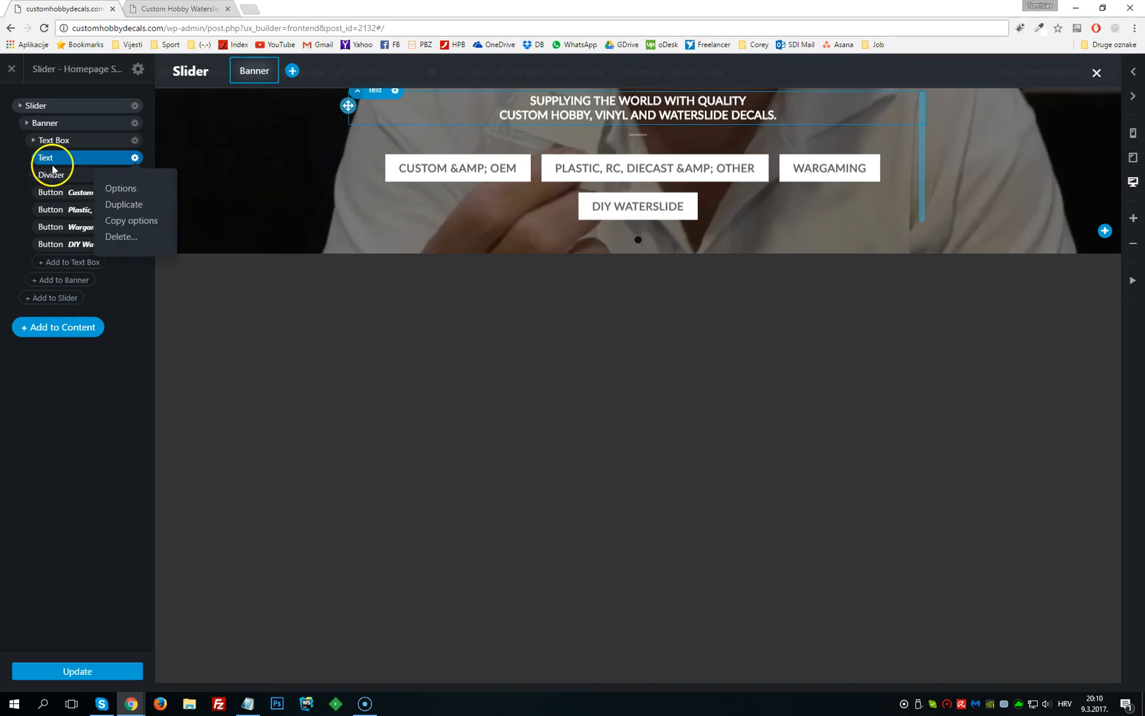
pyautogui.click(120, 188)
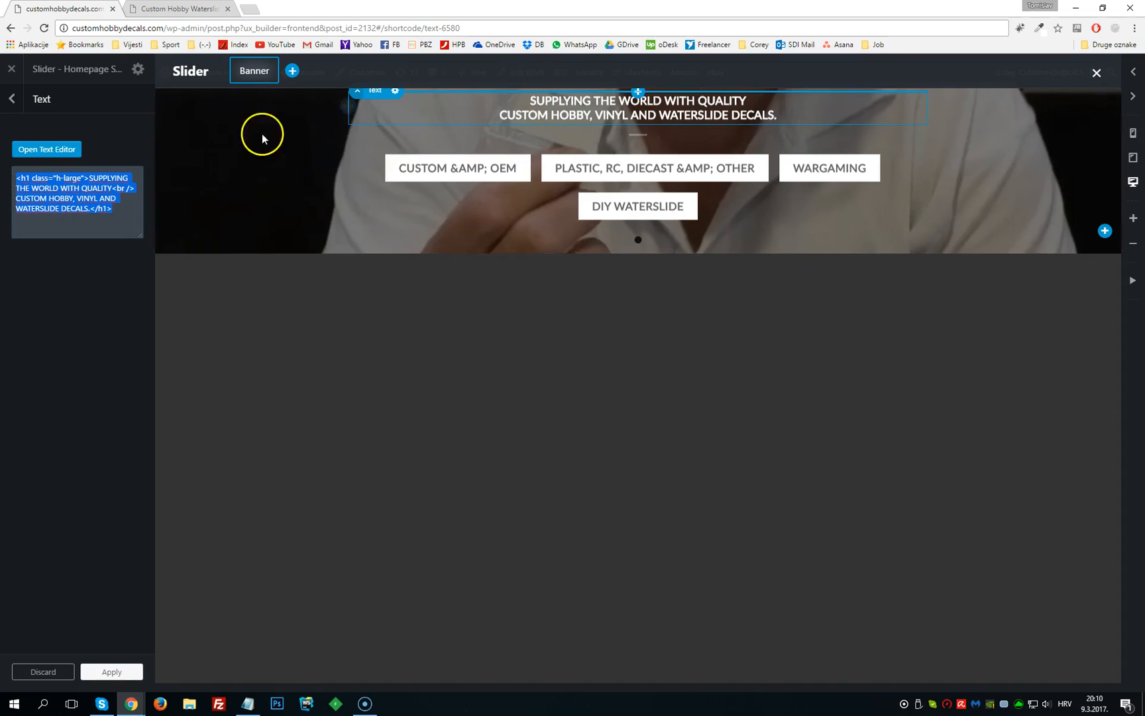
pyautogui.click(12, 99)
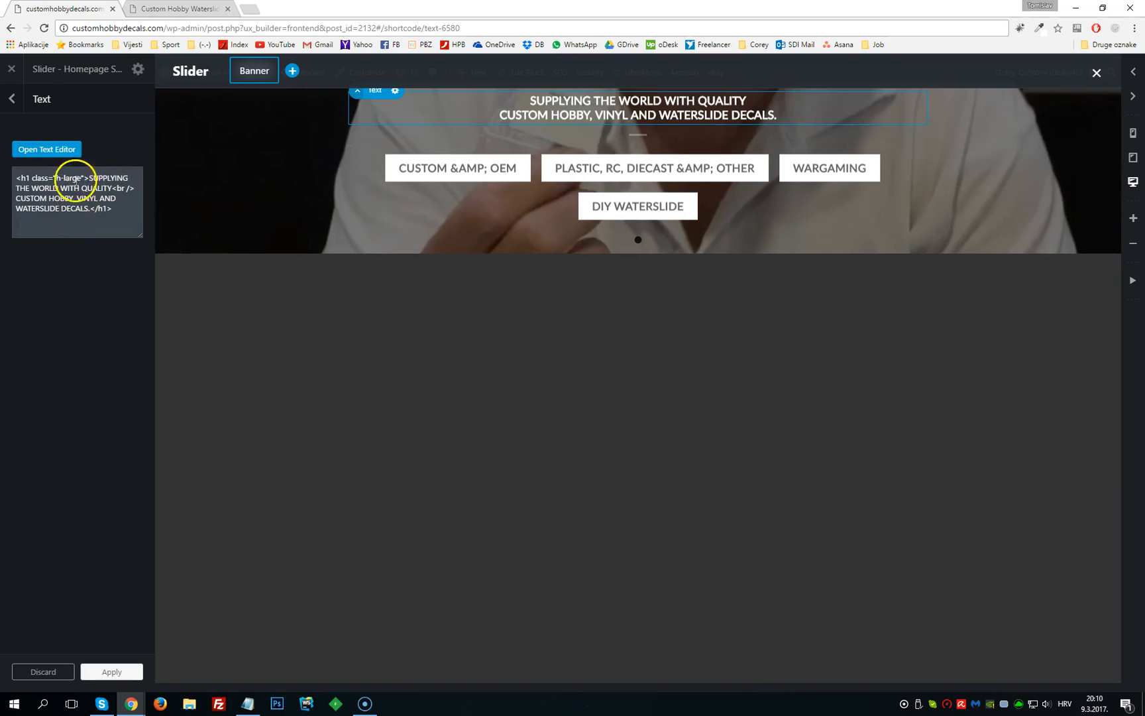
pyautogui.click(47, 149)
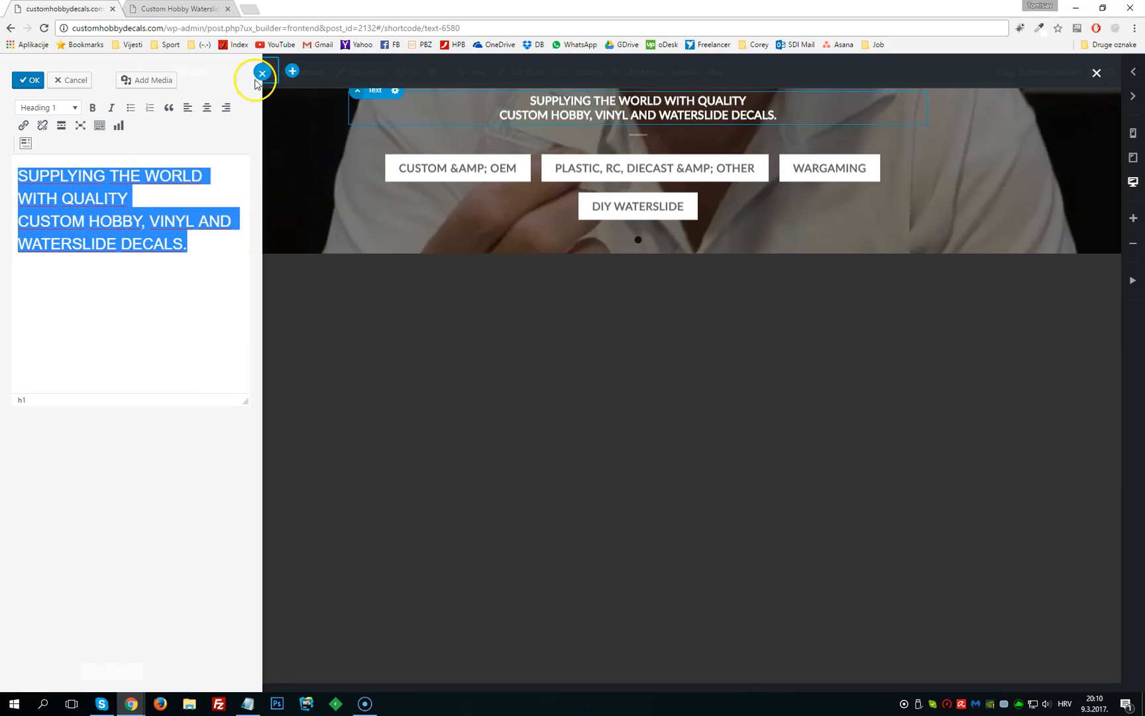
pyautogui.moveTo(253, 80)
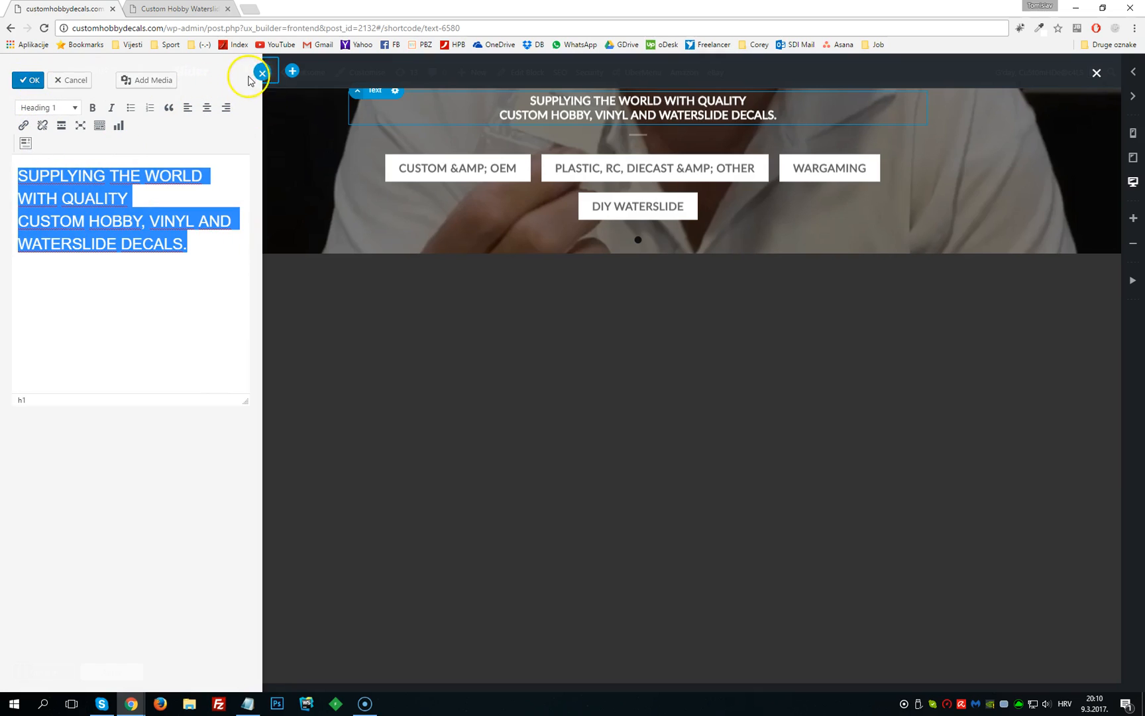
pyautogui.click(261, 74)
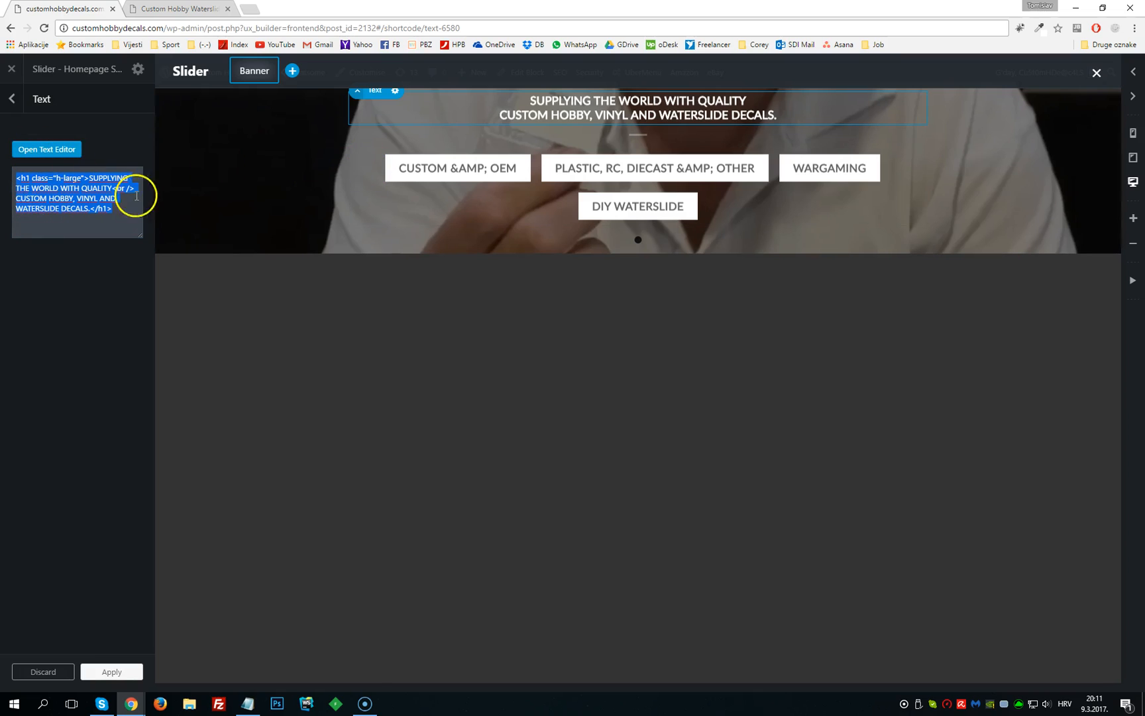
pyautogui.click(11, 98)
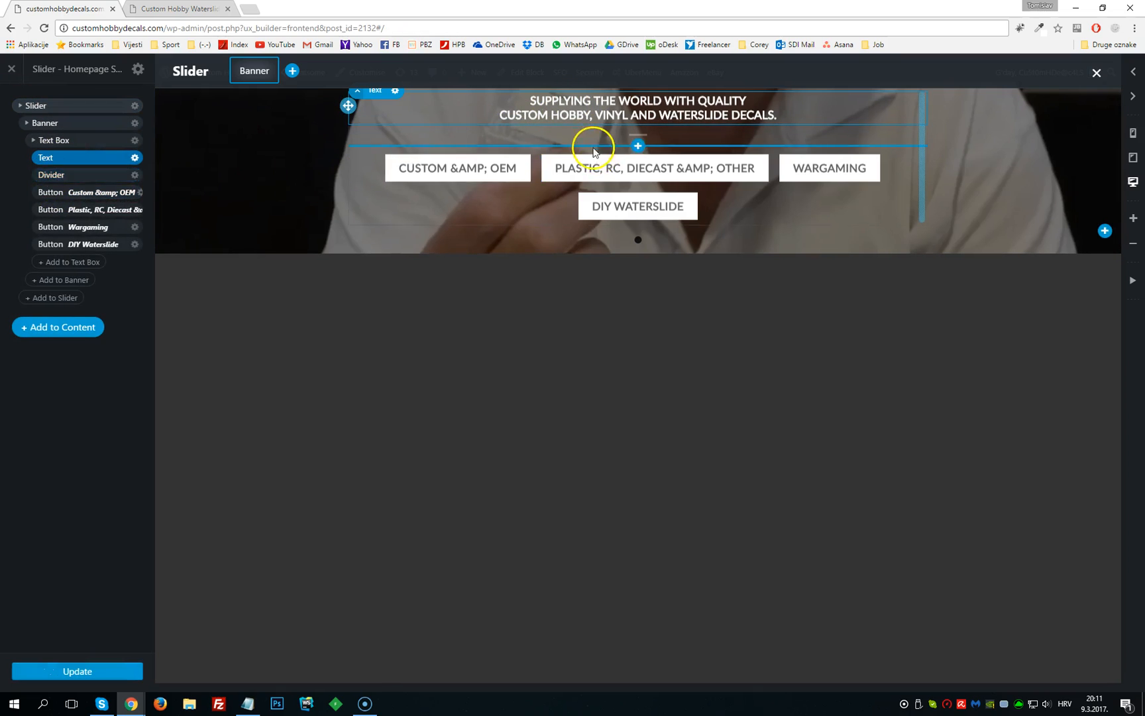
pyautogui.moveTo(670, 168)
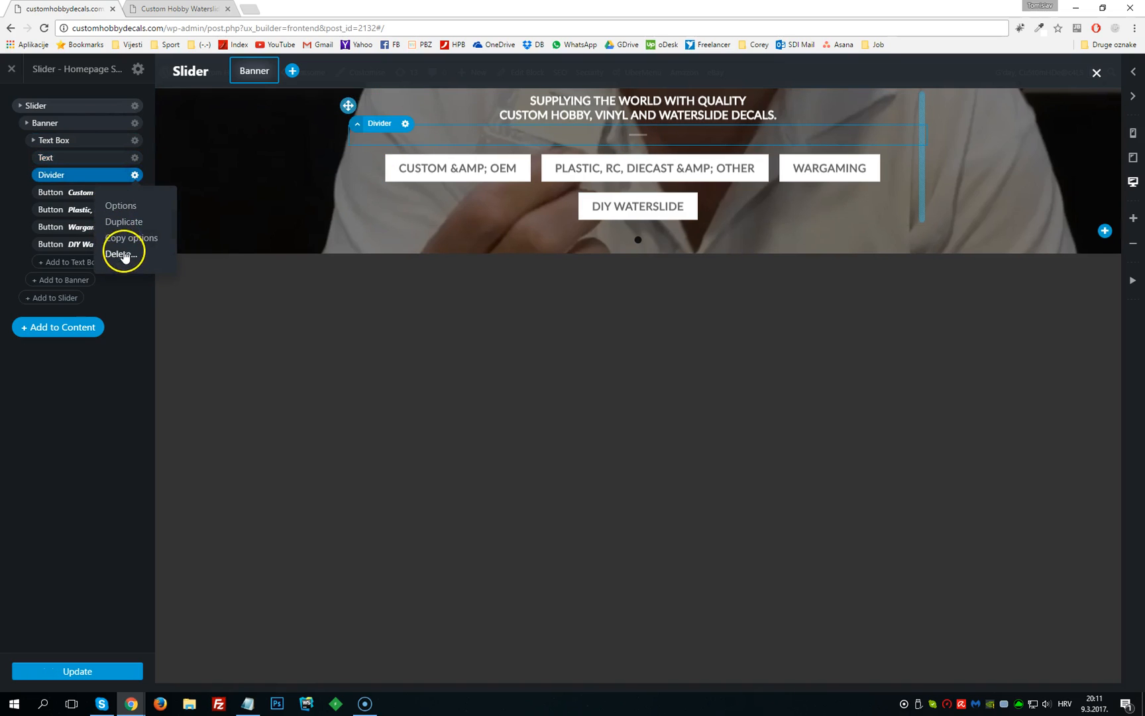
pyautogui.moveTo(120, 205)
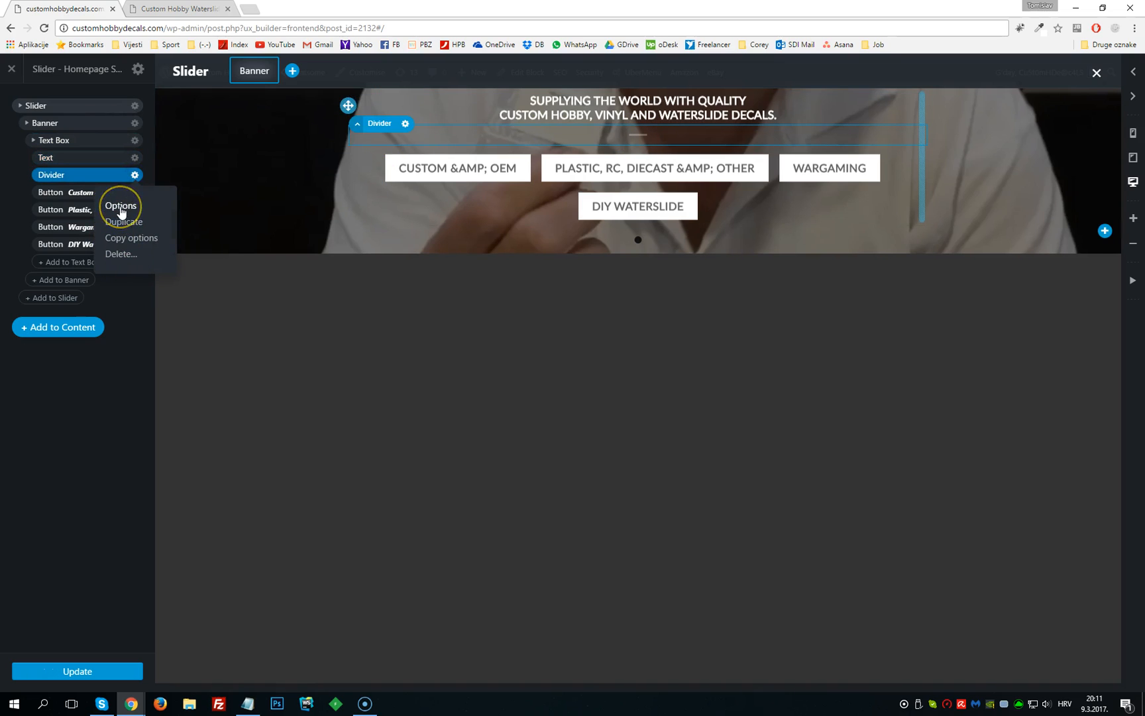
pyautogui.moveTo(131, 248)
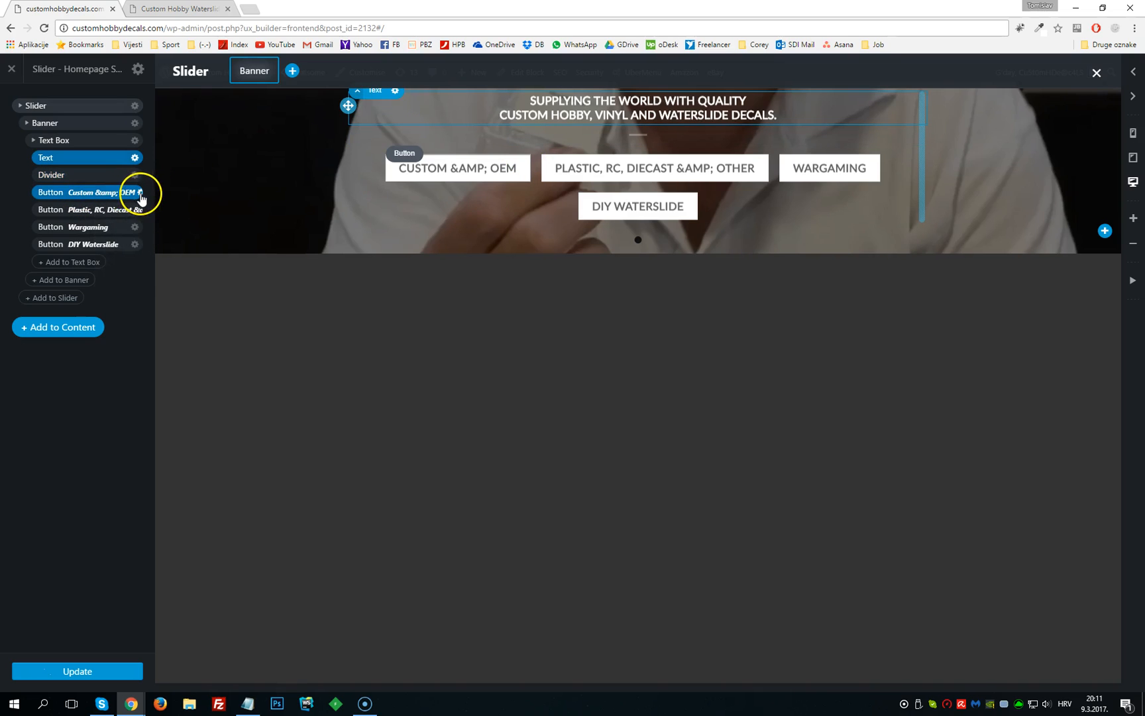
# Open the Custom & OEM button's options and select its /custom-vinyl-decals/ link
pyautogui.click(136, 193)
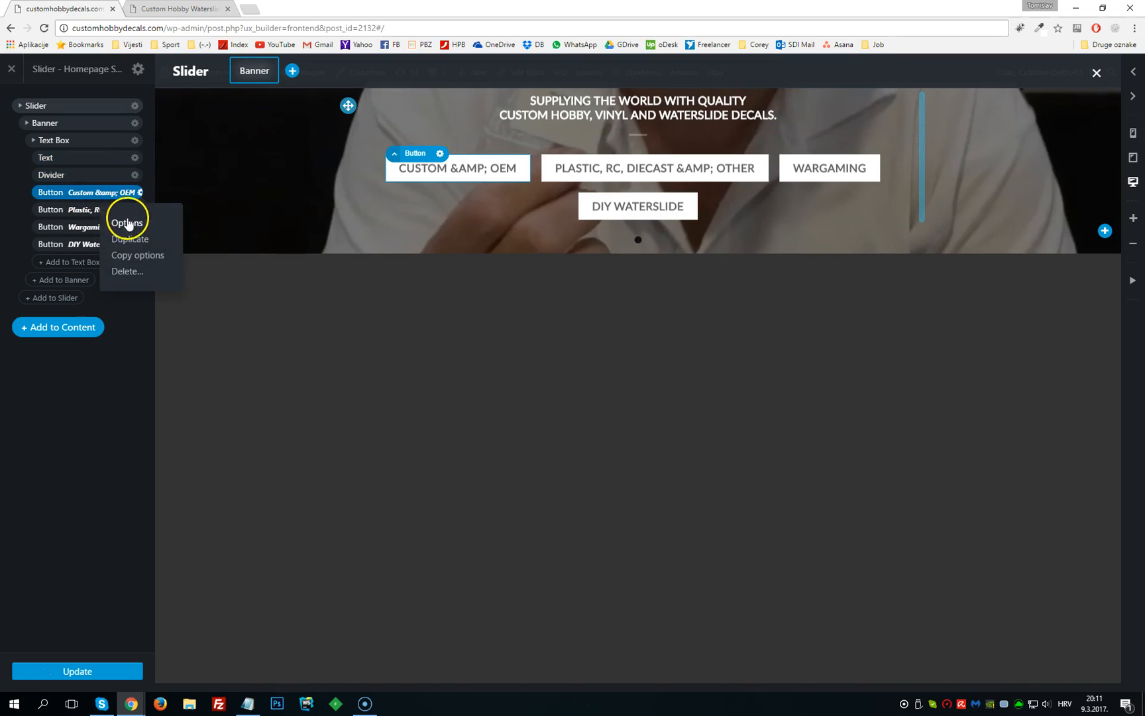
pyautogui.click(127, 222)
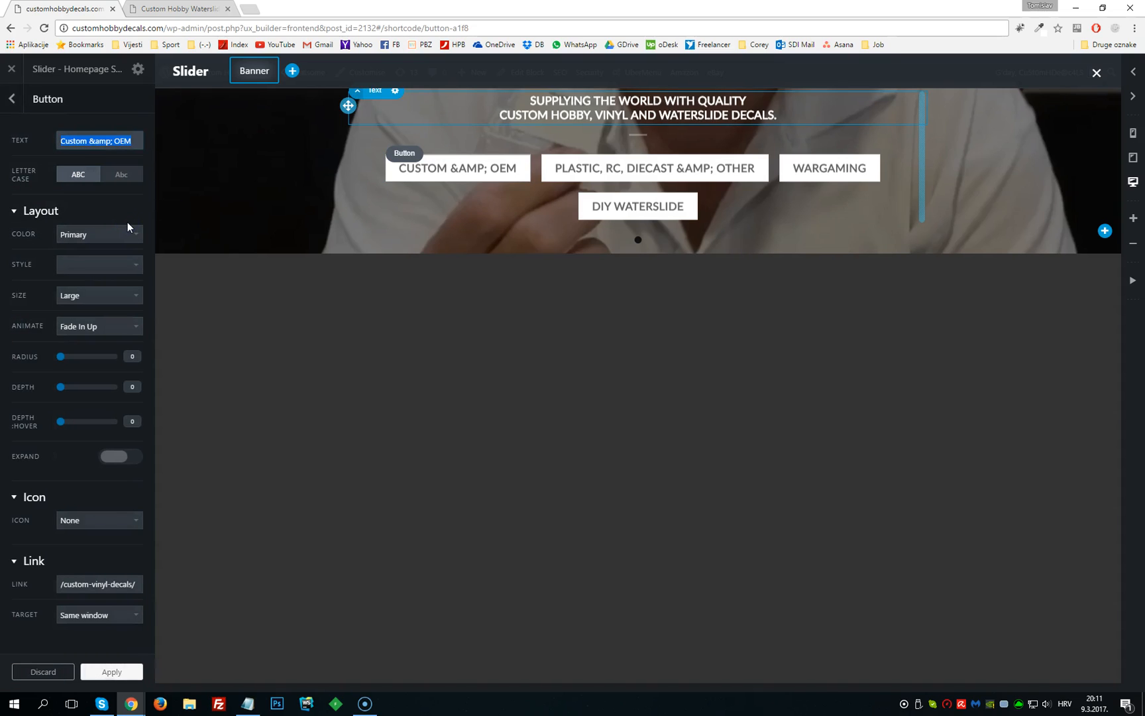
pyautogui.click(97, 141)
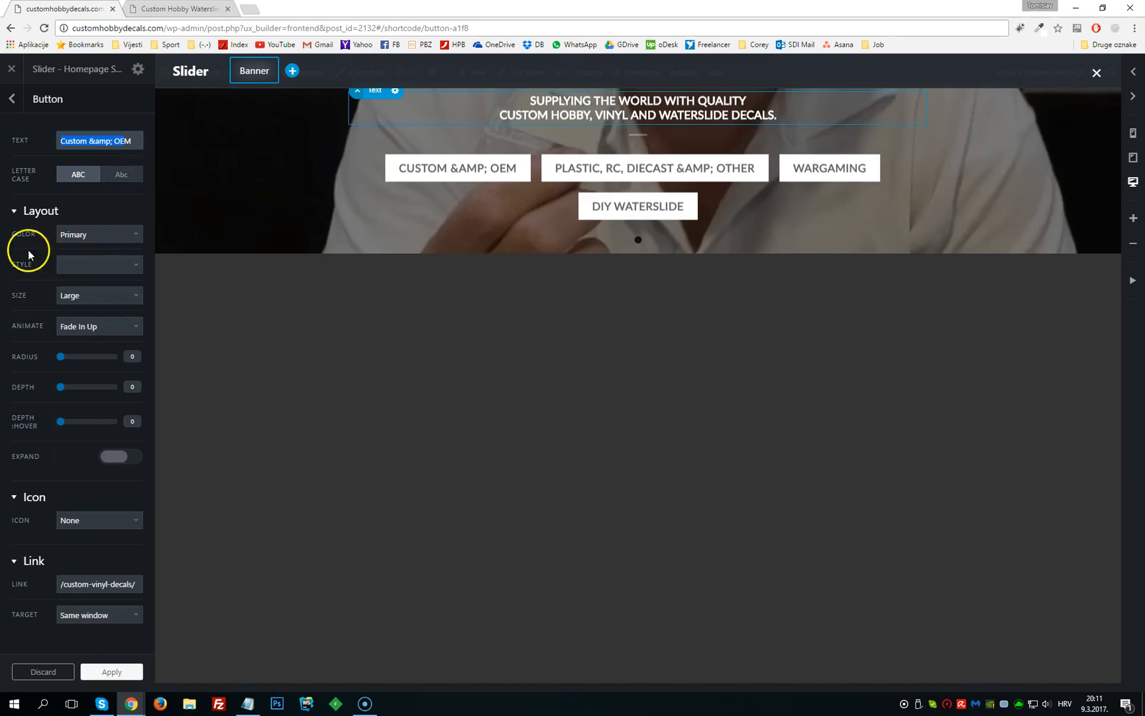
pyautogui.moveTo(70, 346)
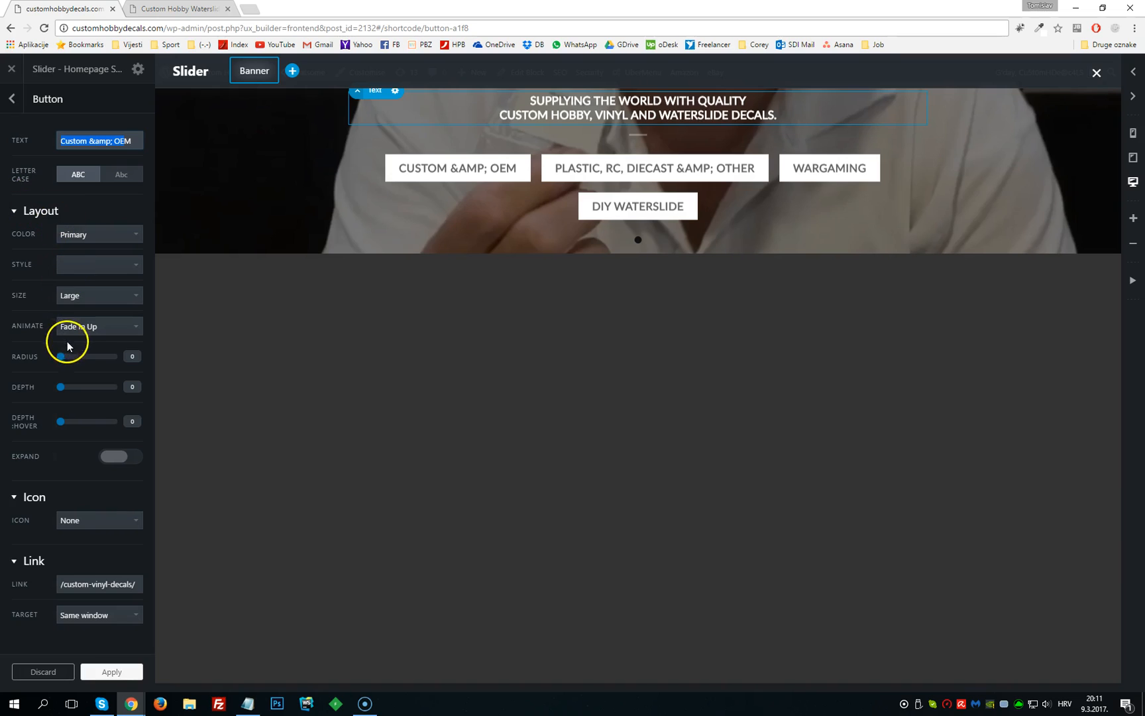
pyautogui.moveTo(41, 568)
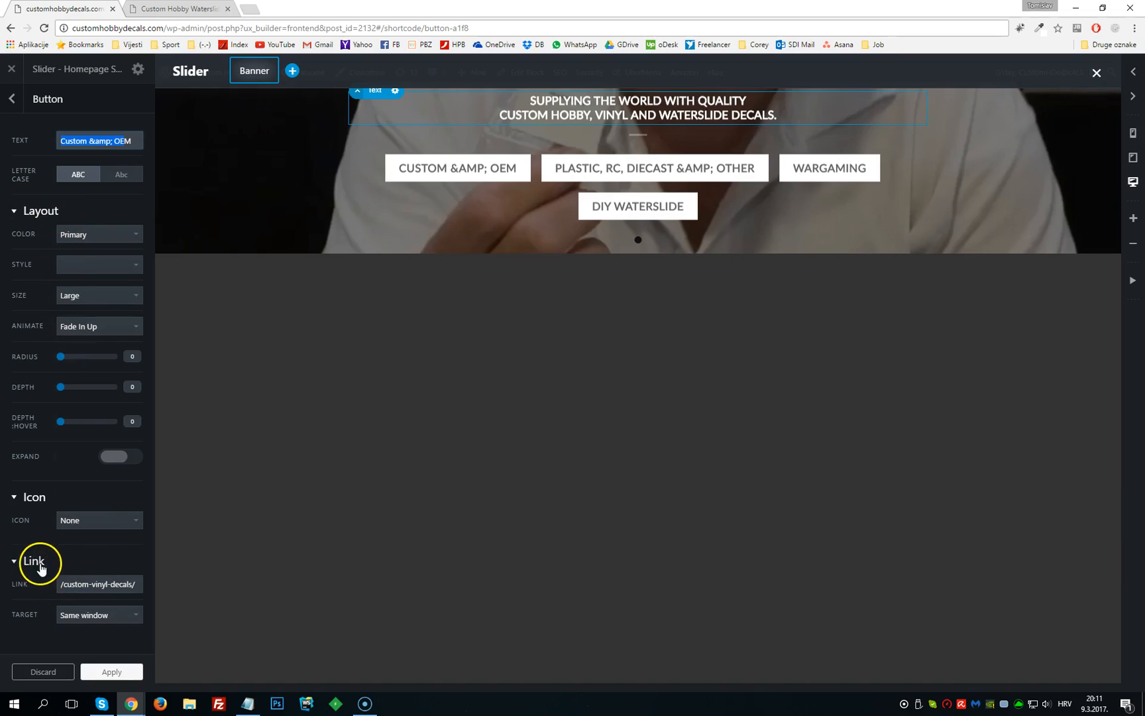
pyautogui.moveTo(40, 587)
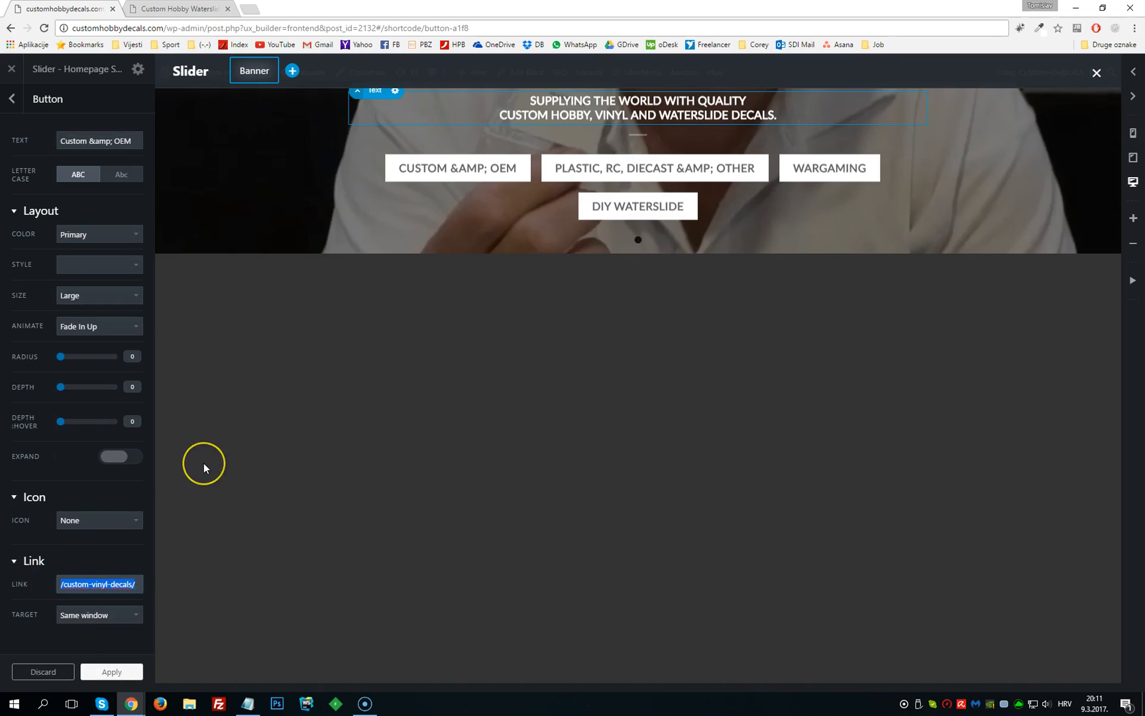
pyautogui.moveTo(205, 468)
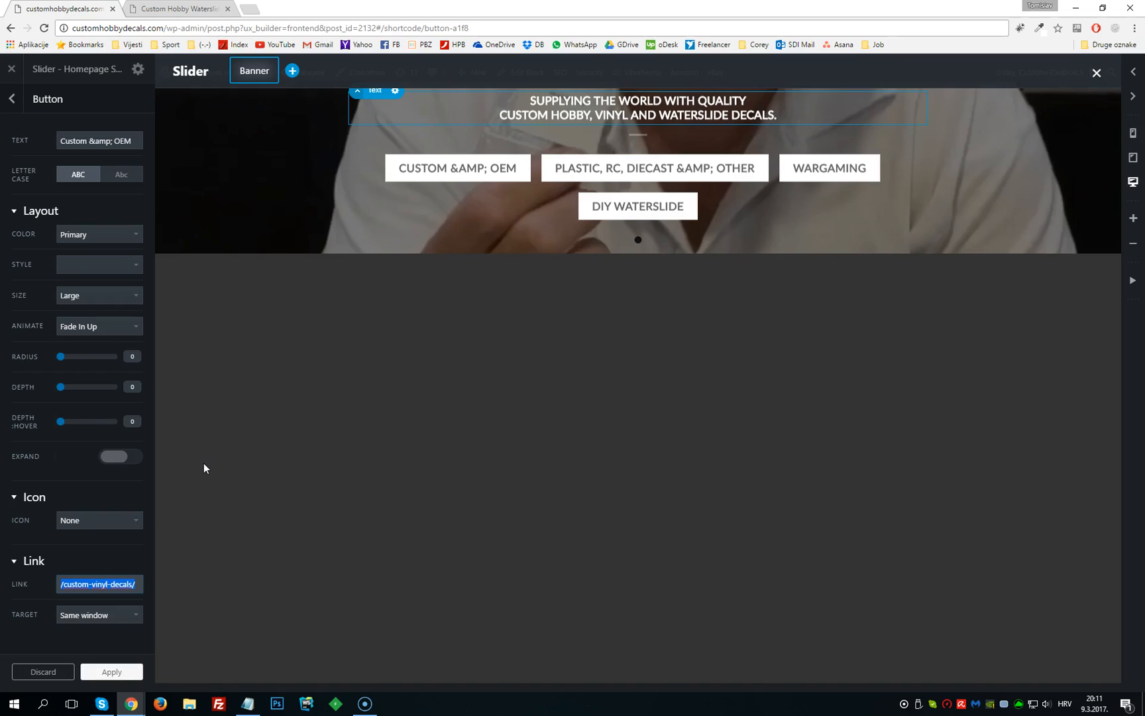
pyautogui.moveTo(230, 337)
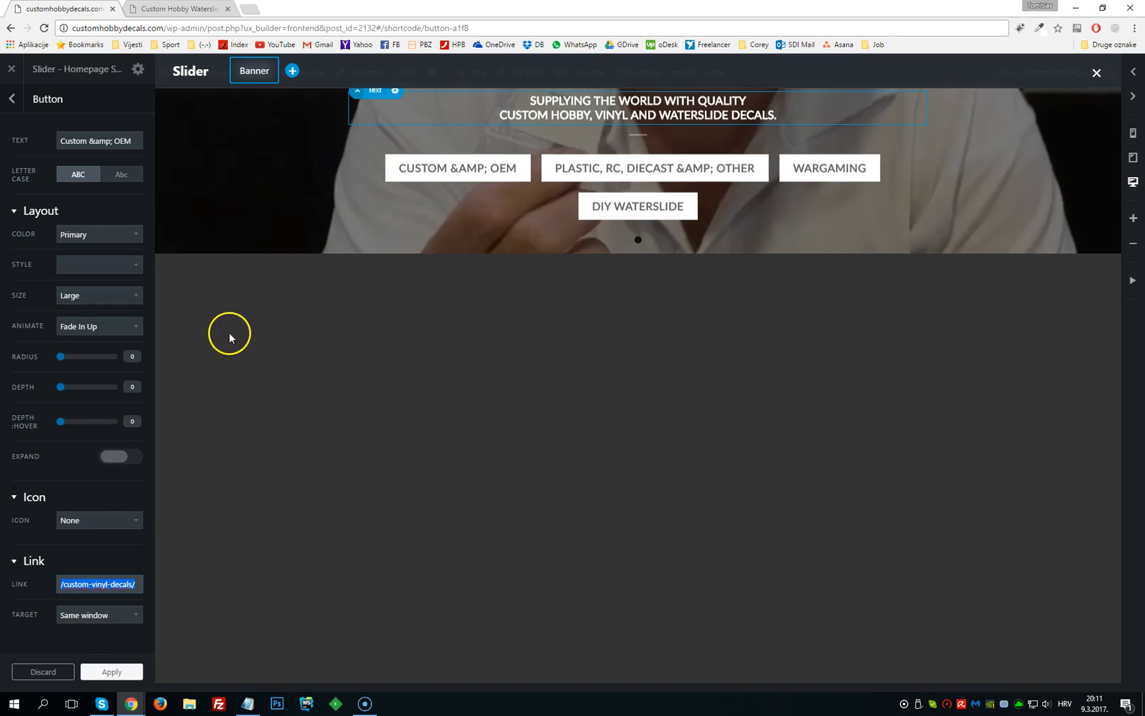
pyautogui.click(99, 615)
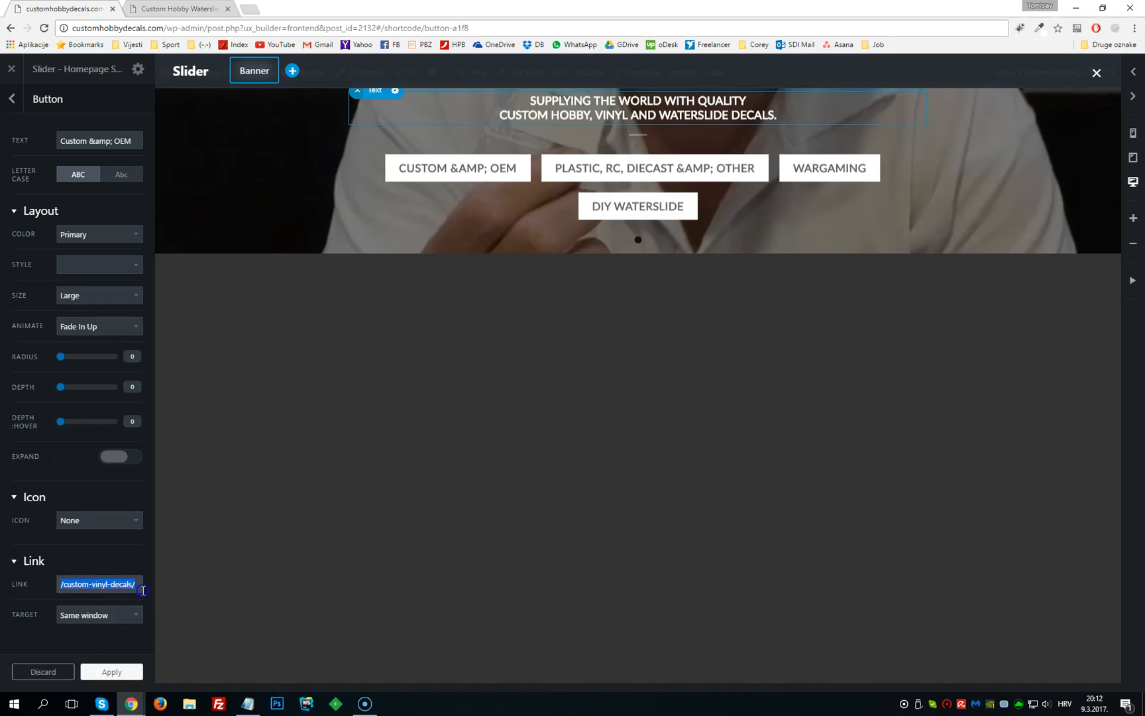
pyautogui.moveTo(131, 579)
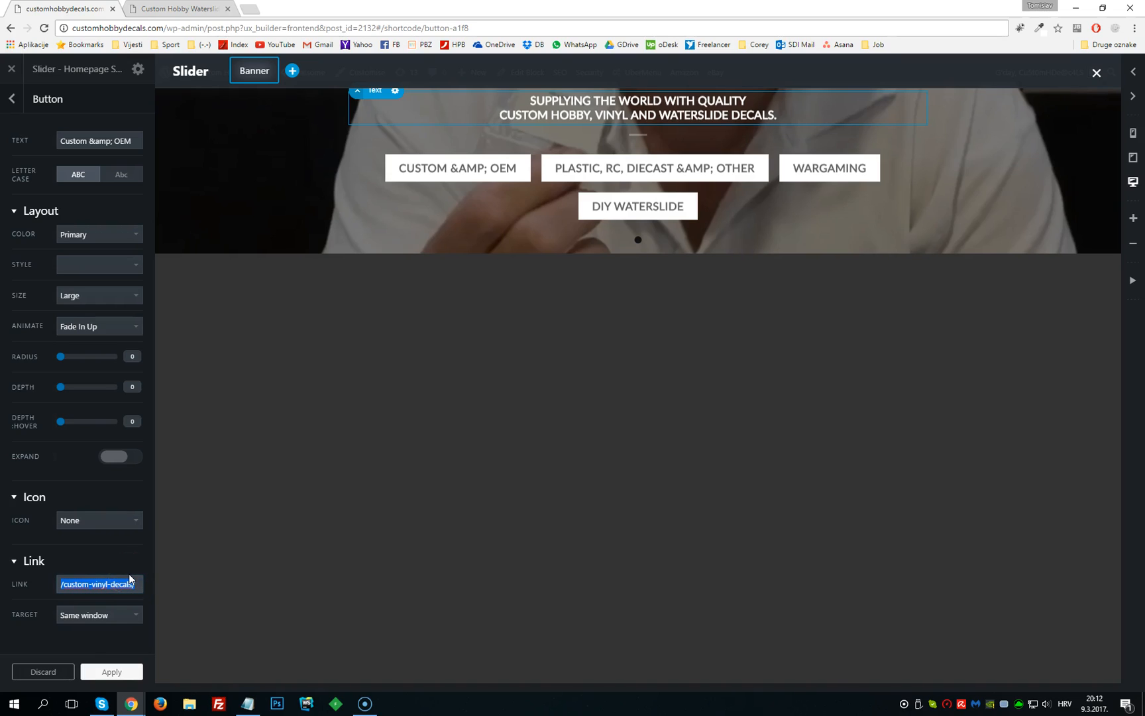
pyautogui.moveTo(109, 524)
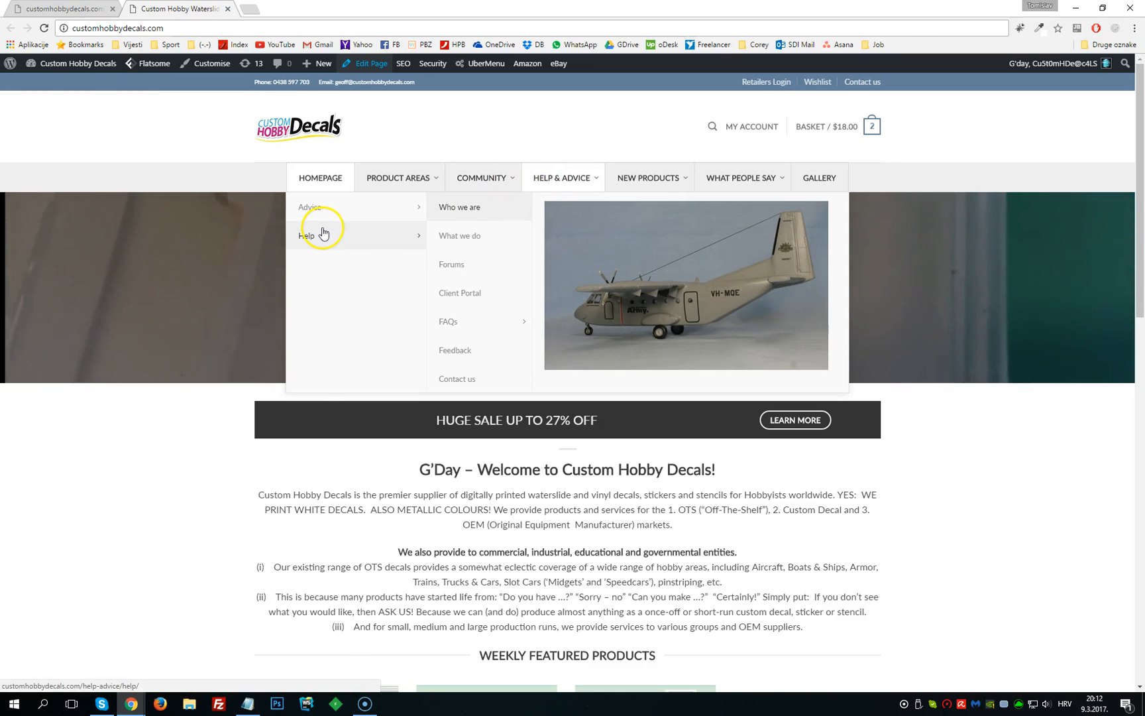
pyautogui.moveTo(459, 235)
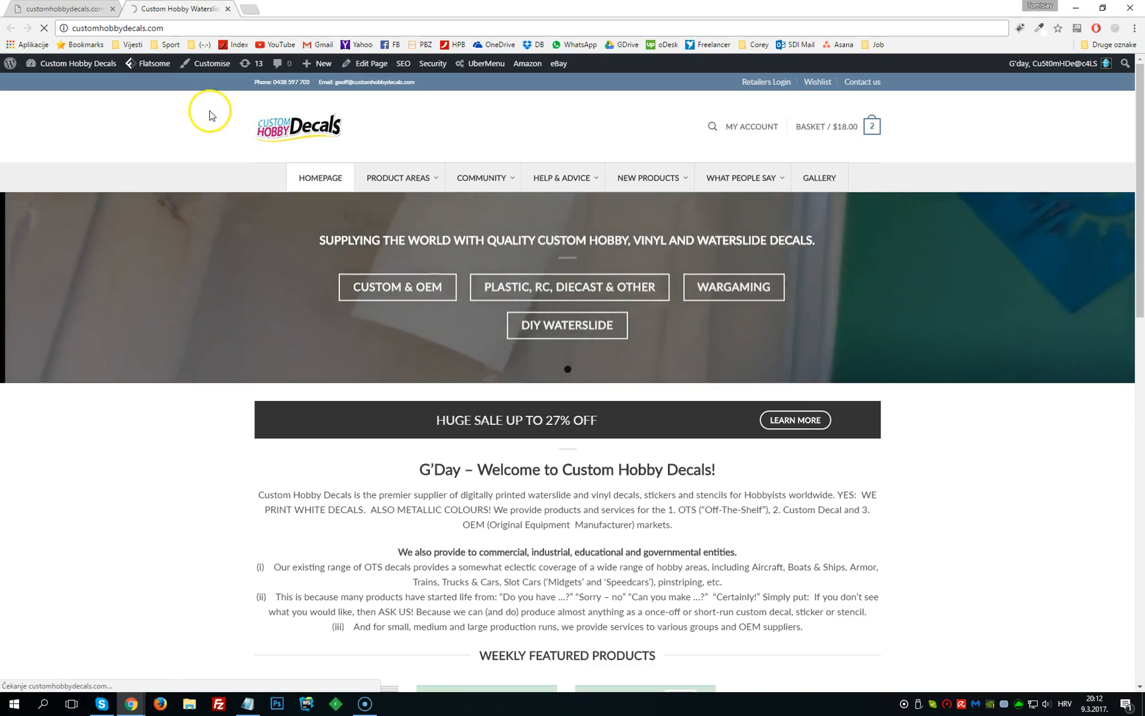
# Visit the live Contact Us page and copy its /help-advice/help/contact-us/ path
pyautogui.click(860, 81)
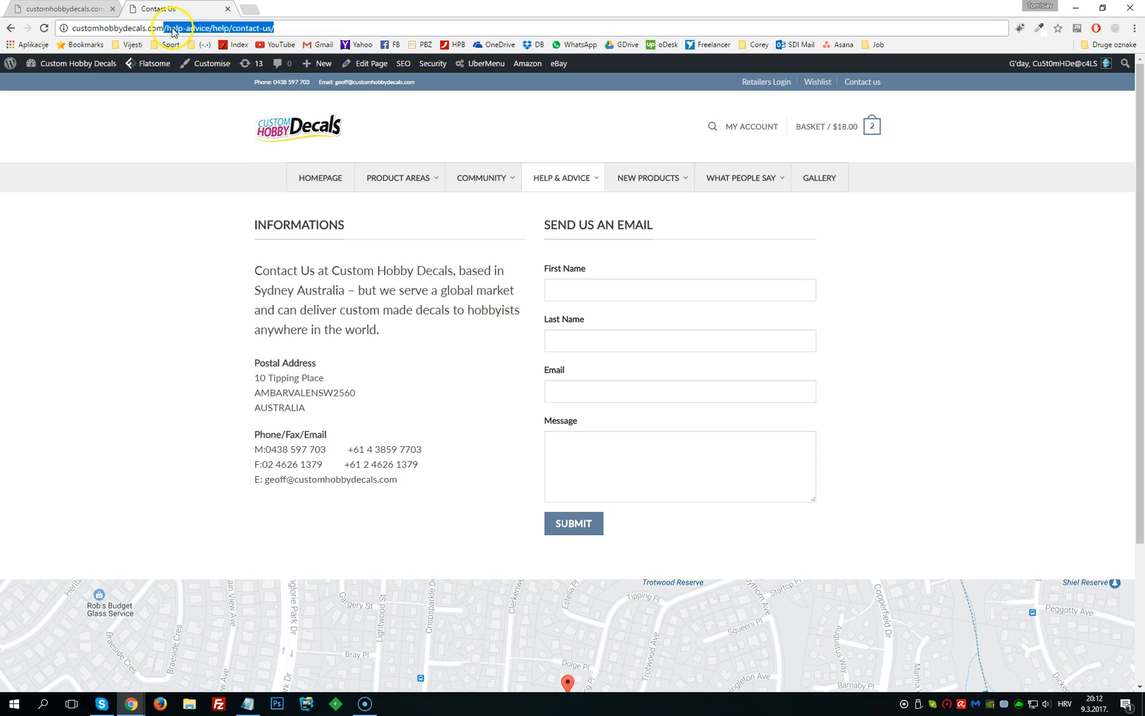
pyautogui.moveTo(199, 36)
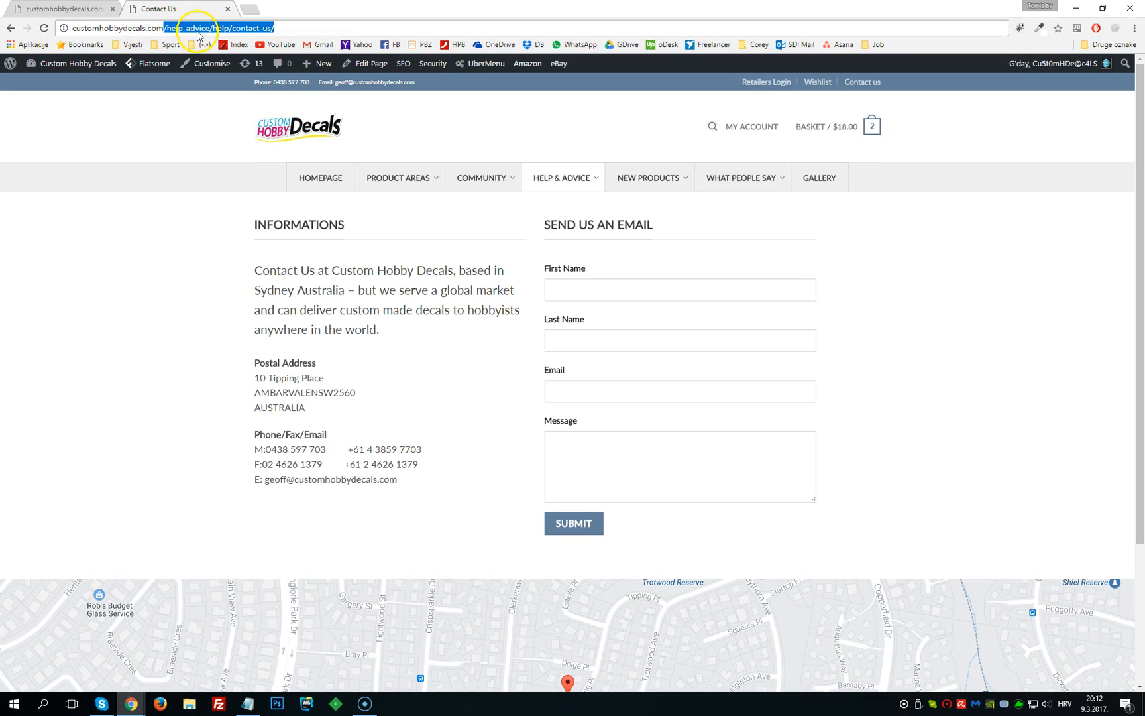
pyautogui.rightClick(197, 28)
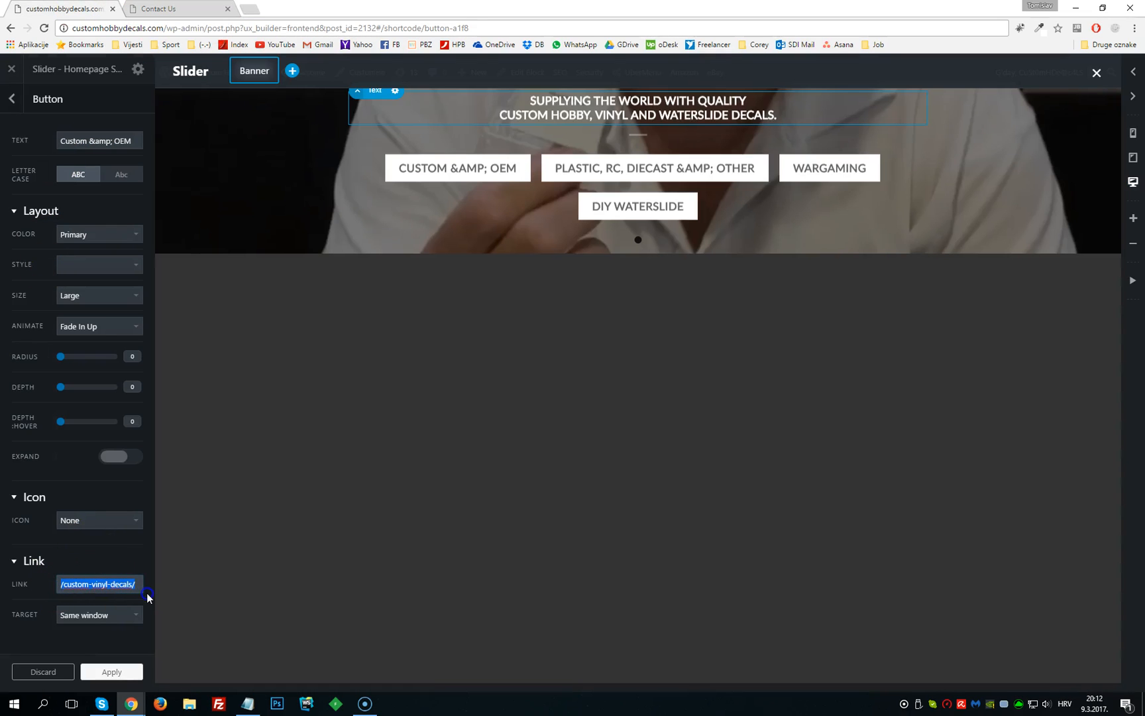
pyautogui.moveTo(144, 600)
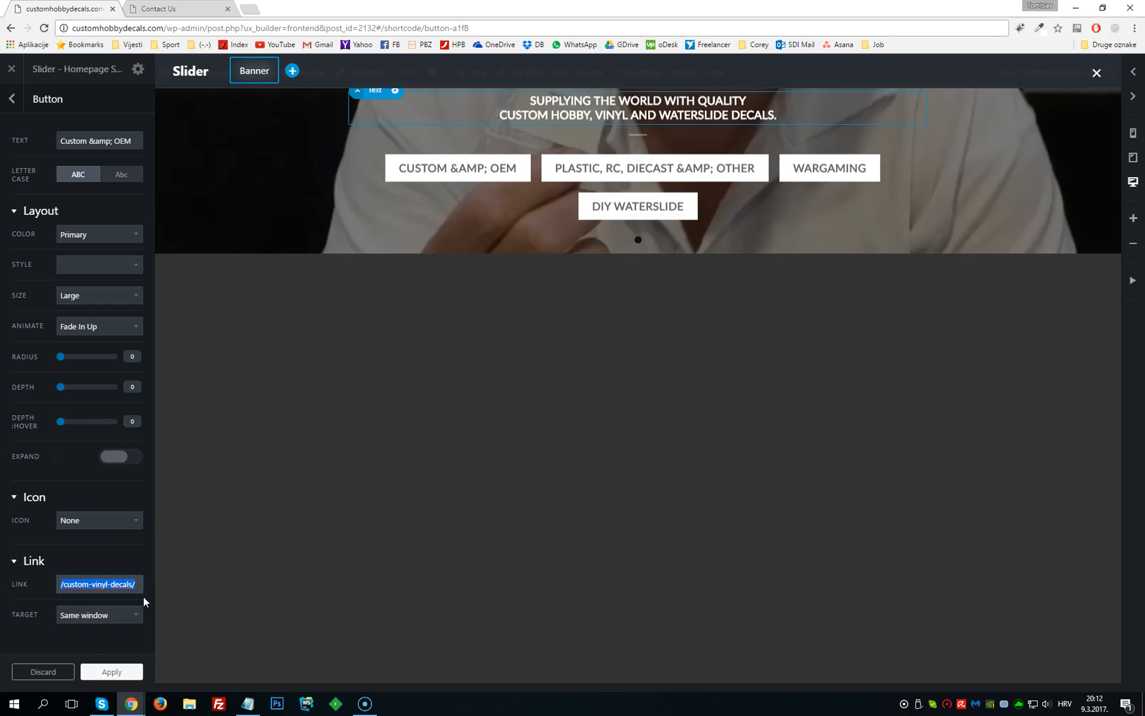
pyautogui.moveTo(111, 560)
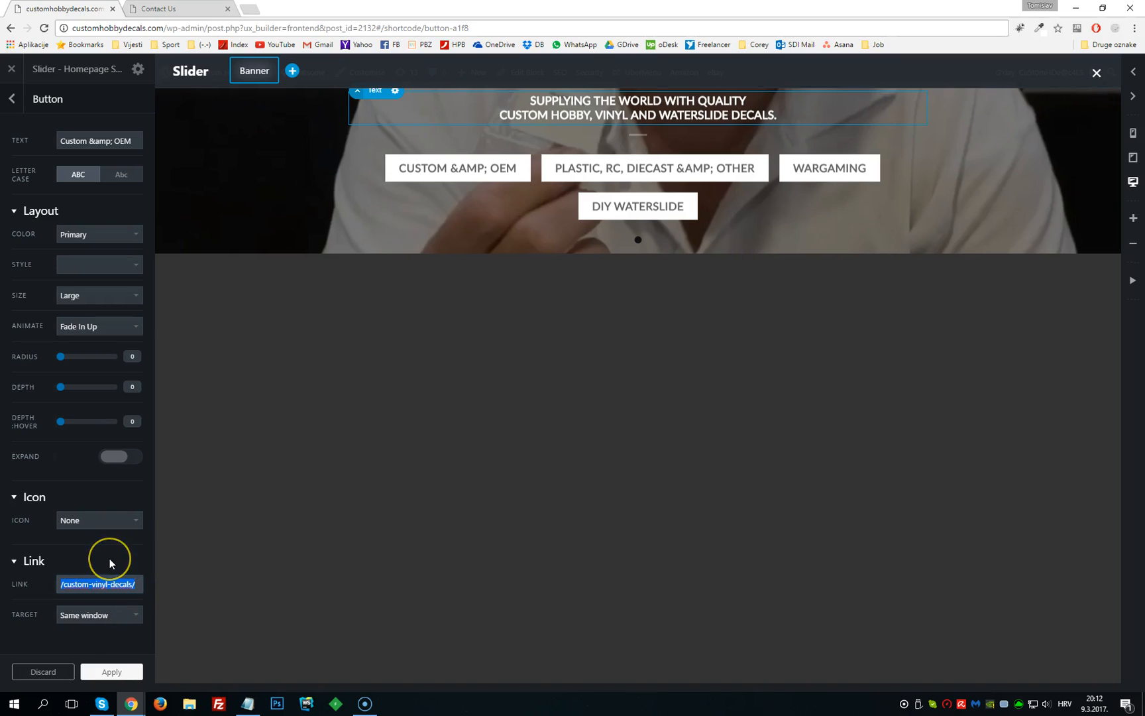
pyautogui.moveTo(85, 385)
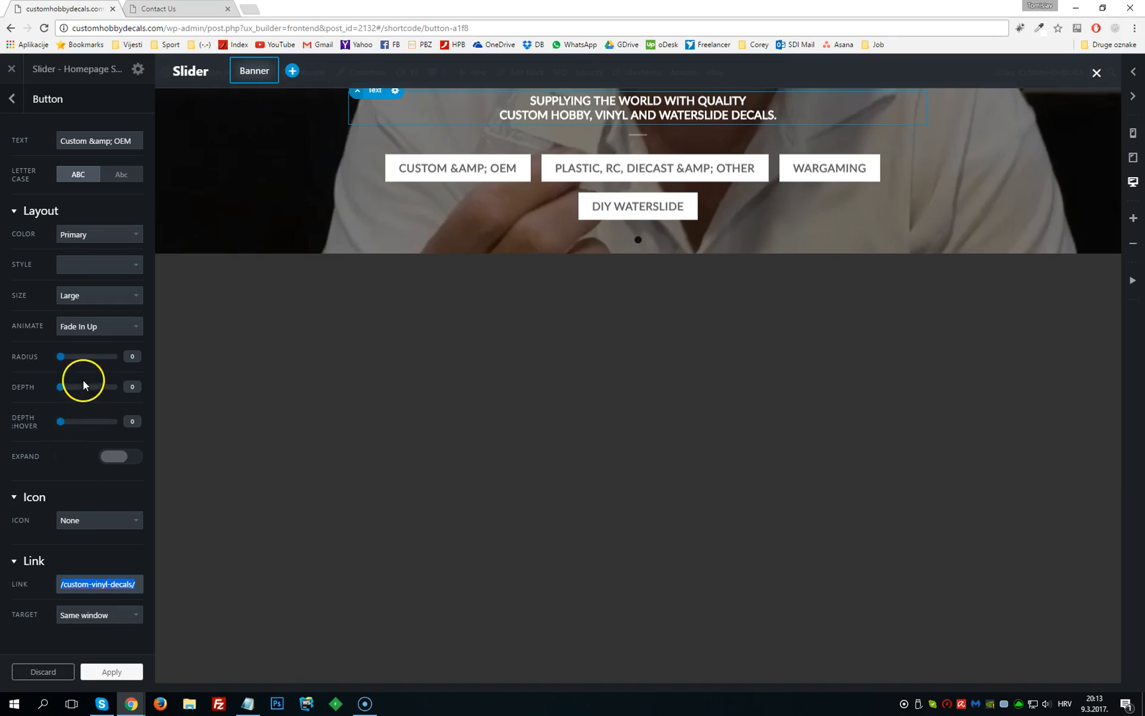
pyautogui.moveTo(91, 350)
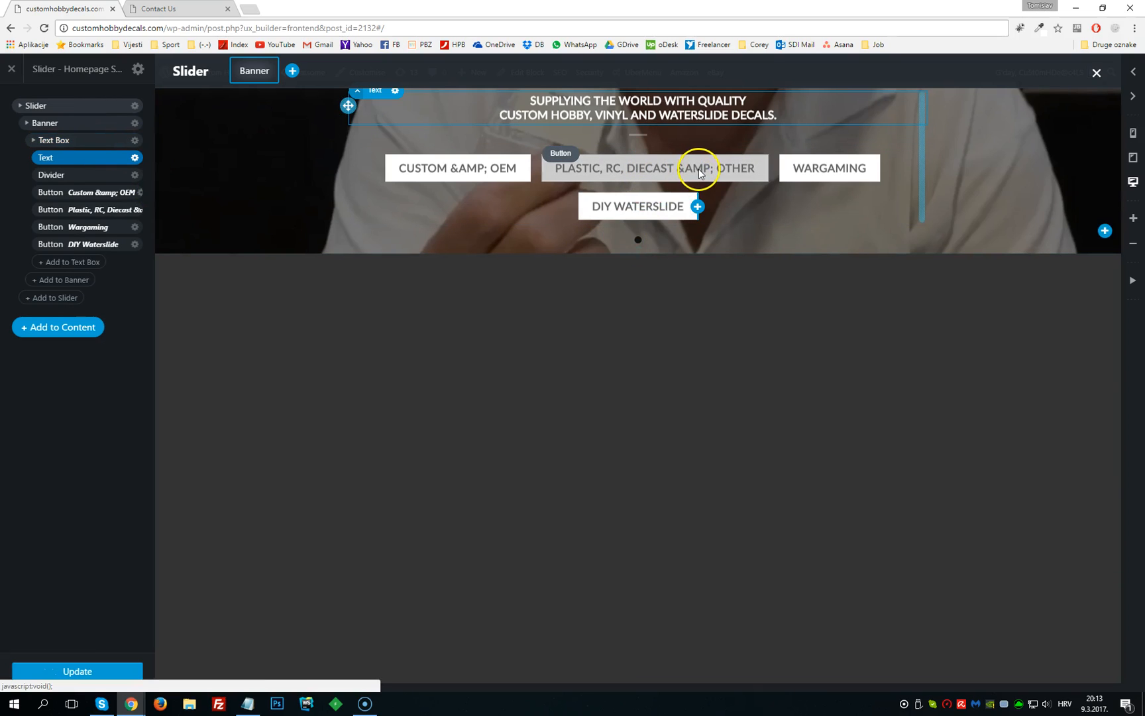
# Check the Plastic, RC, Diecast button's /product-areas/rc-decals/ link, then open DIY Waterslide's settings
pyautogui.click(654, 167)
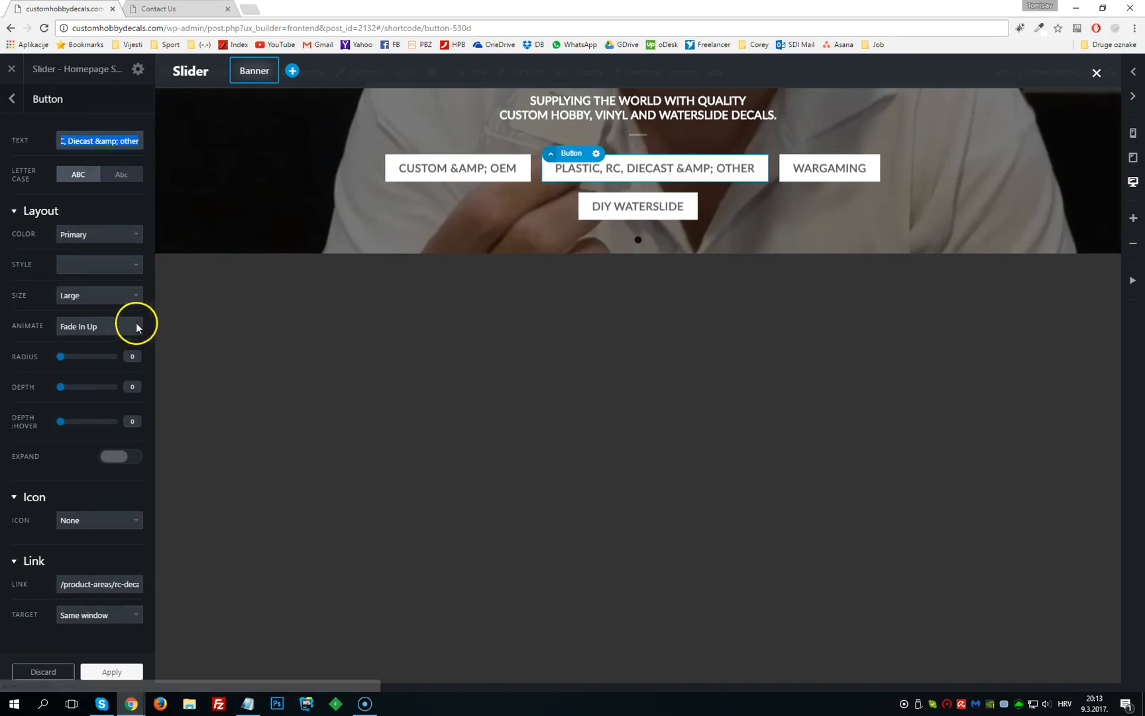
pyautogui.click(99, 584)
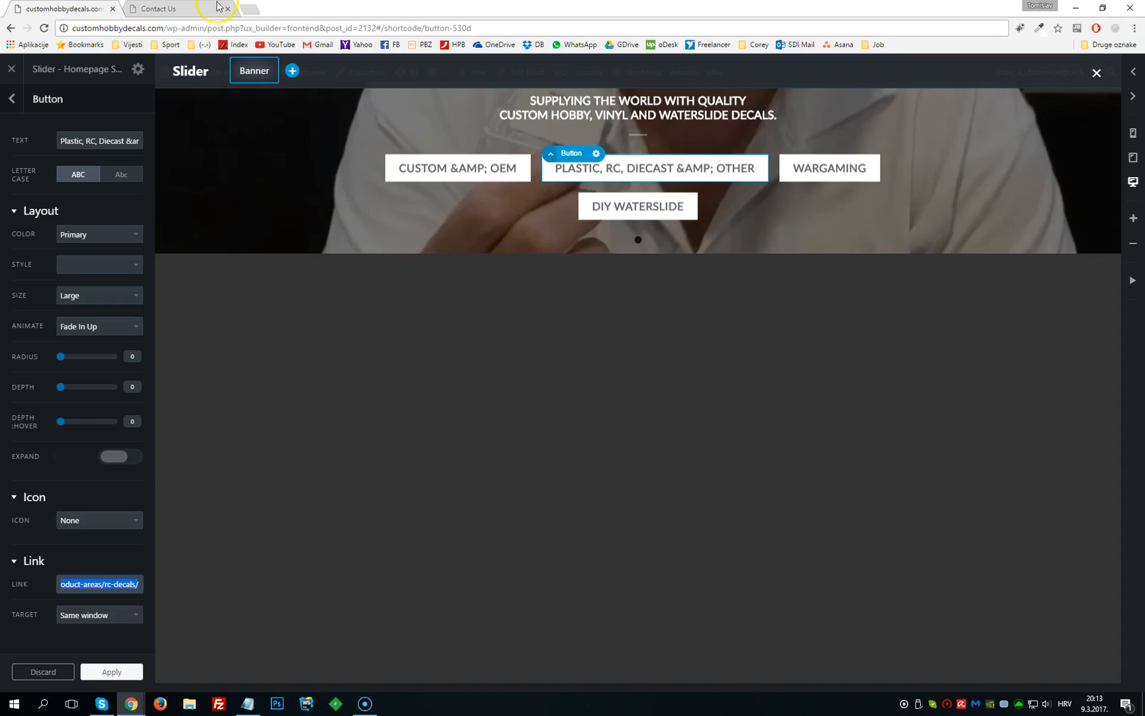
pyautogui.click(99, 141)
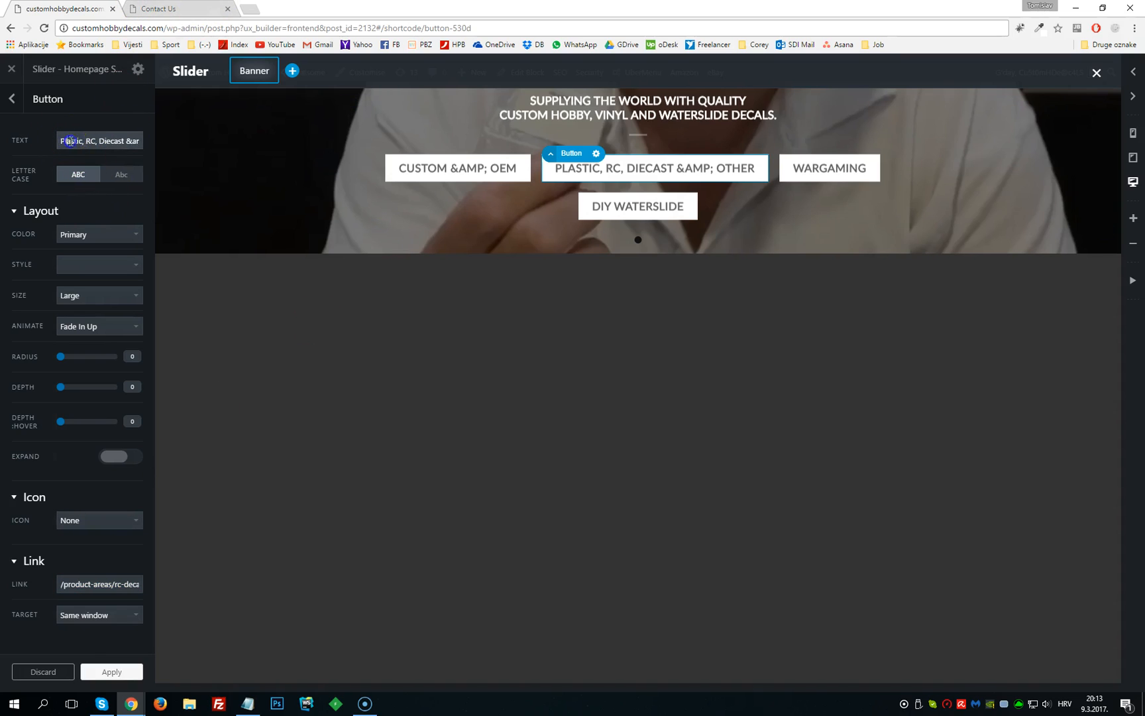
pyautogui.click(12, 99)
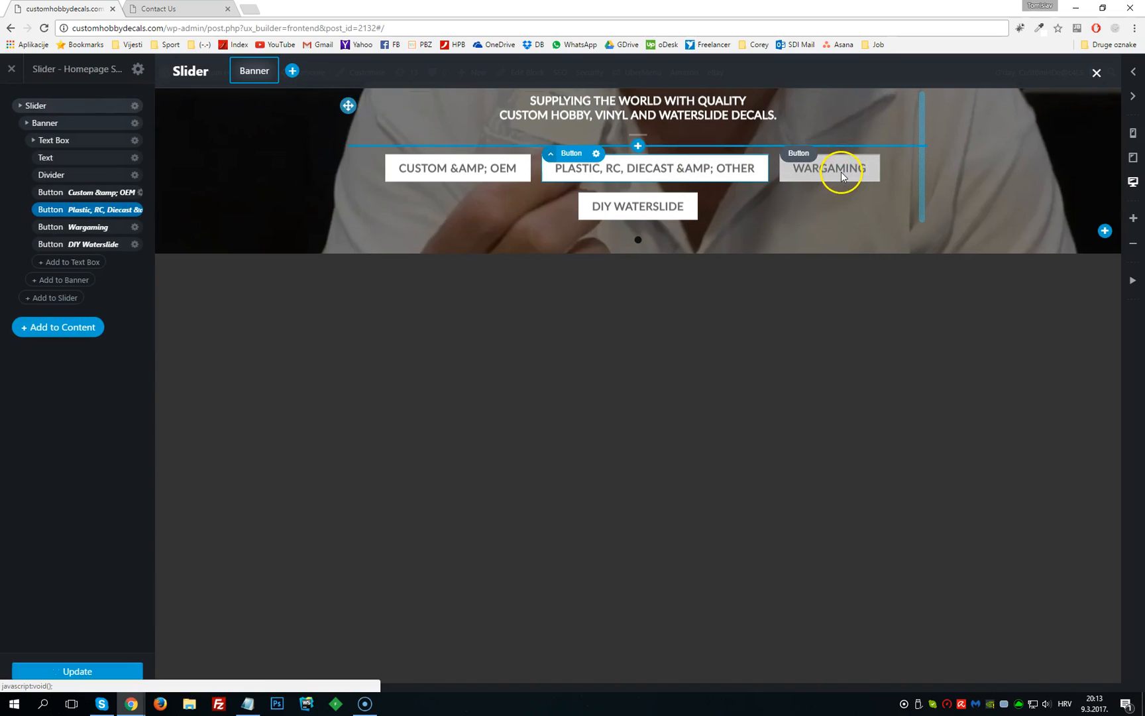
pyautogui.moveTo(852, 175)
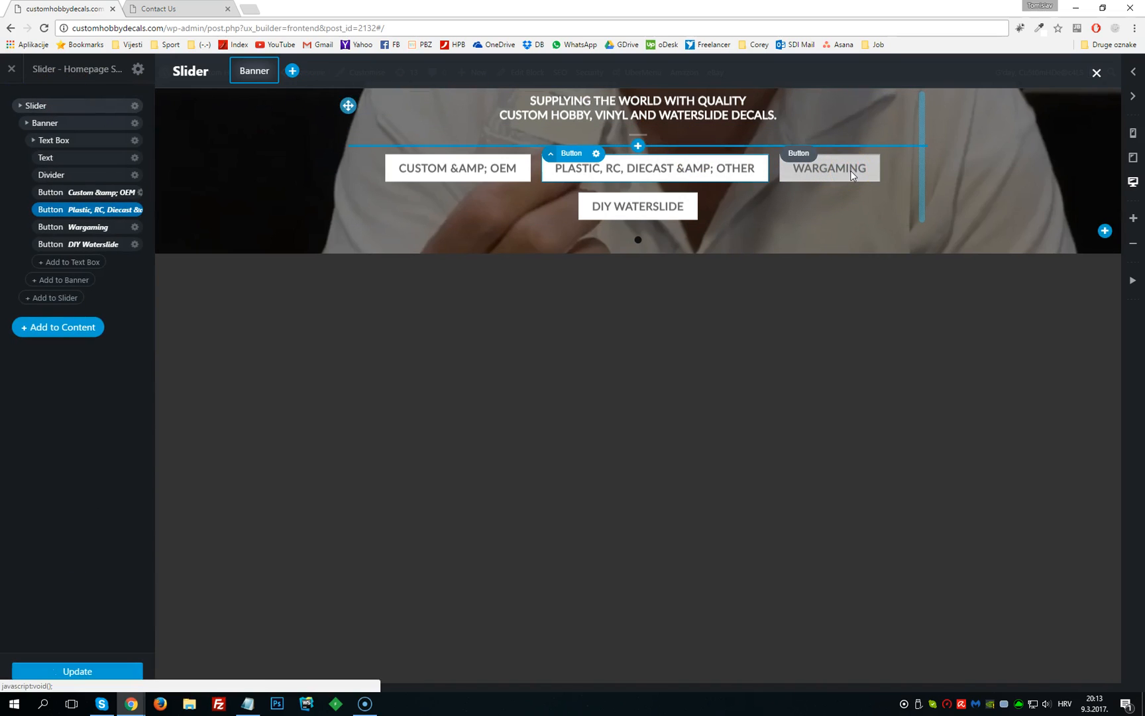
pyautogui.click(637, 206)
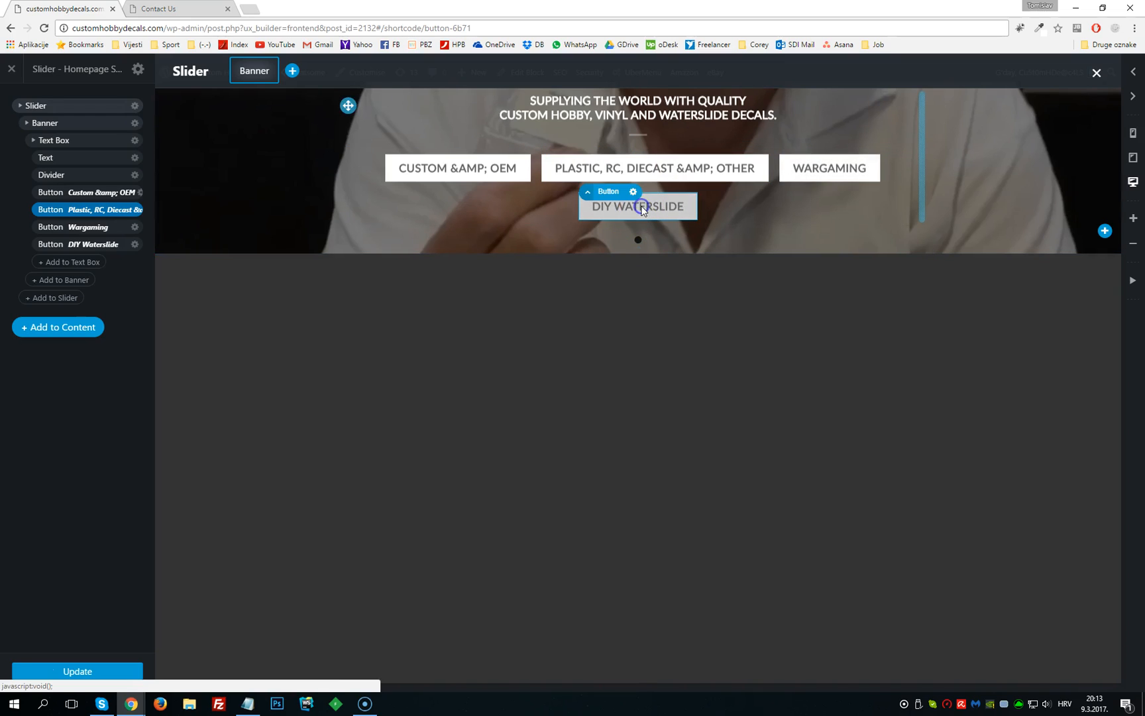
pyautogui.click(632, 192)
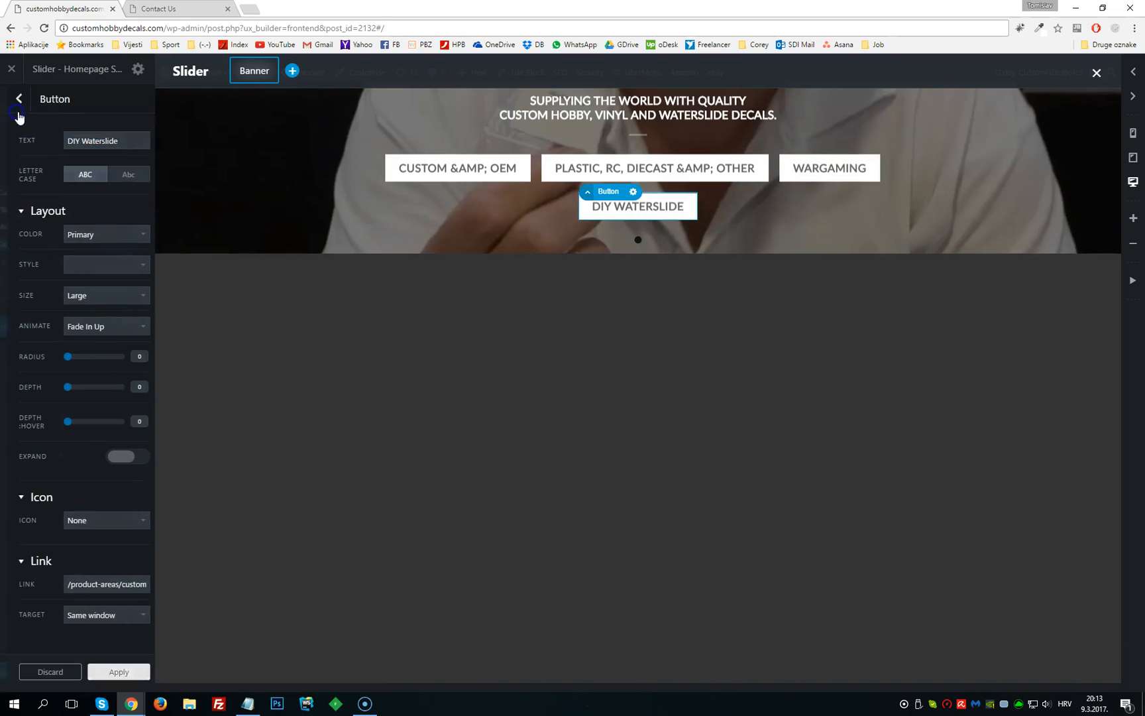
pyautogui.click(18, 99)
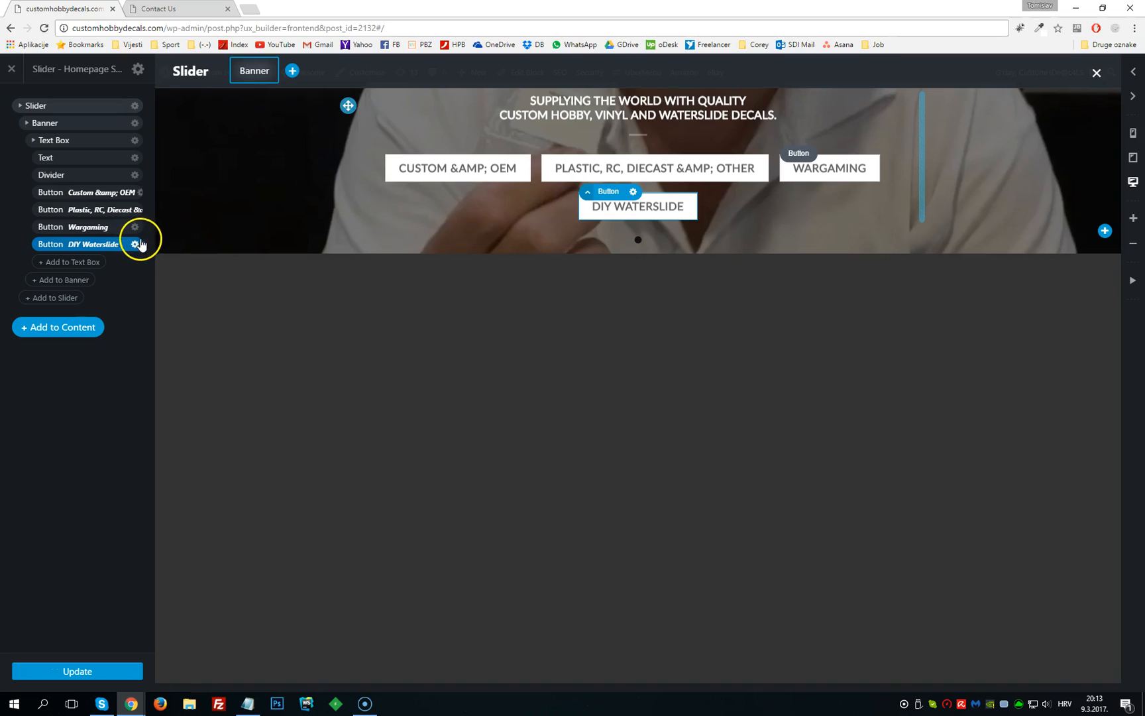
pyautogui.moveTo(26, 672)
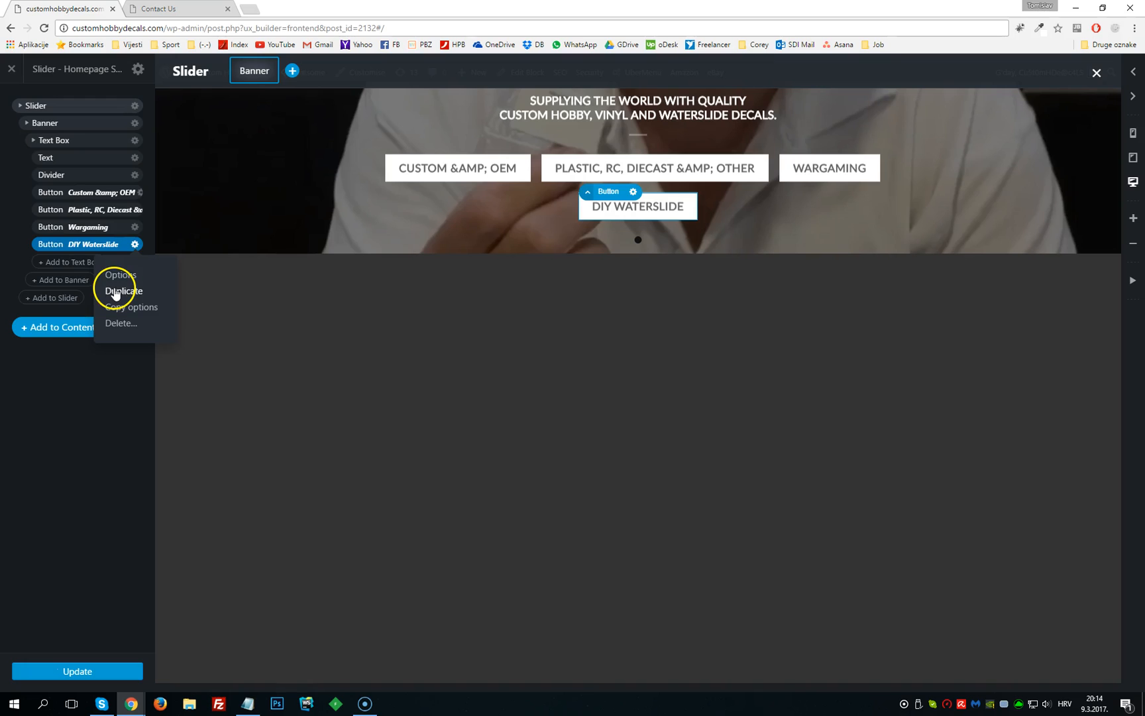
pyautogui.click(124, 291)
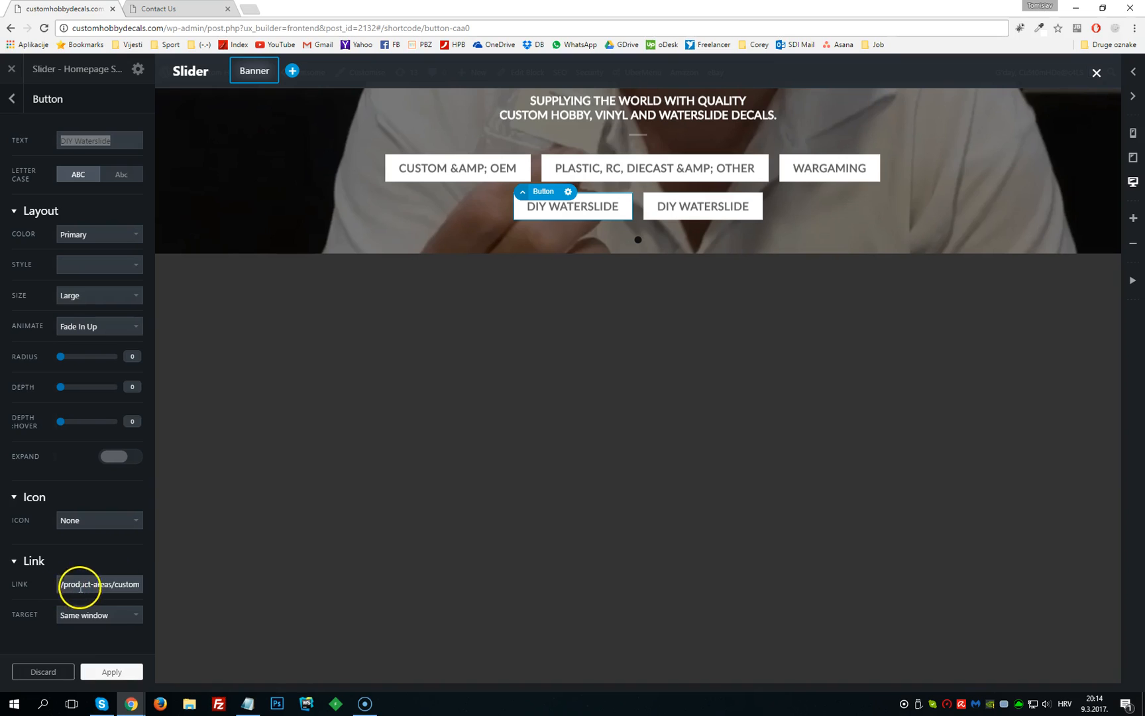
pyautogui.moveTo(703, 205)
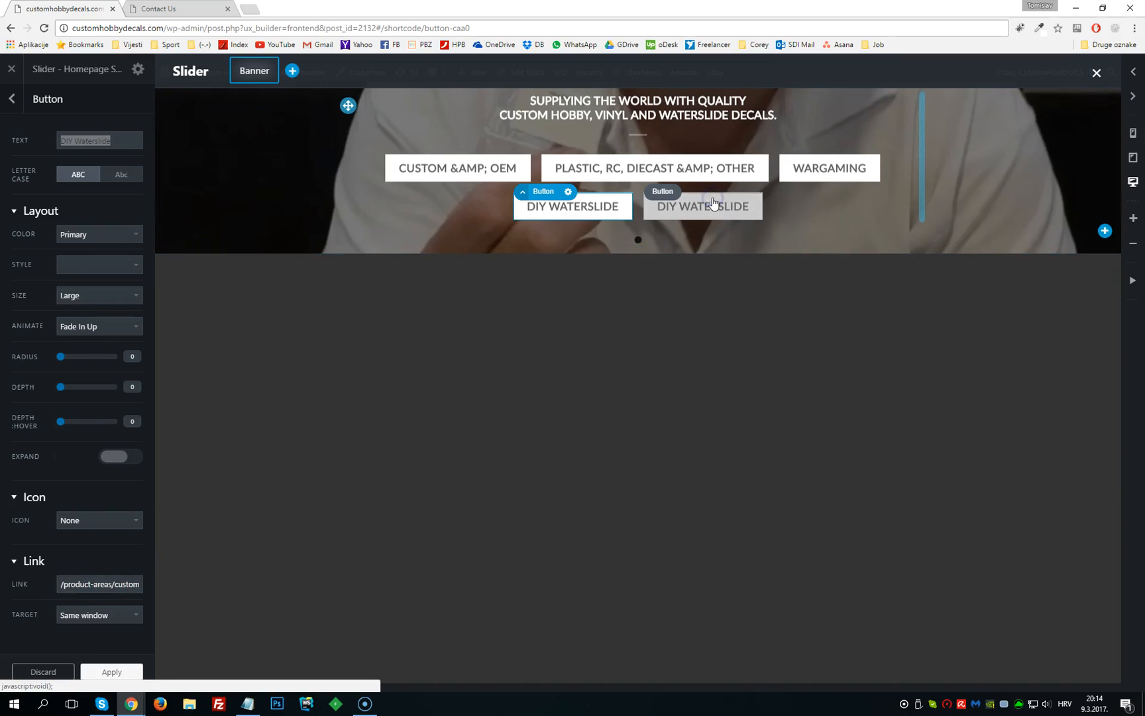
pyautogui.click(12, 98)
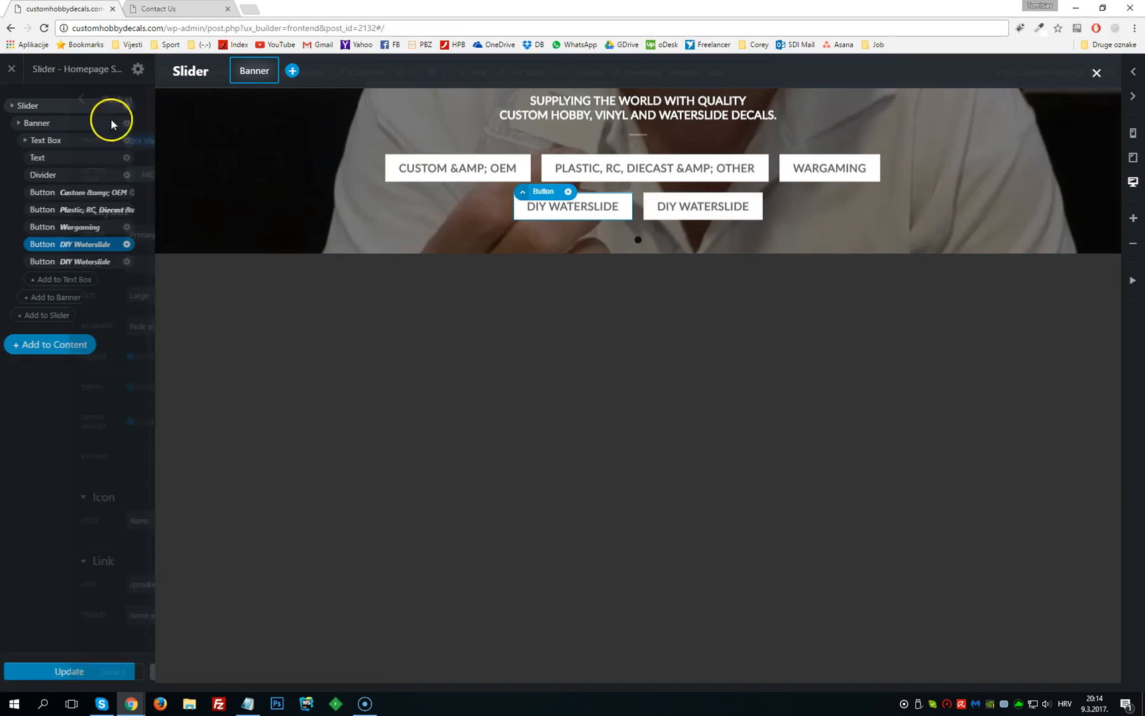
pyautogui.click(701, 206)
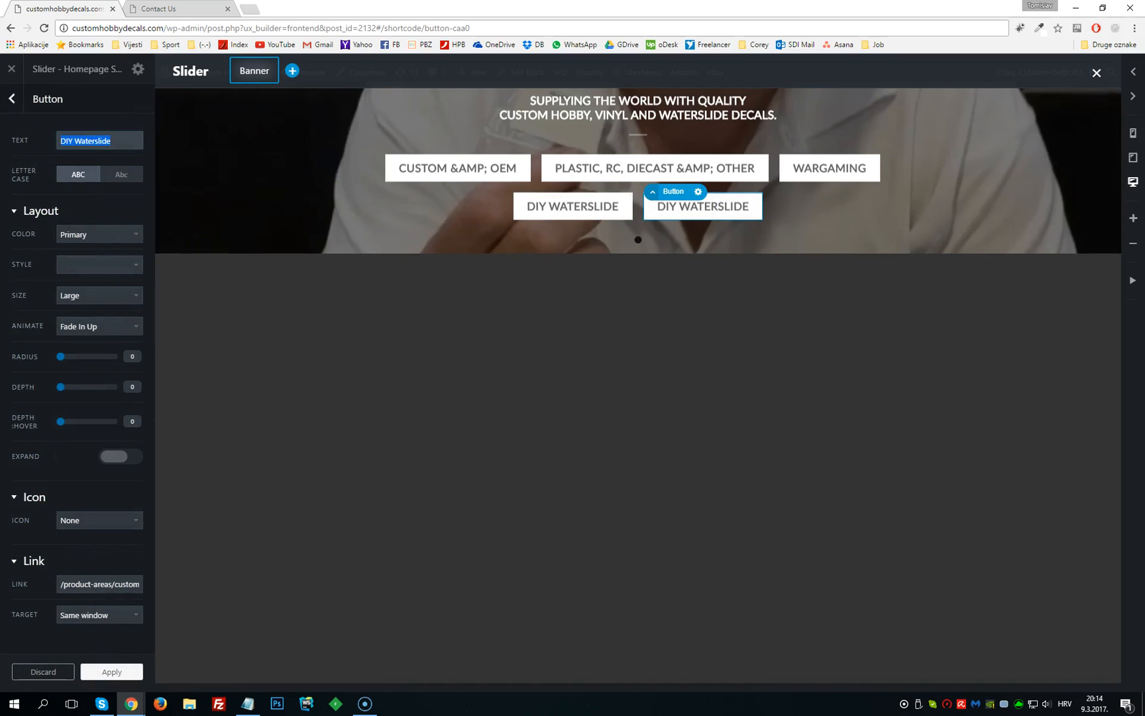
pyautogui.click(697, 192)
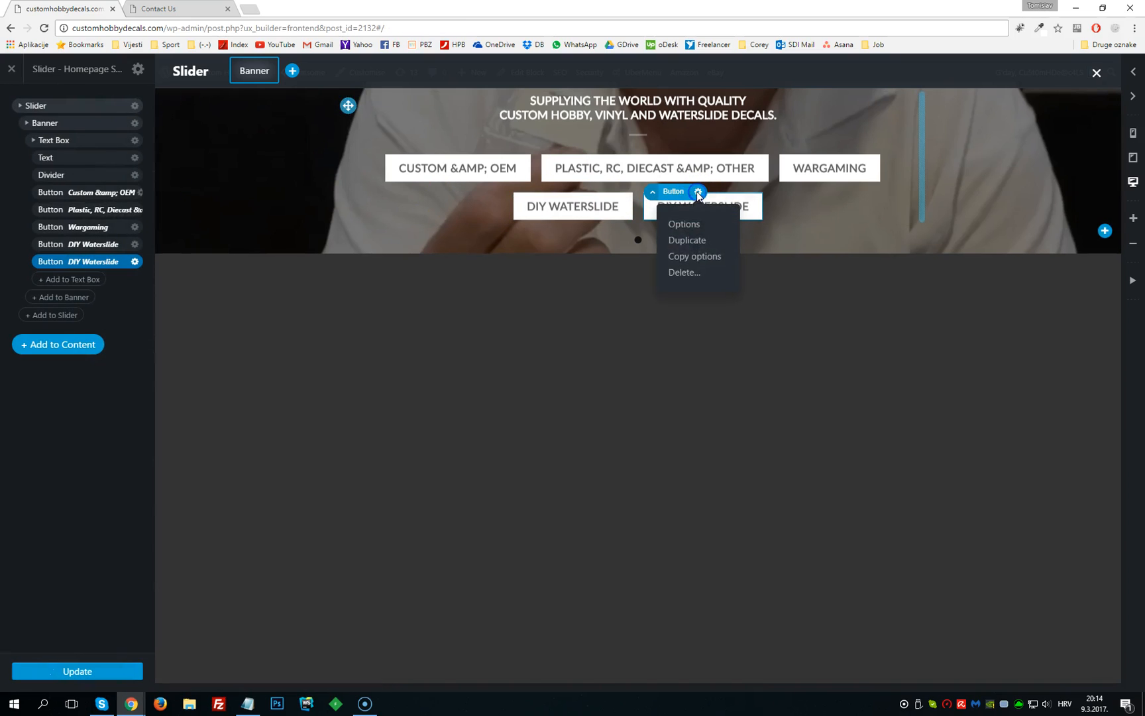
pyautogui.click(684, 271)
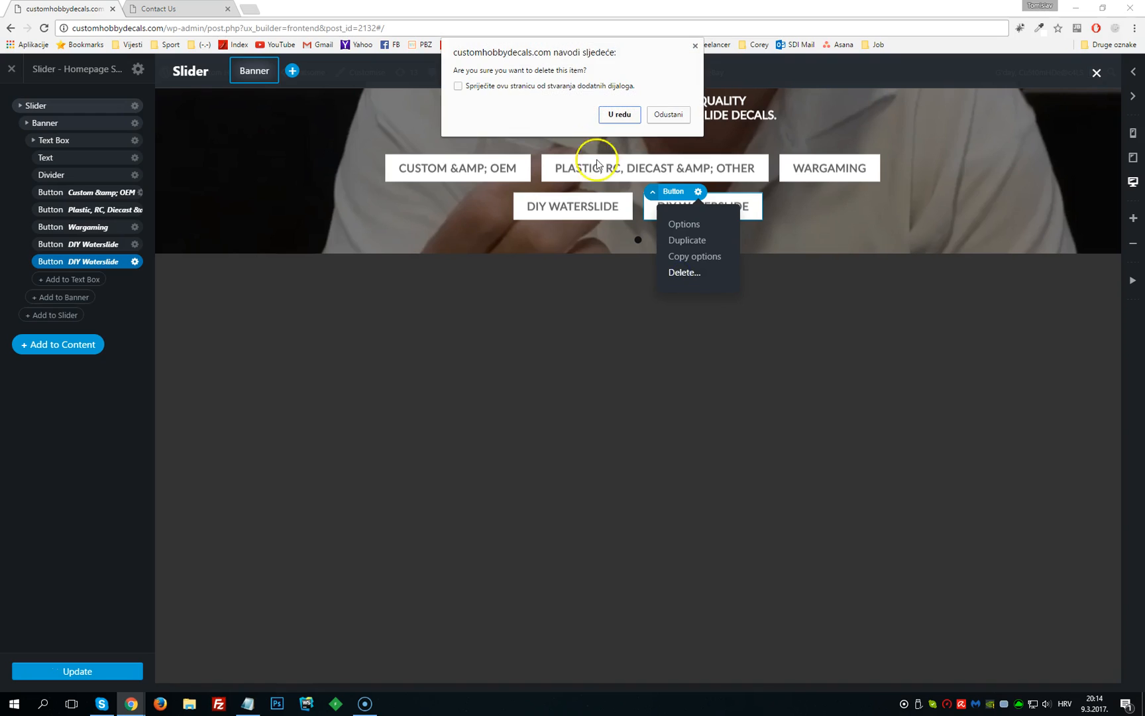
pyautogui.click(617, 115)
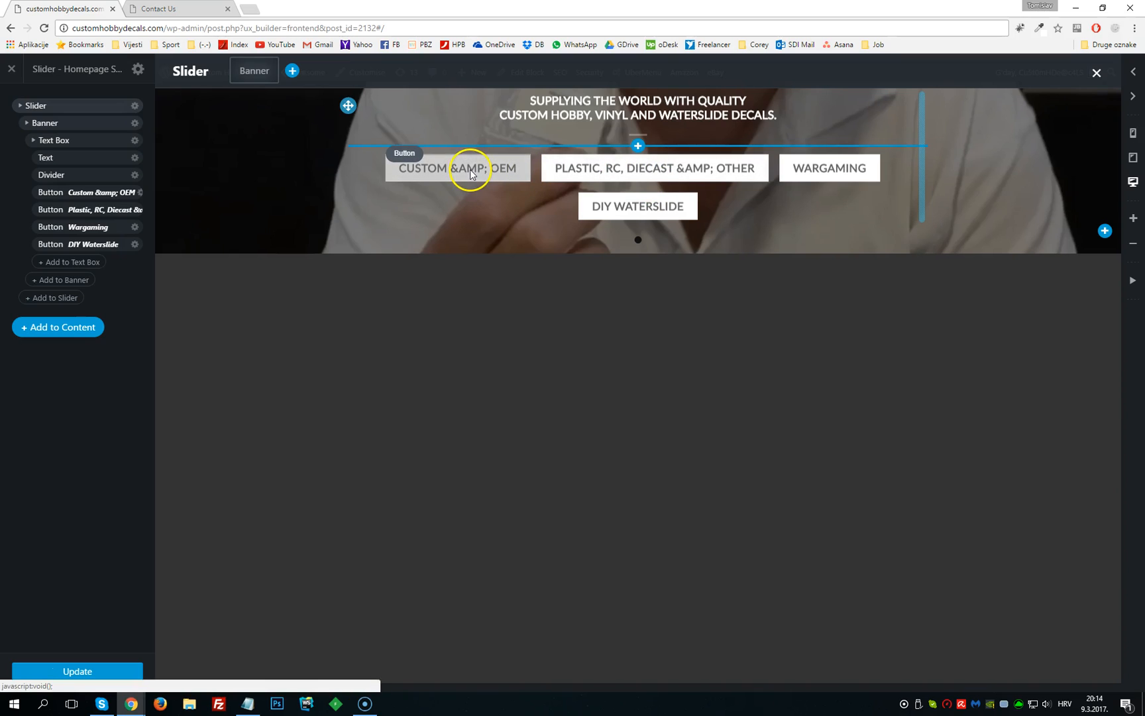
pyautogui.click(442, 153)
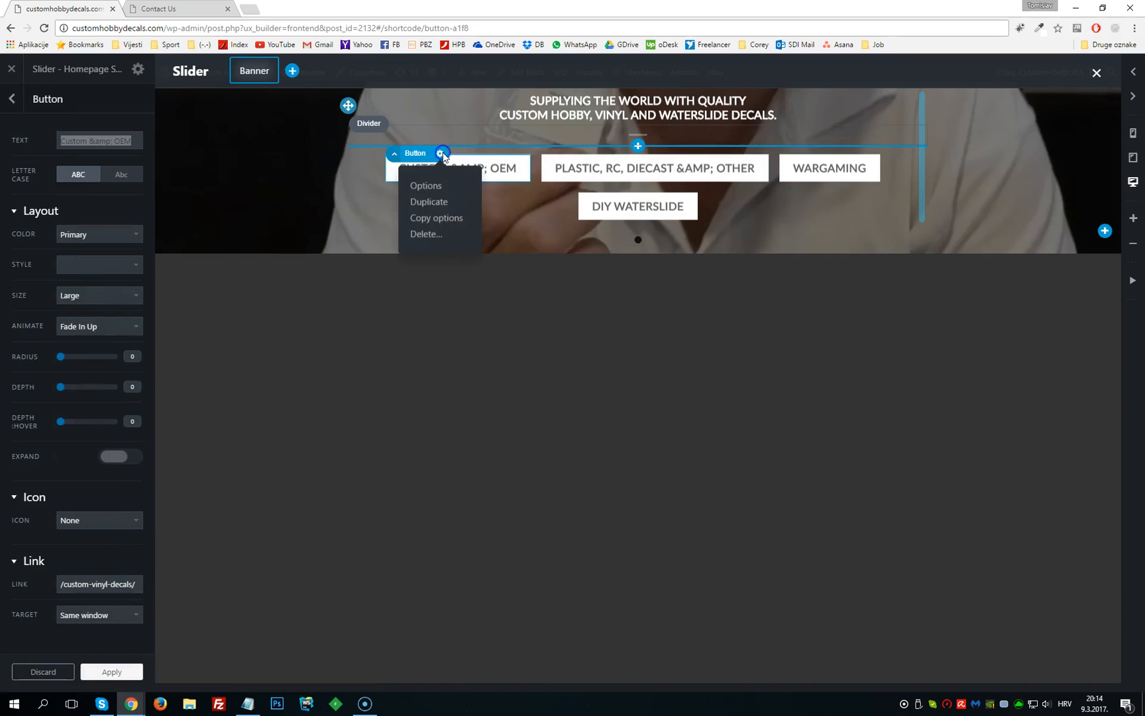
pyautogui.moveTo(442, 232)
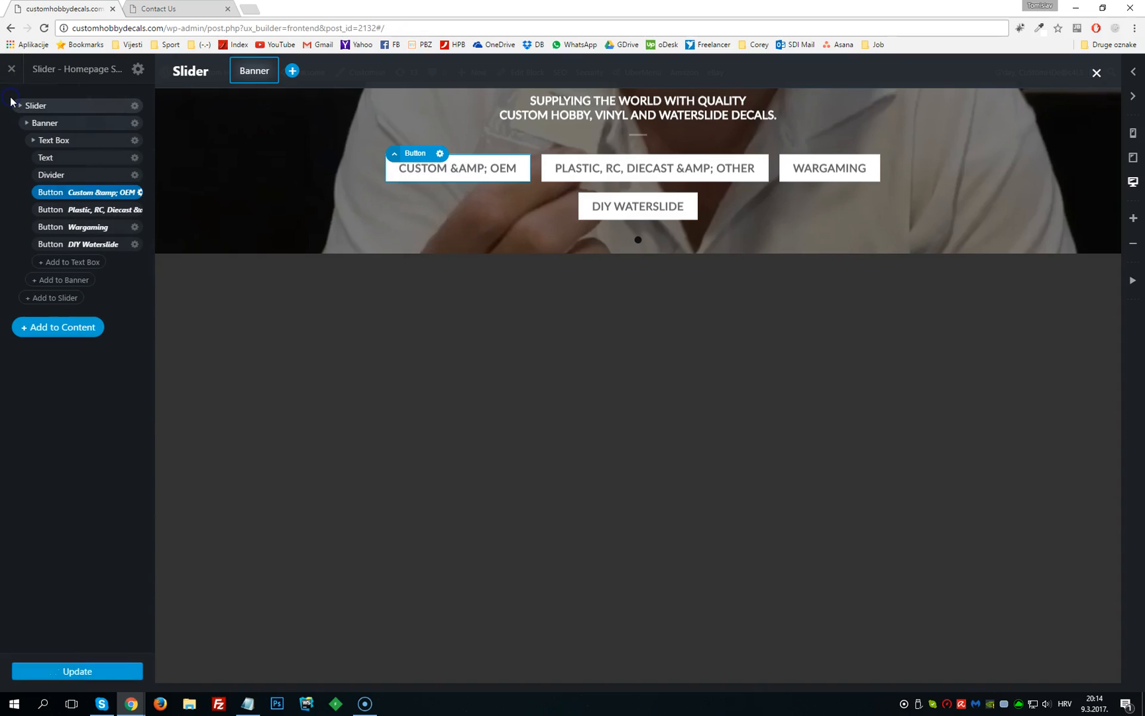
pyautogui.moveTo(403, 292)
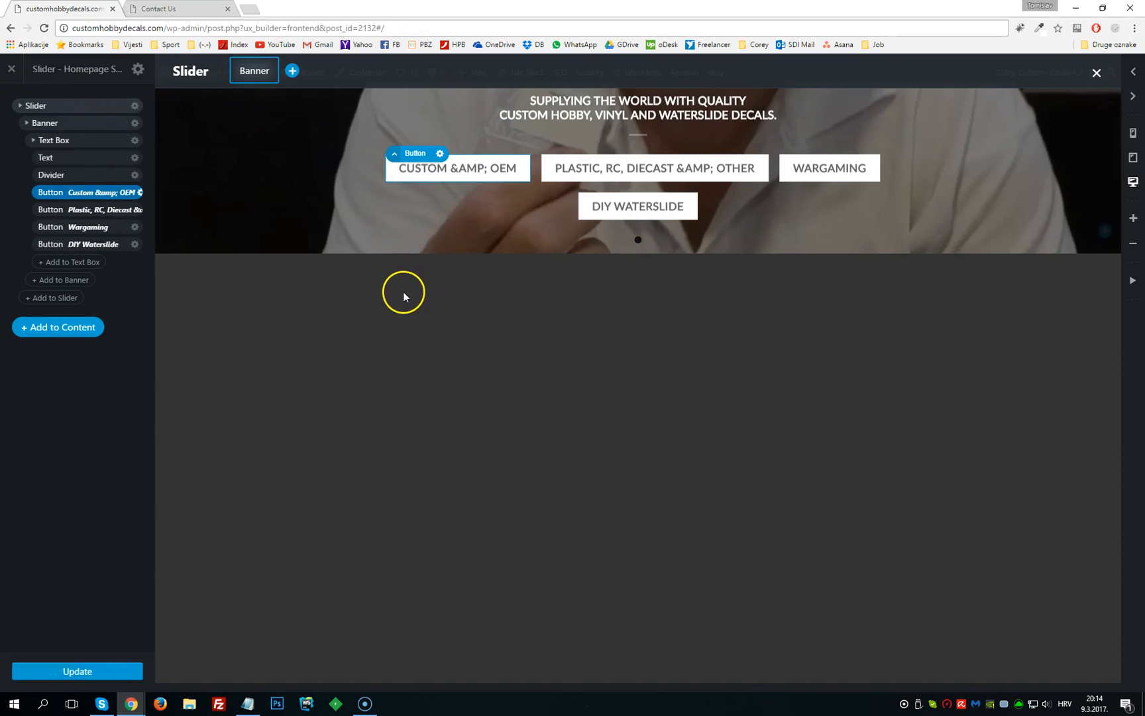
pyautogui.moveTo(401, 298)
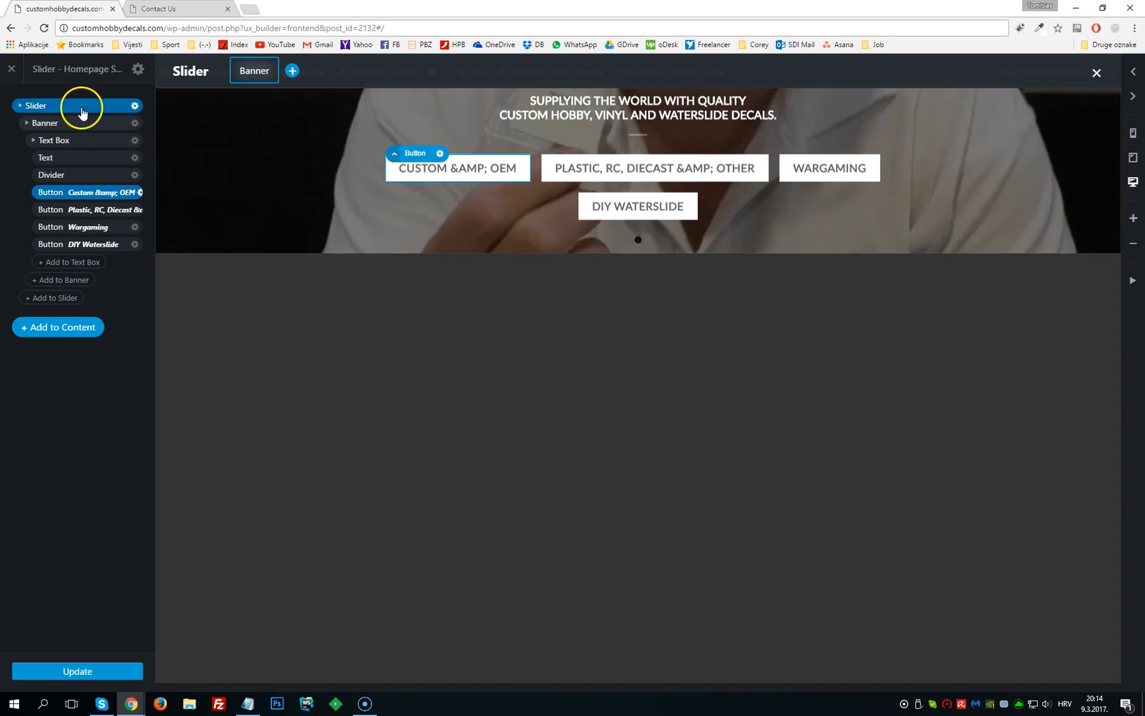
pyautogui.click(135, 106)
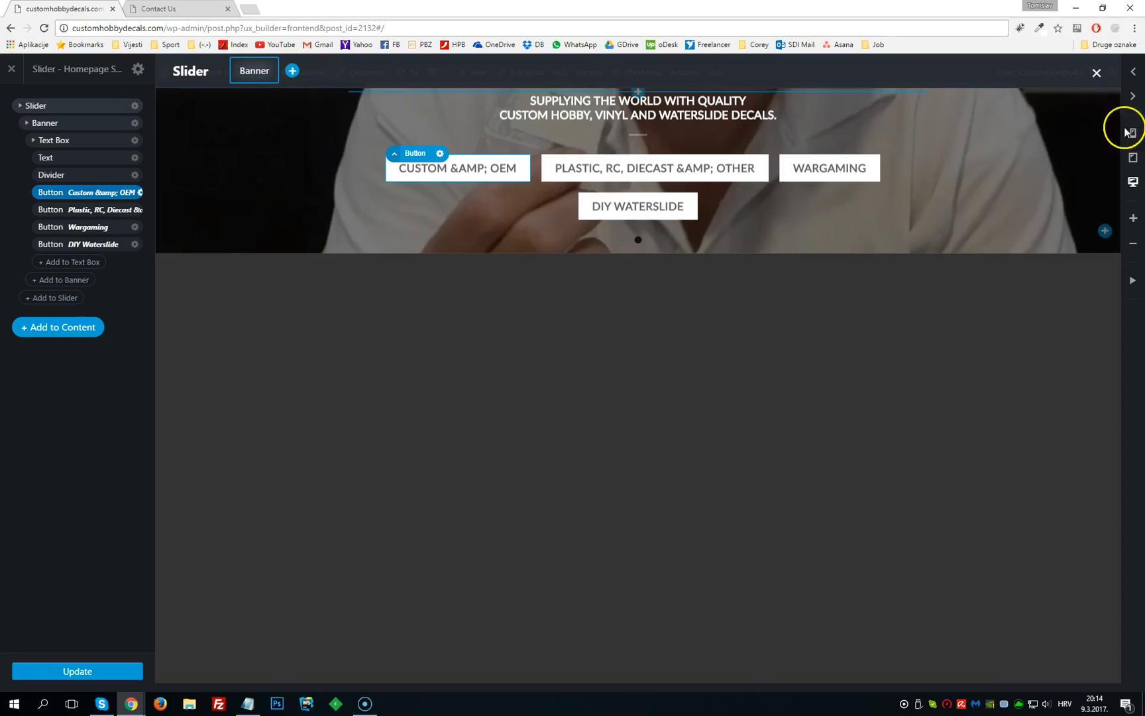
pyautogui.moveTo(1133, 220)
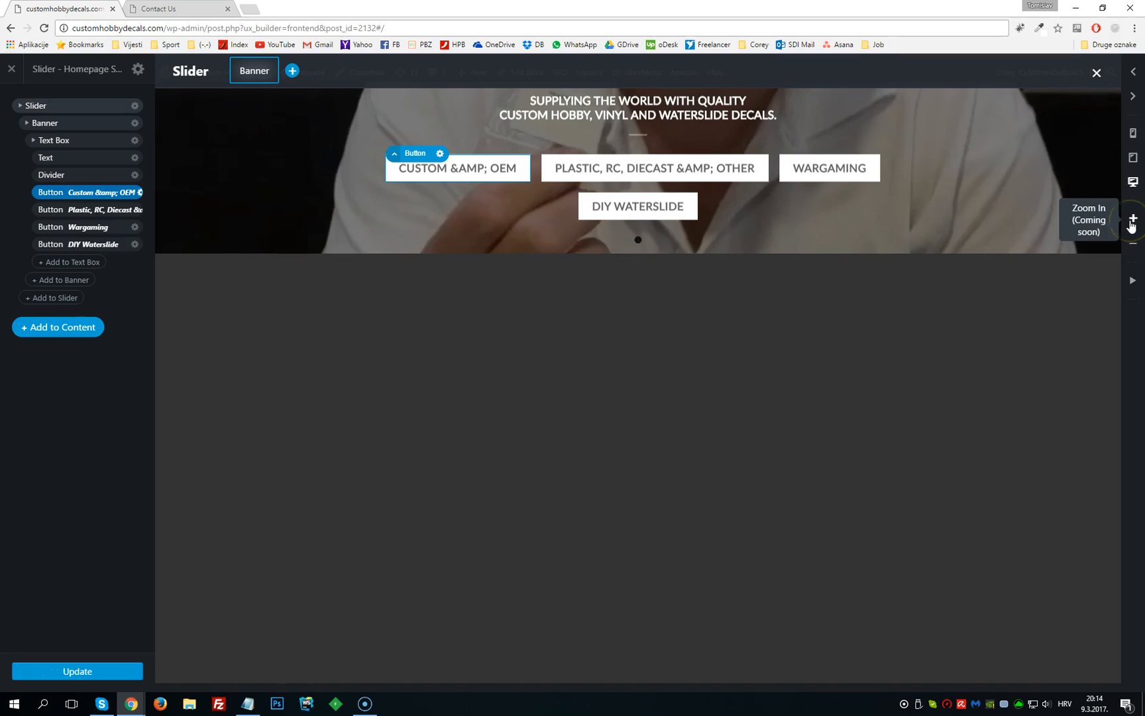
pyautogui.moveTo(1133, 159)
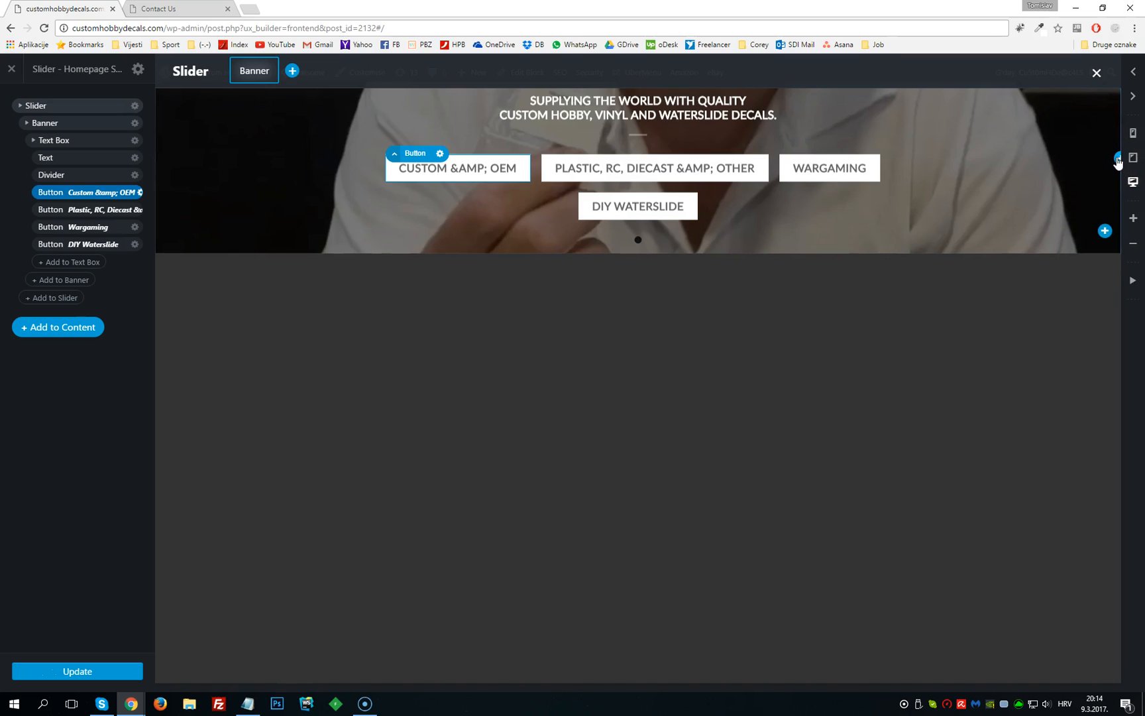
pyautogui.moveTo(1133, 161)
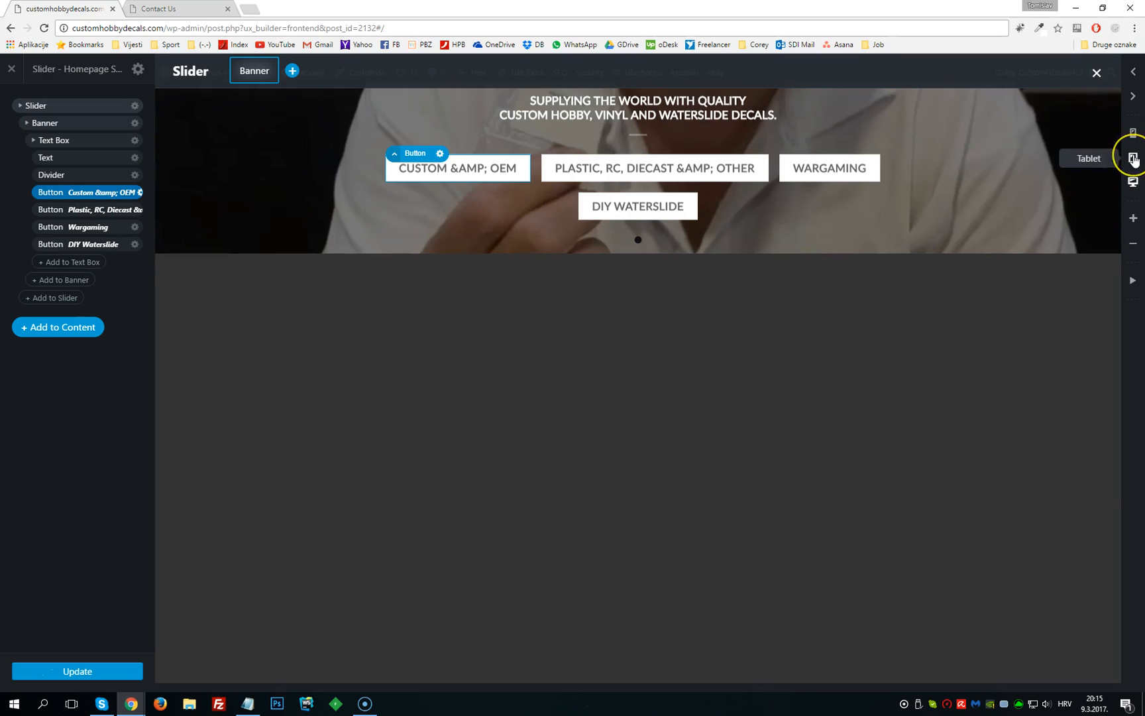
pyautogui.moveTo(1134, 158)
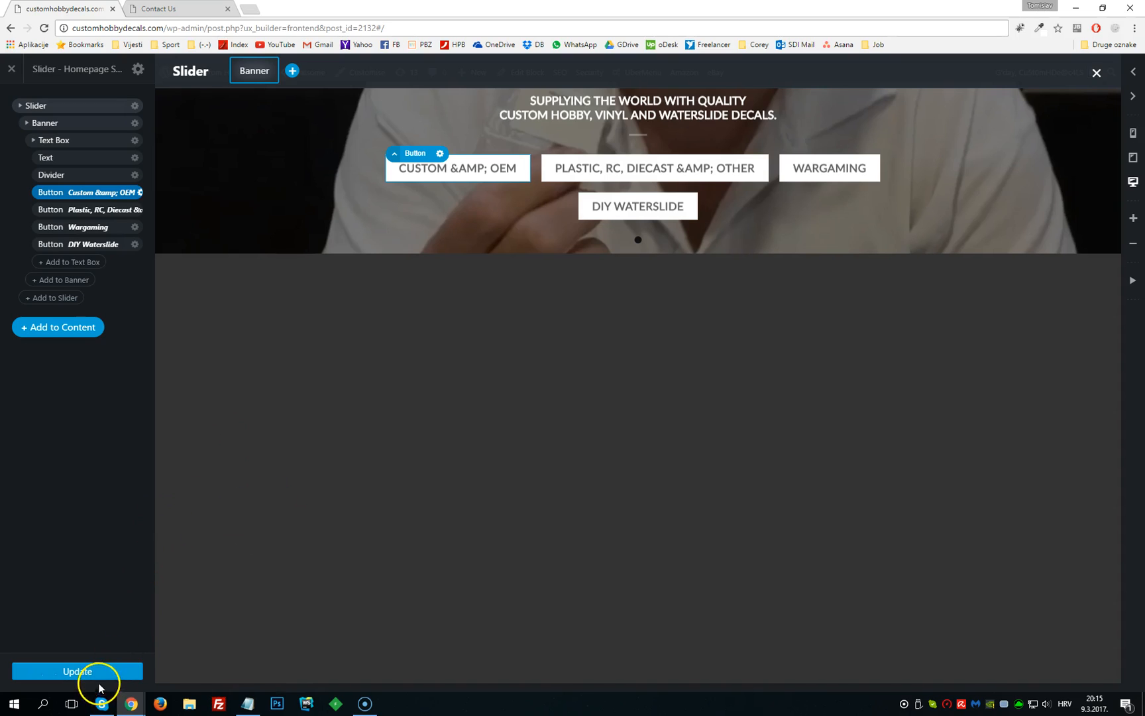
pyautogui.moveTo(242, 502)
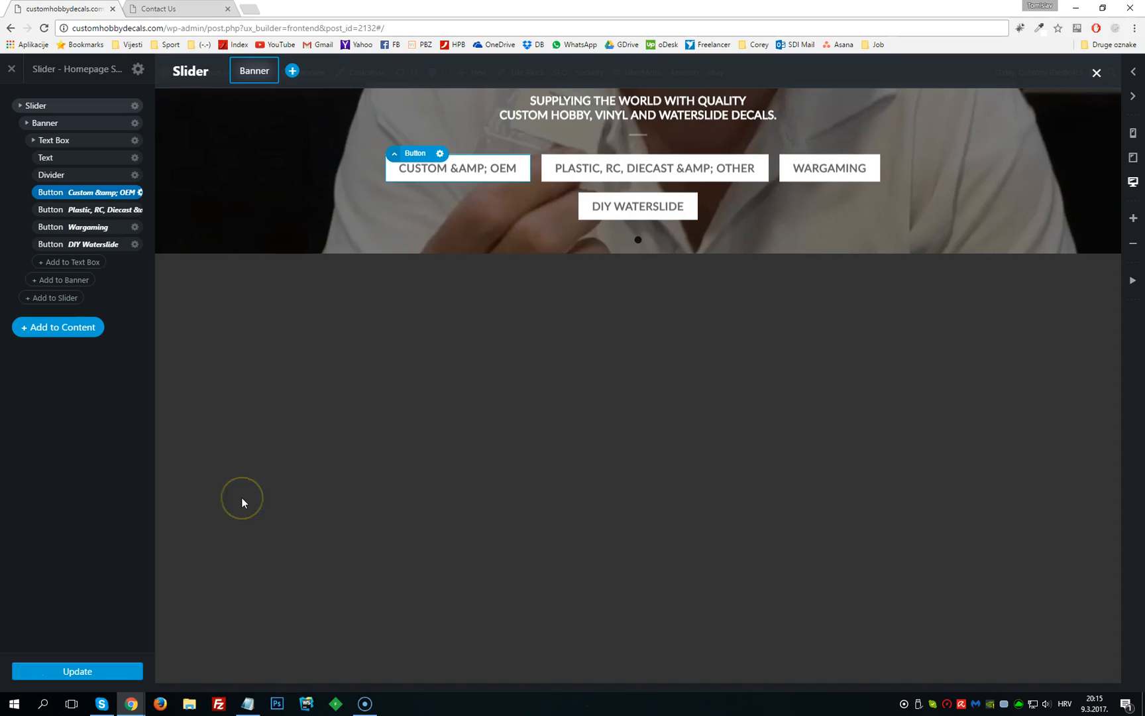
pyautogui.moveTo(188, 445)
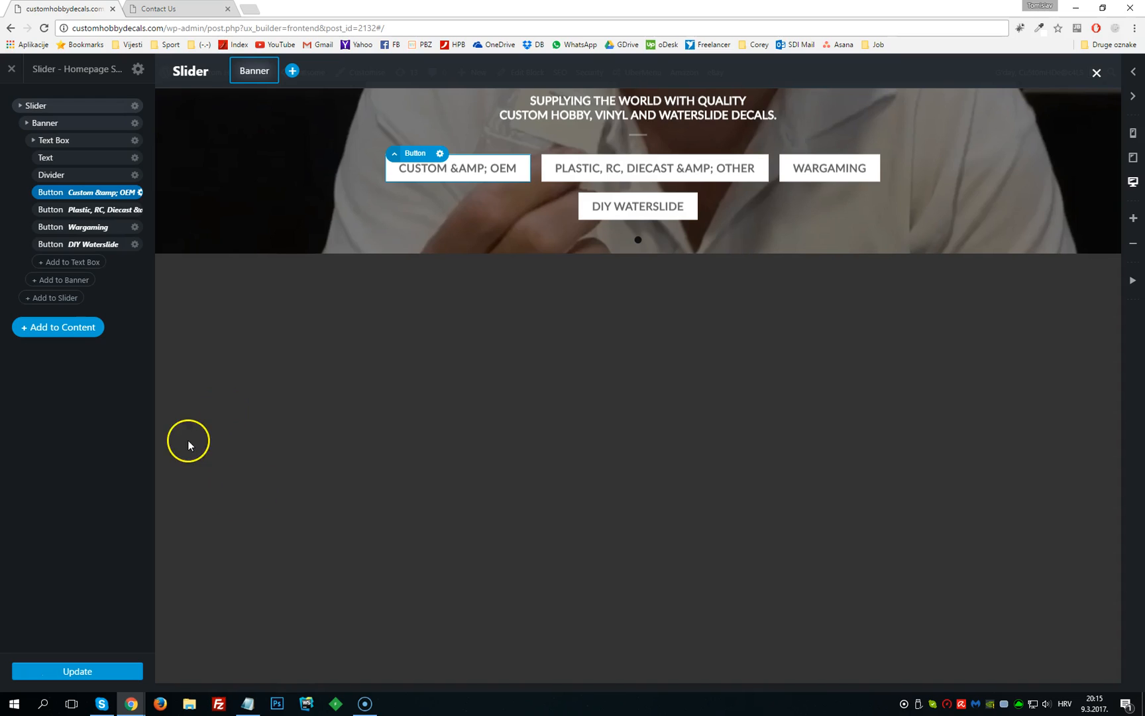
pyautogui.moveTo(70, 272)
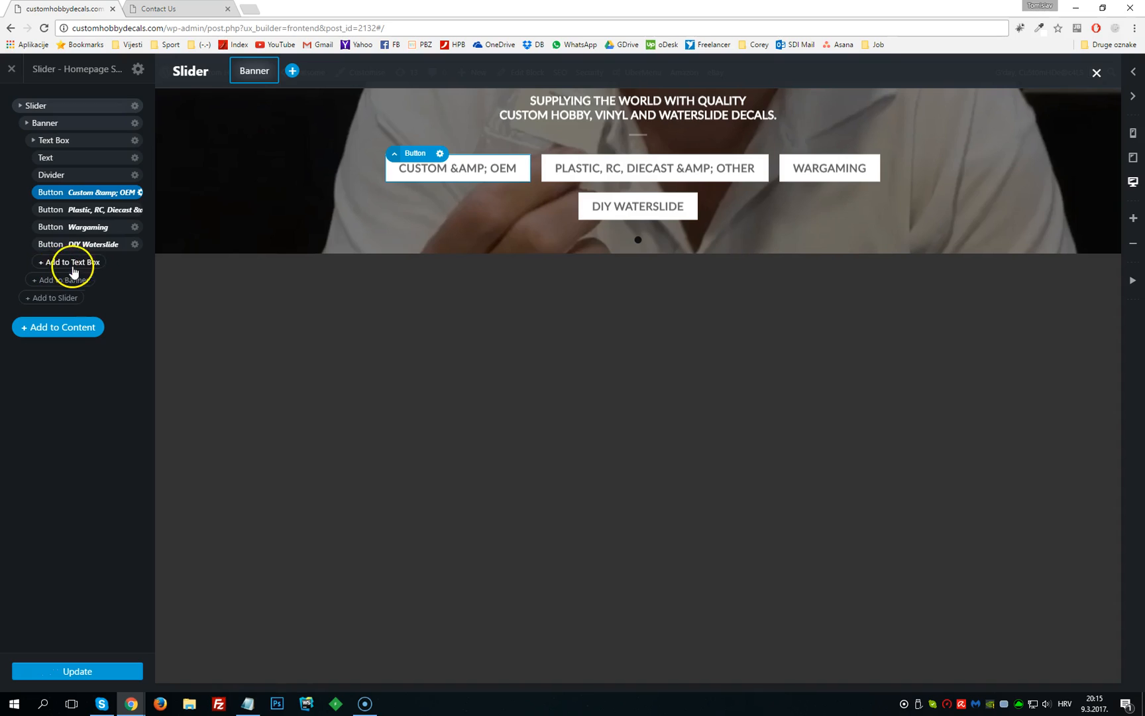
pyautogui.moveTo(71, 286)
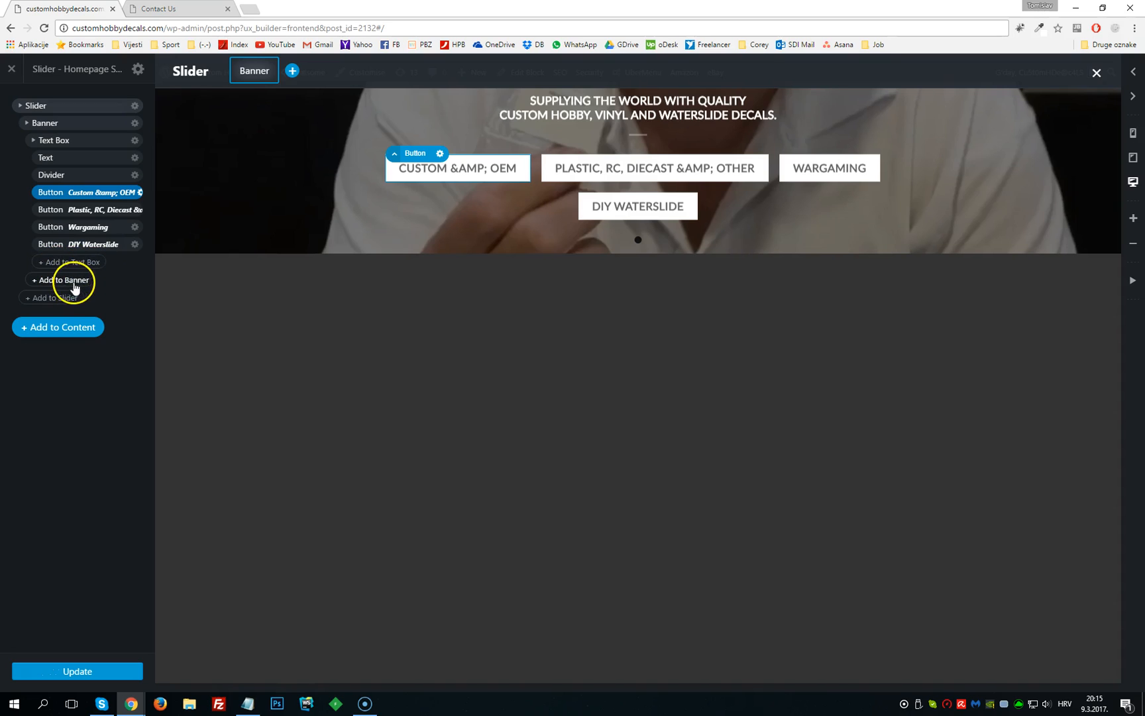
pyautogui.moveTo(71, 262)
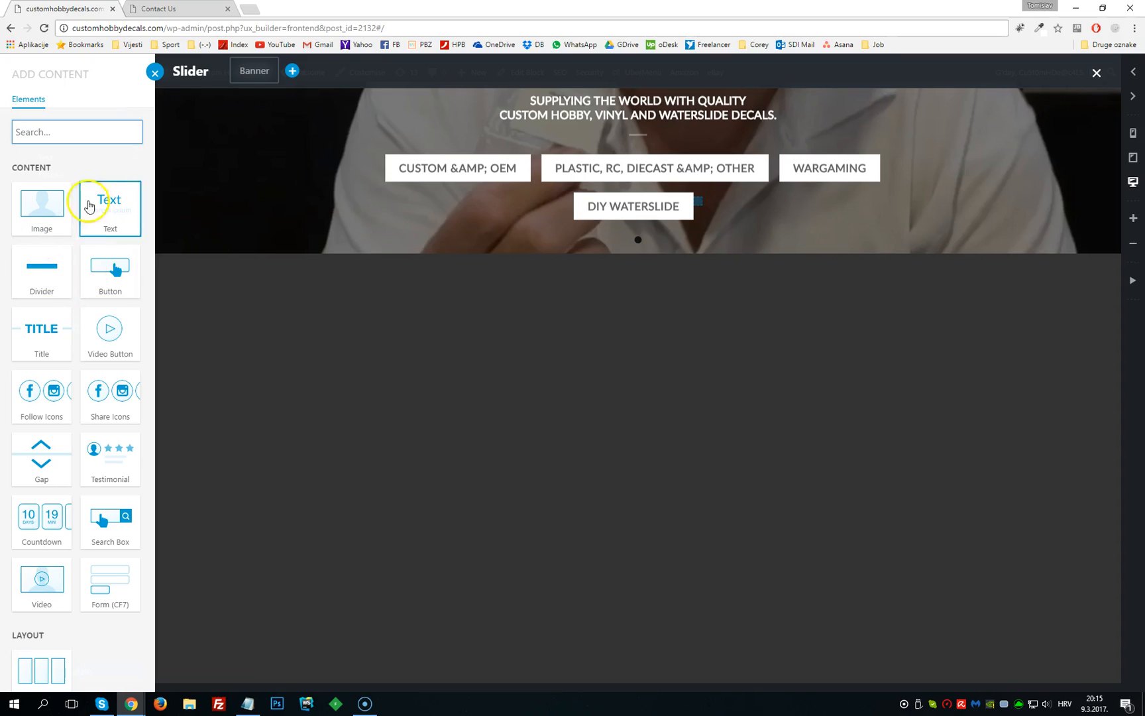
pyautogui.moveTo(102, 459)
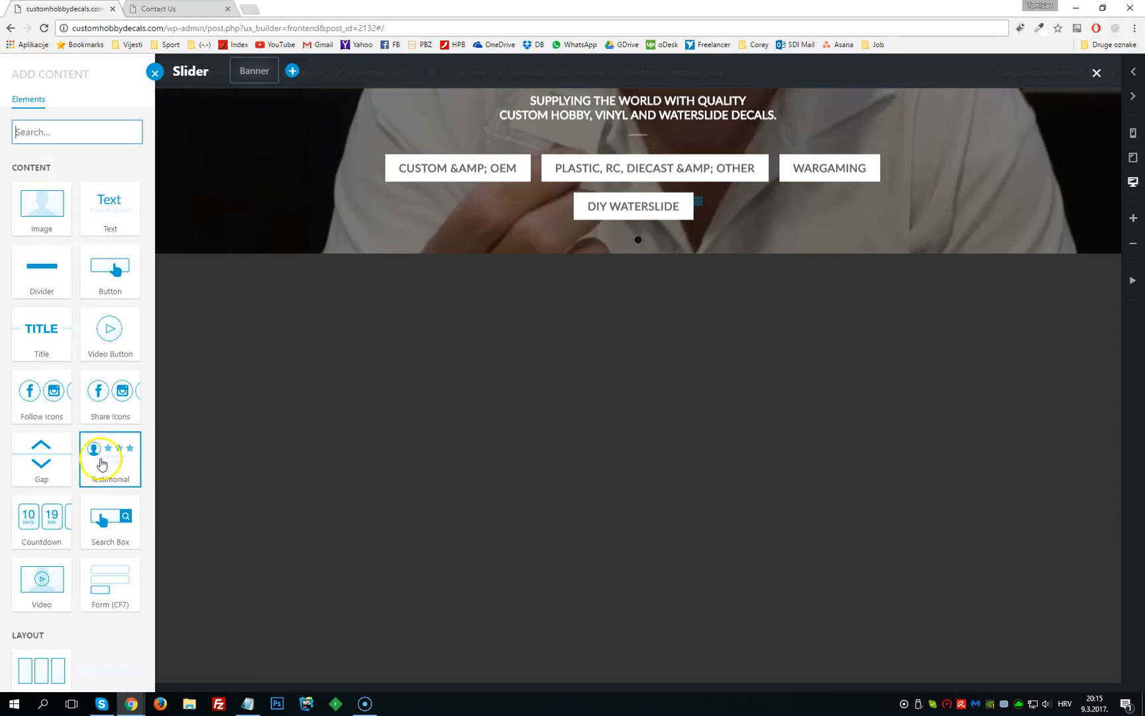
pyautogui.moveTo(95, 209)
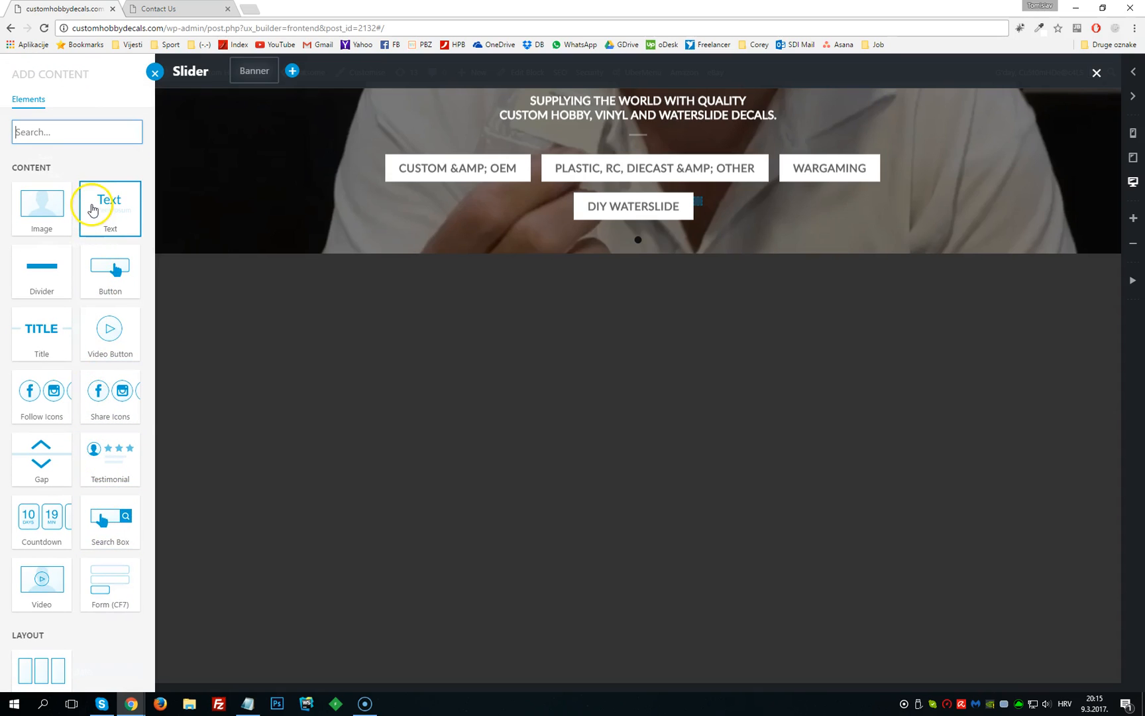
pyautogui.moveTo(42, 208)
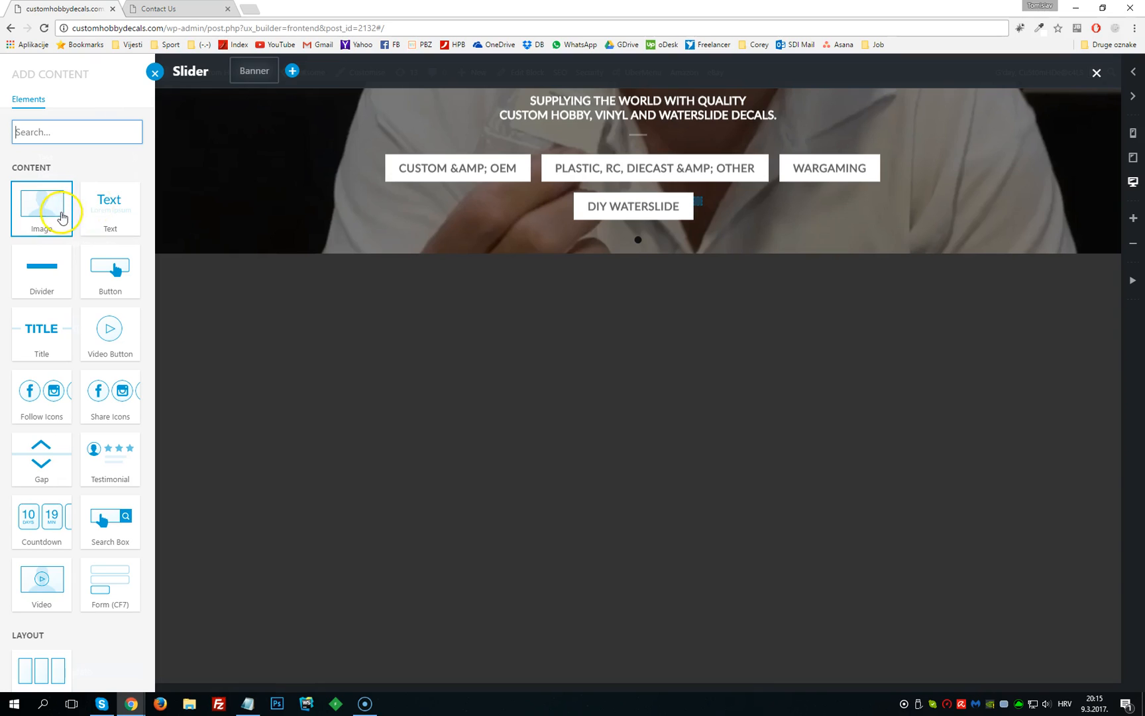
pyautogui.moveTo(109, 335)
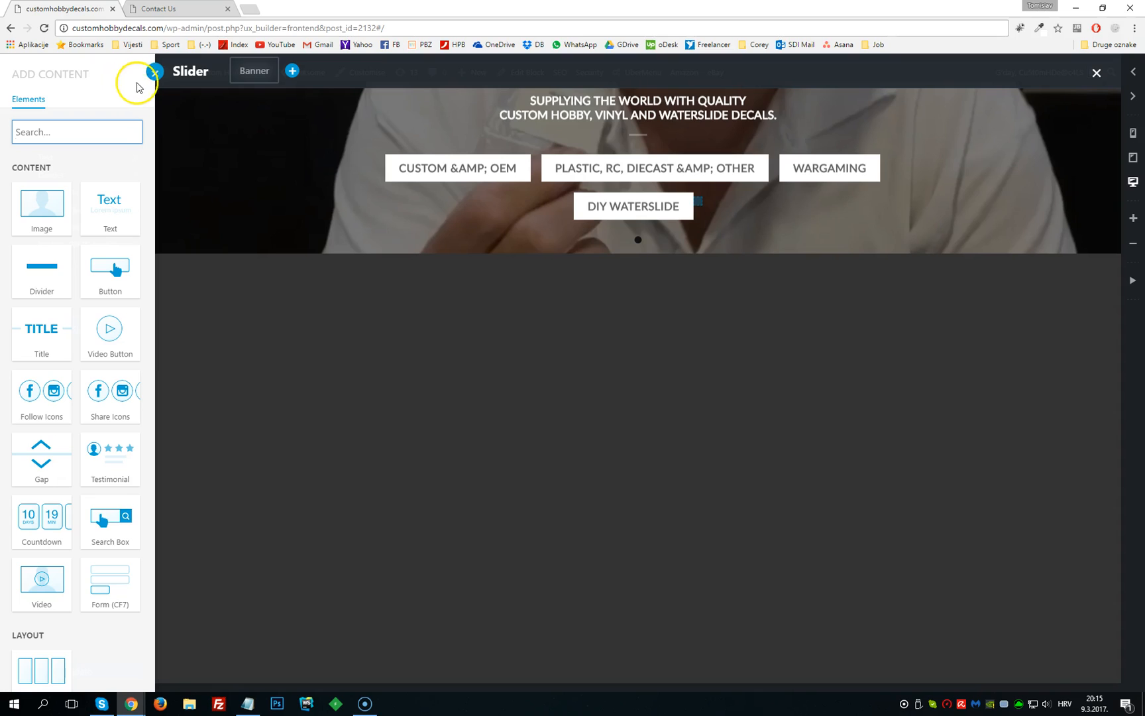
pyautogui.click(154, 73)
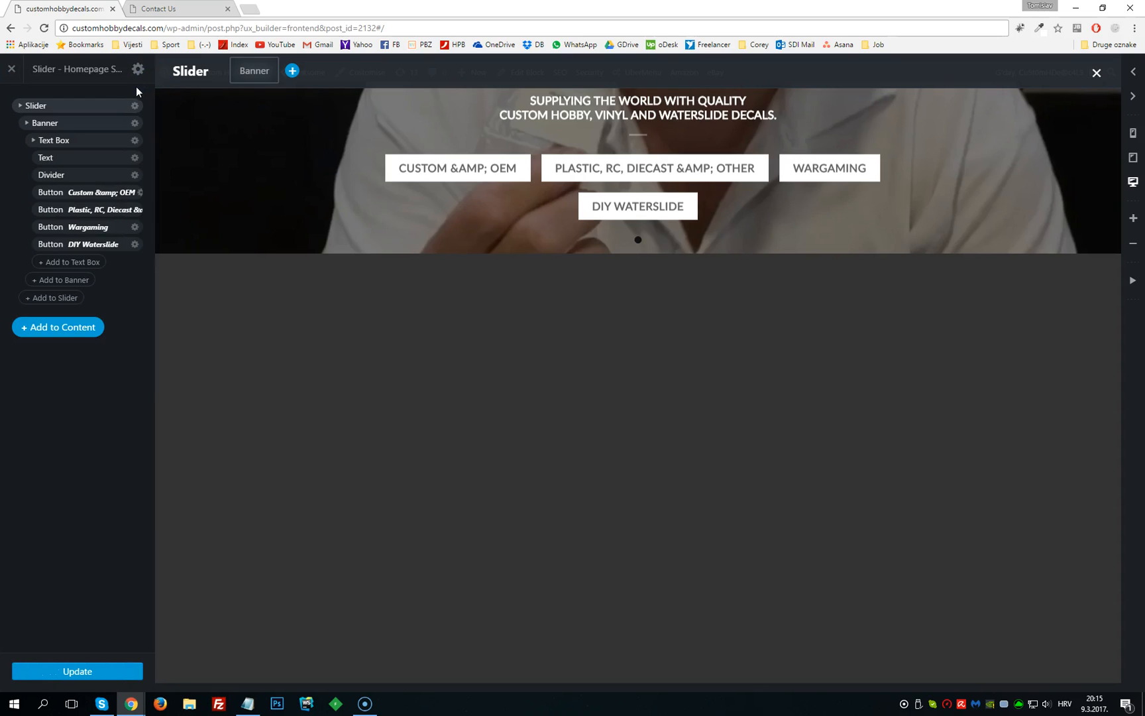
pyautogui.click(88, 210)
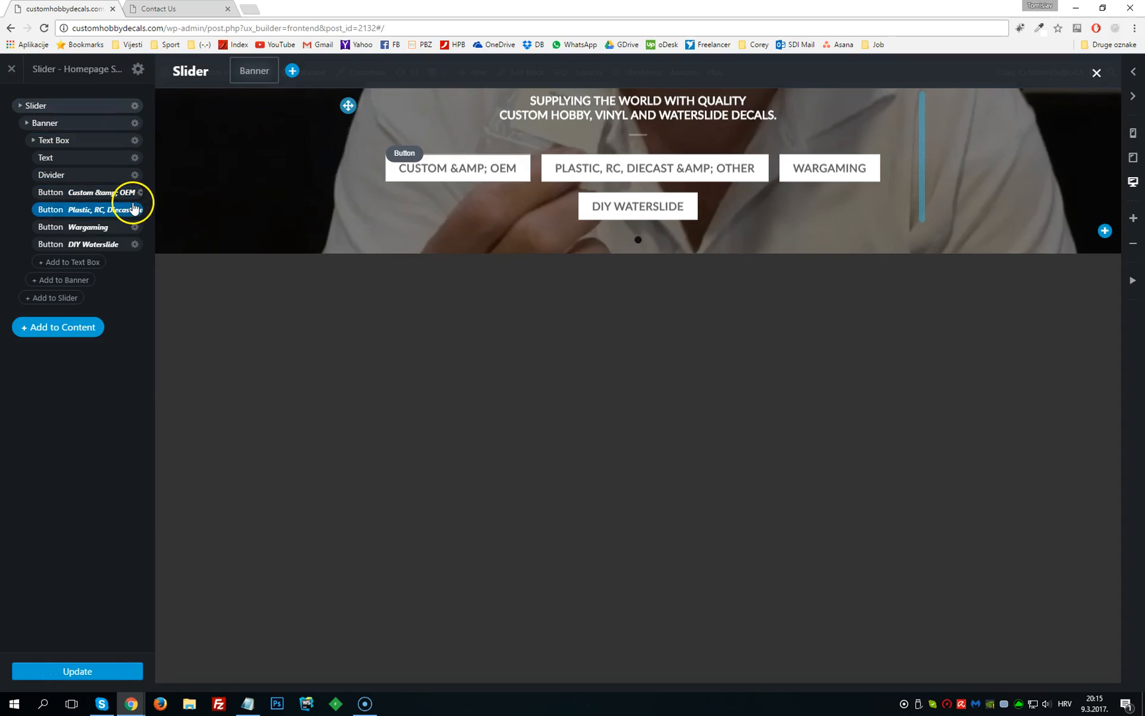
pyautogui.click(53, 139)
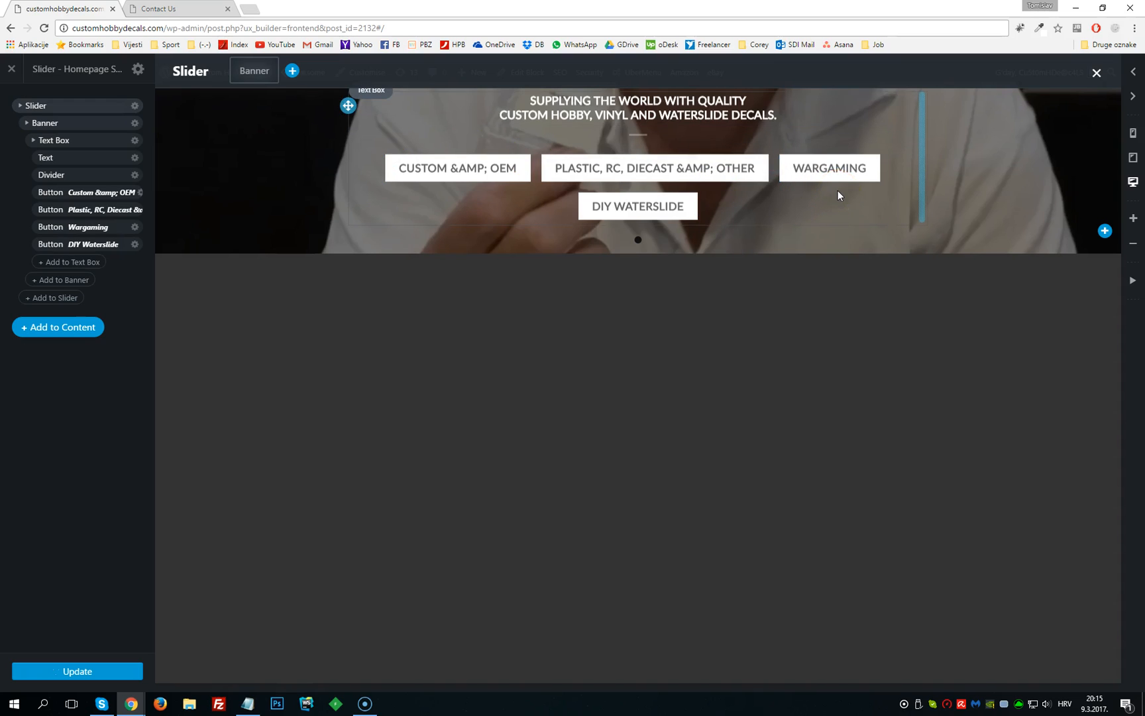
pyautogui.click(158, 8)
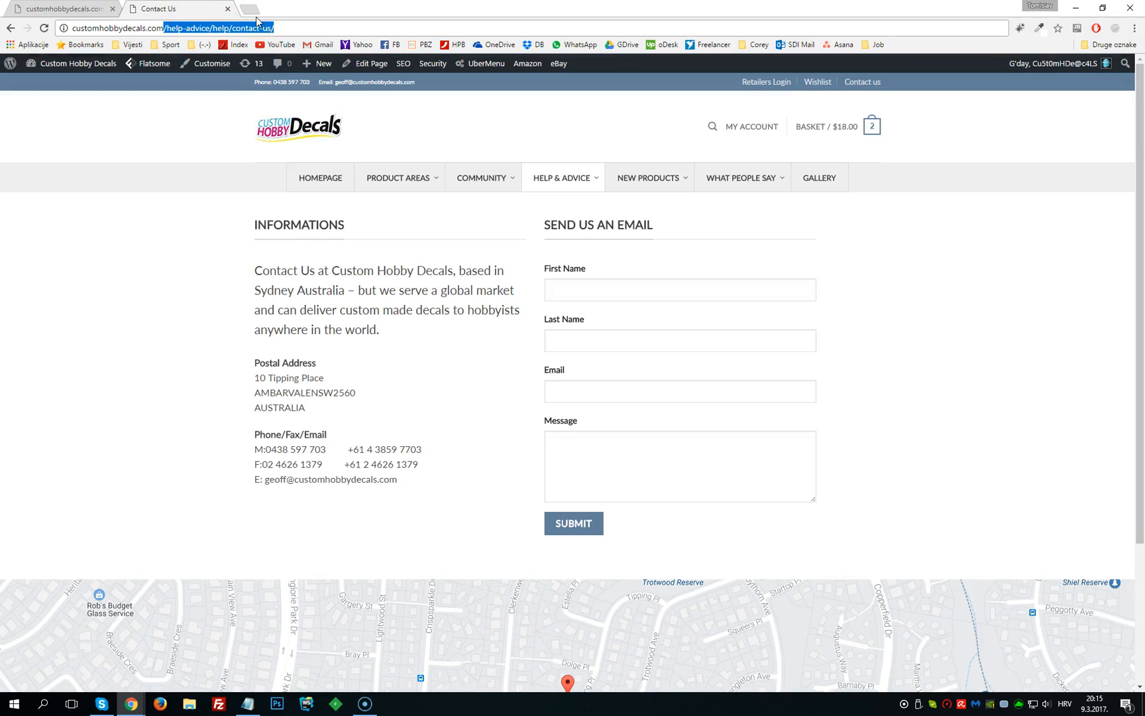
pyautogui.moveTo(531, 169)
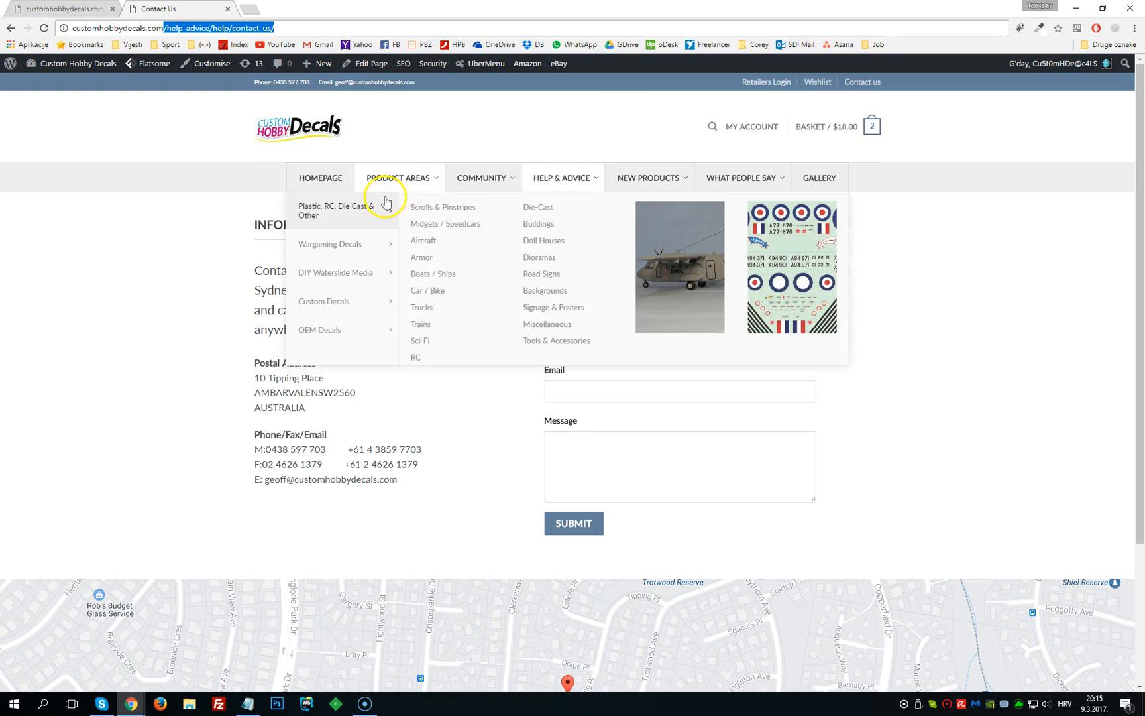
pyautogui.moveTo(353, 214)
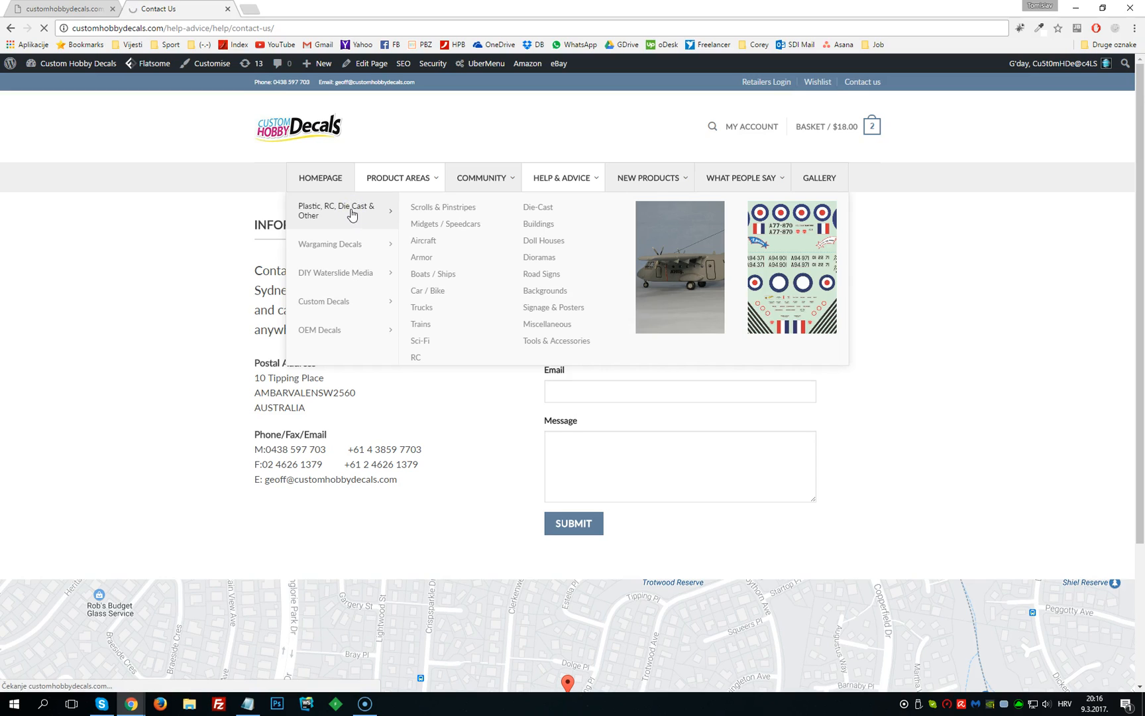
# Open Product Areas > Plastic, RC, Die Cast & Other and inspect its address
pyautogui.click(416, 357)
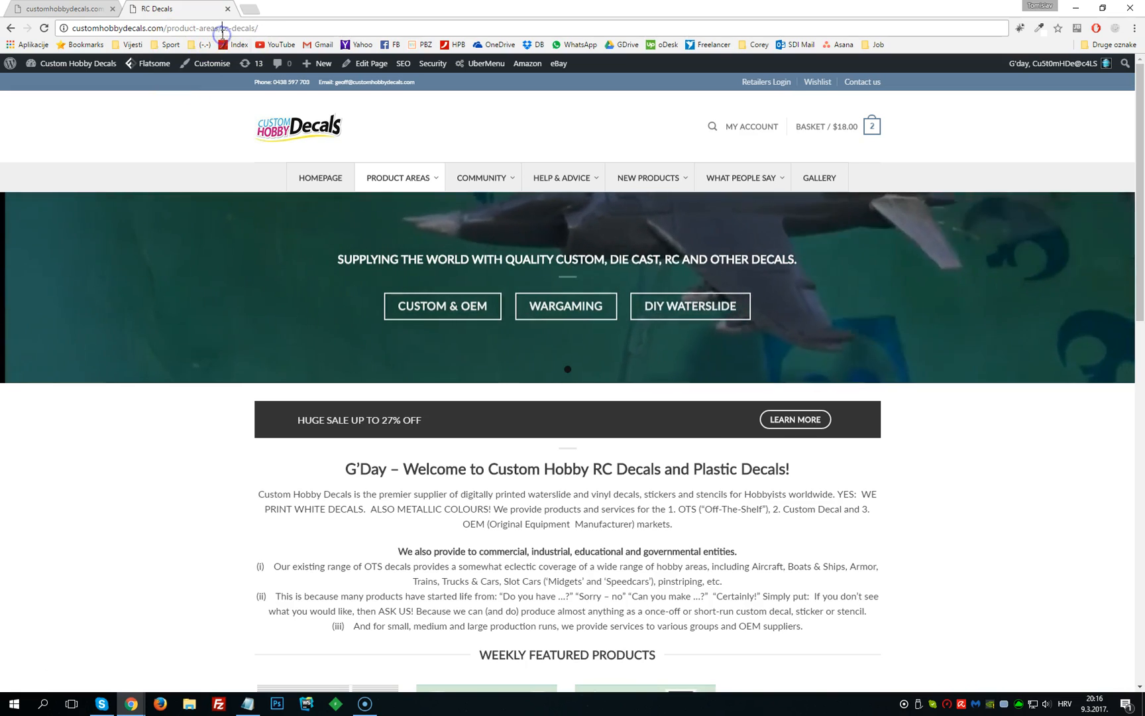
pyautogui.doubleClick(234, 28)
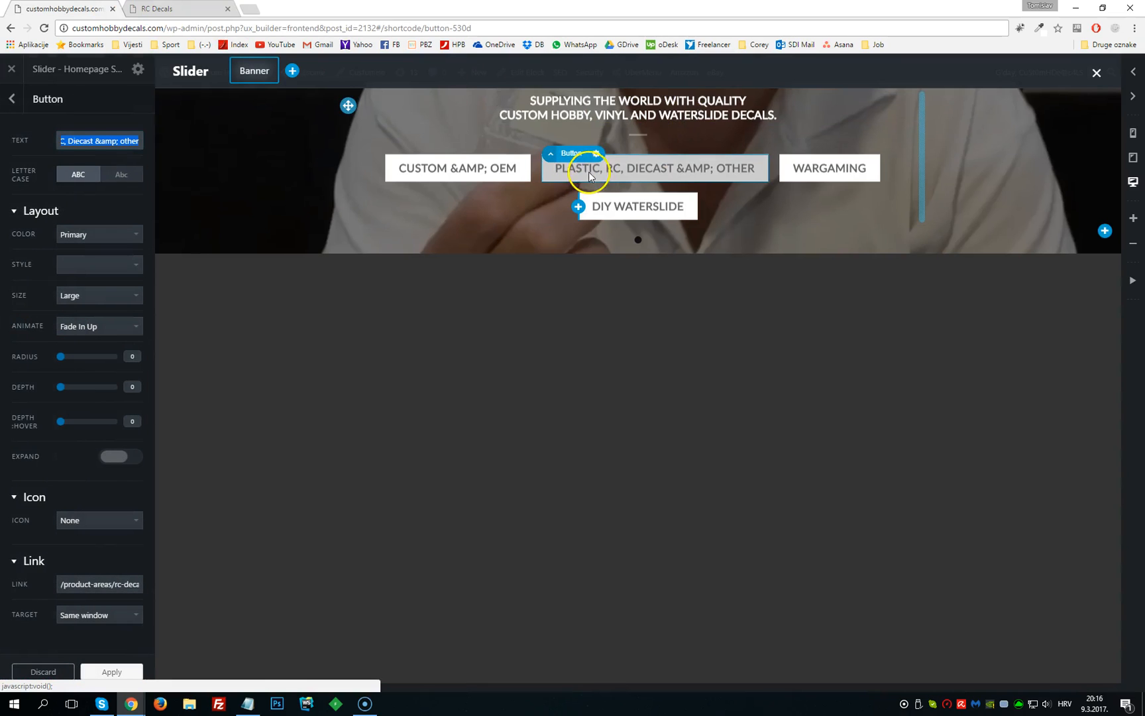
pyautogui.moveTo(191, 424)
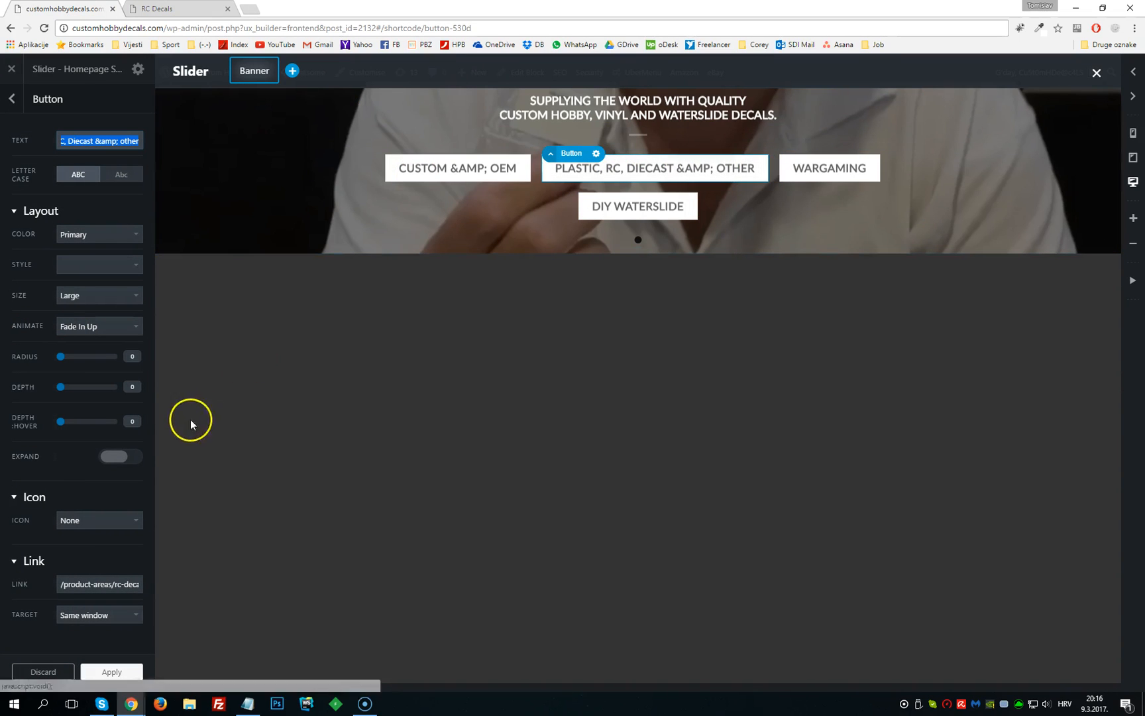
# Confirm the /product-areas/rc-decals/ link, then exit UX Builder discarding unsaved changes
pyautogui.tripleClick(99, 584)
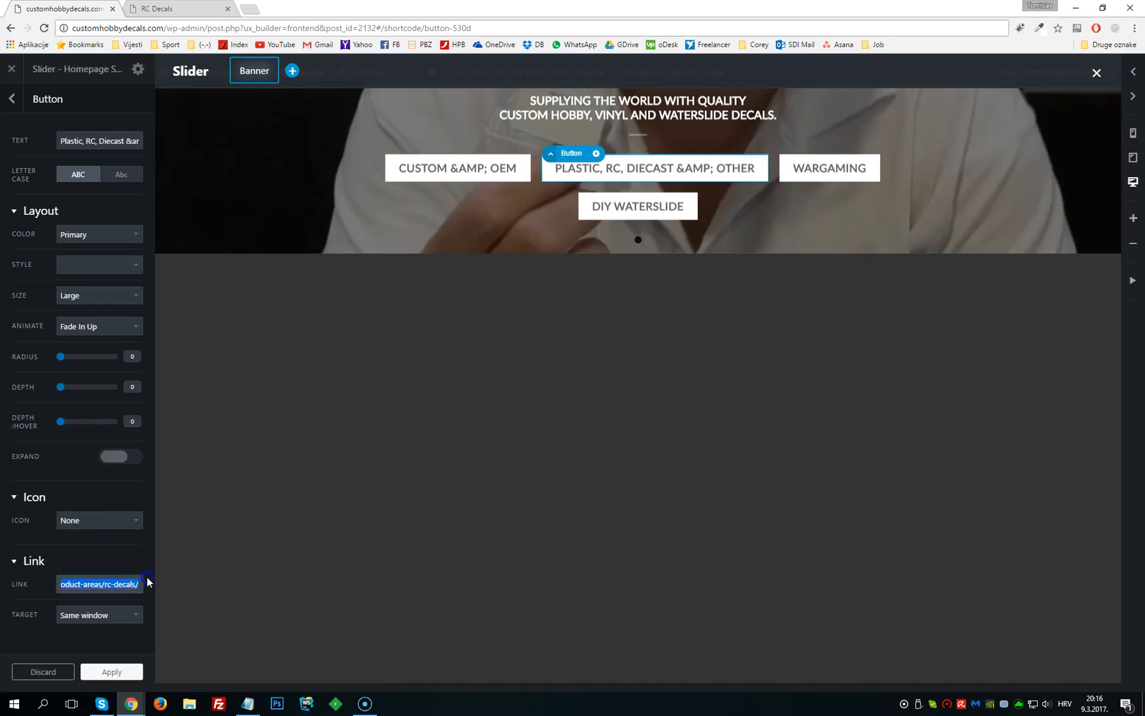
pyautogui.moveTo(153, 480)
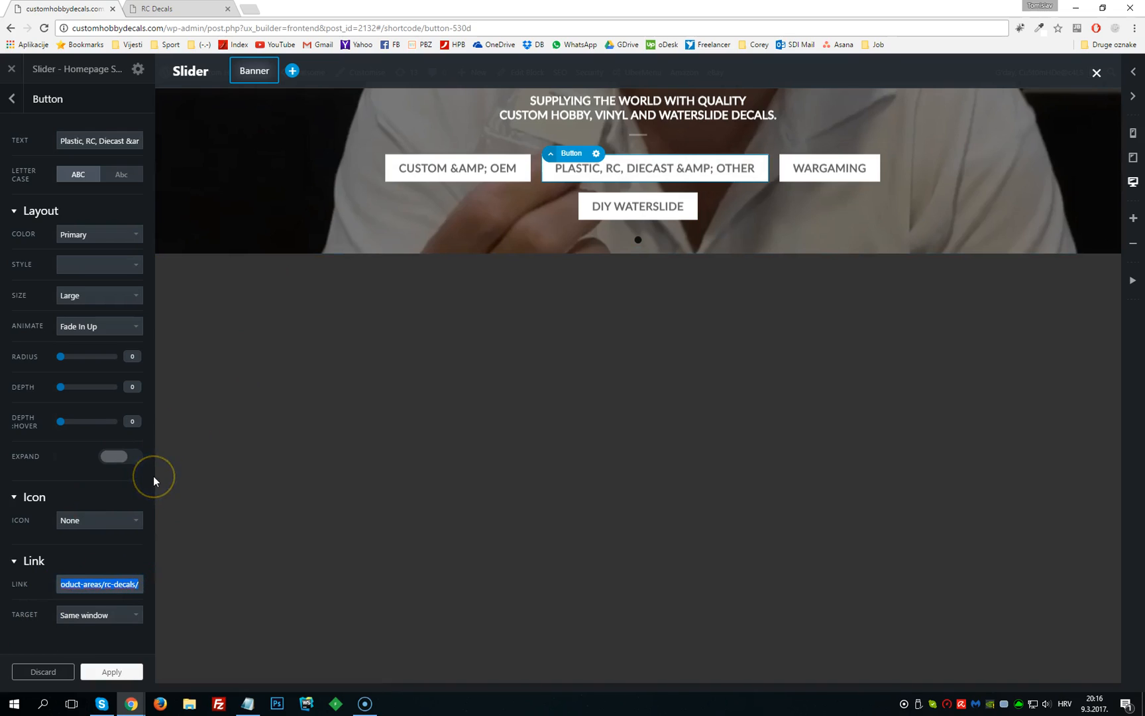
pyautogui.moveTo(153, 480)
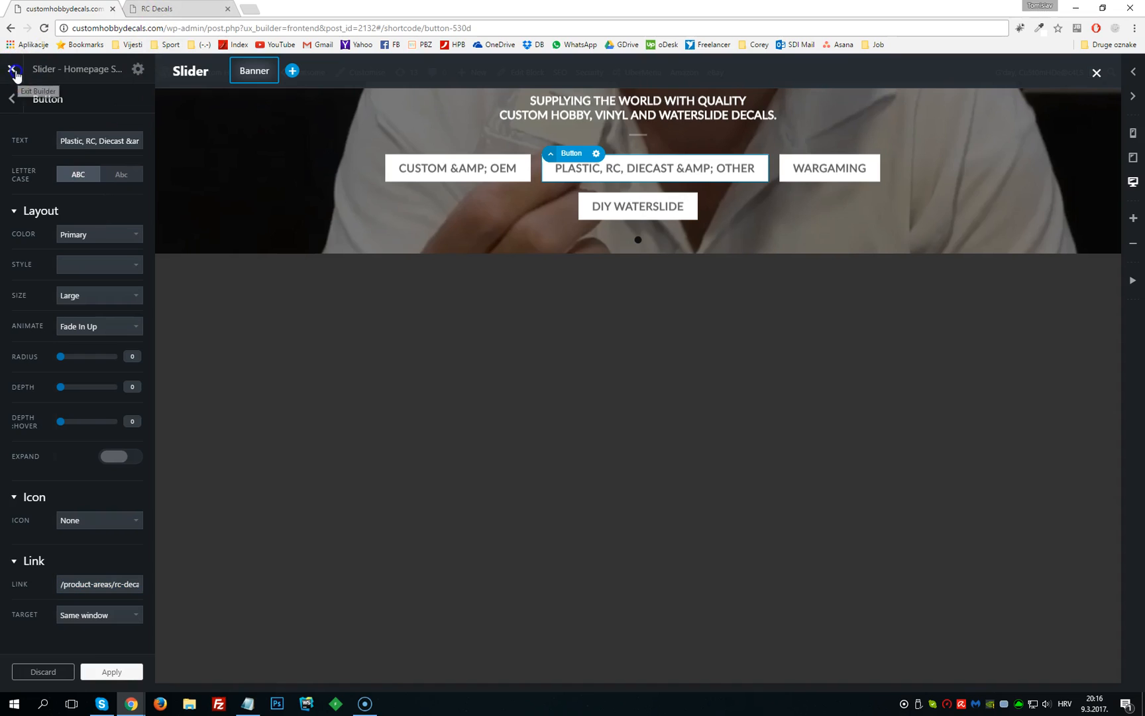
pyautogui.click(13, 69)
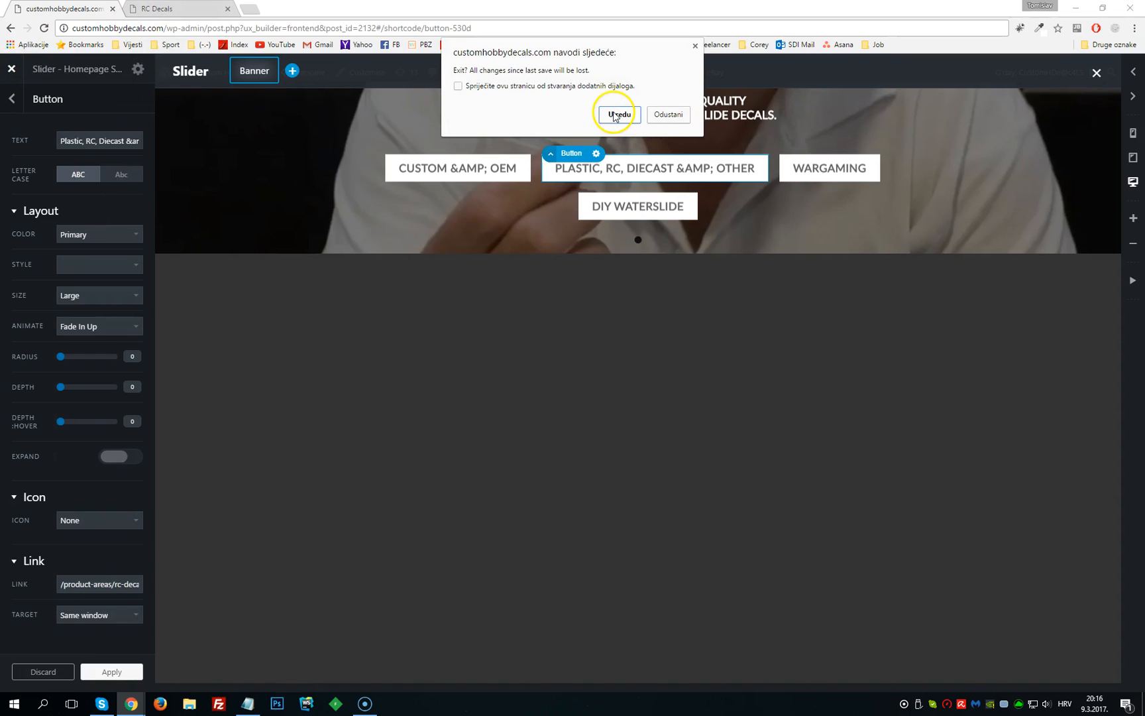
pyautogui.click(618, 114)
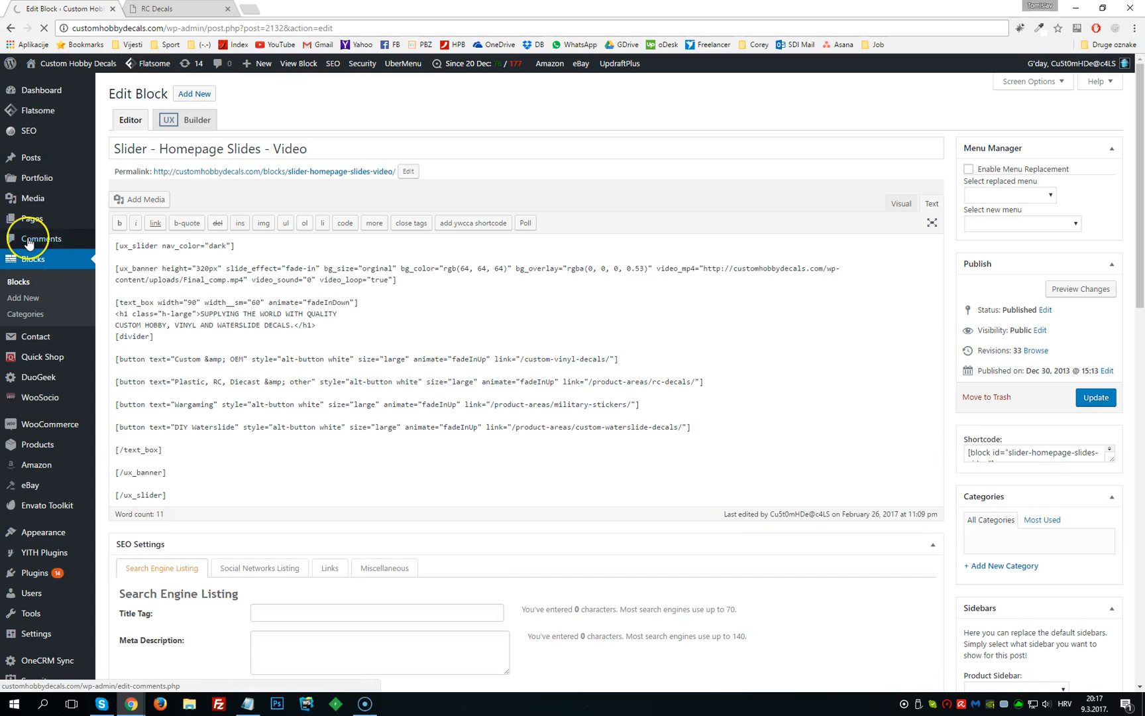
# Revisit the seven-block Blocks list, then return to the live RC Decals page
pyautogui.click(41, 238)
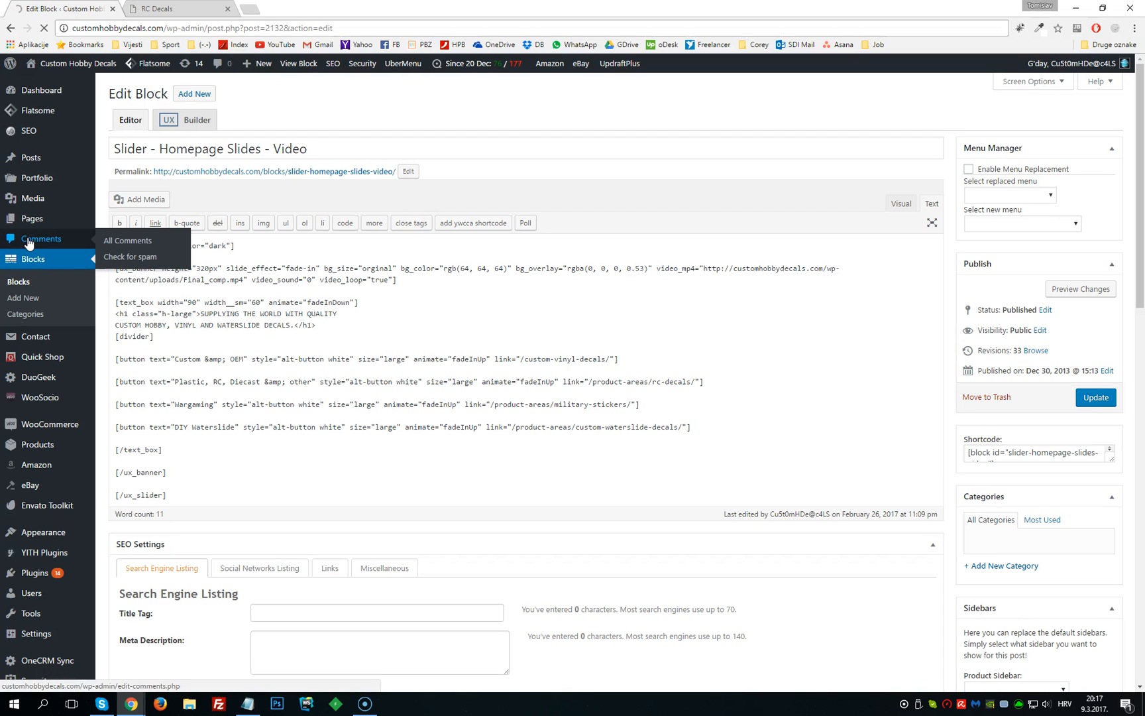
pyautogui.click(31, 259)
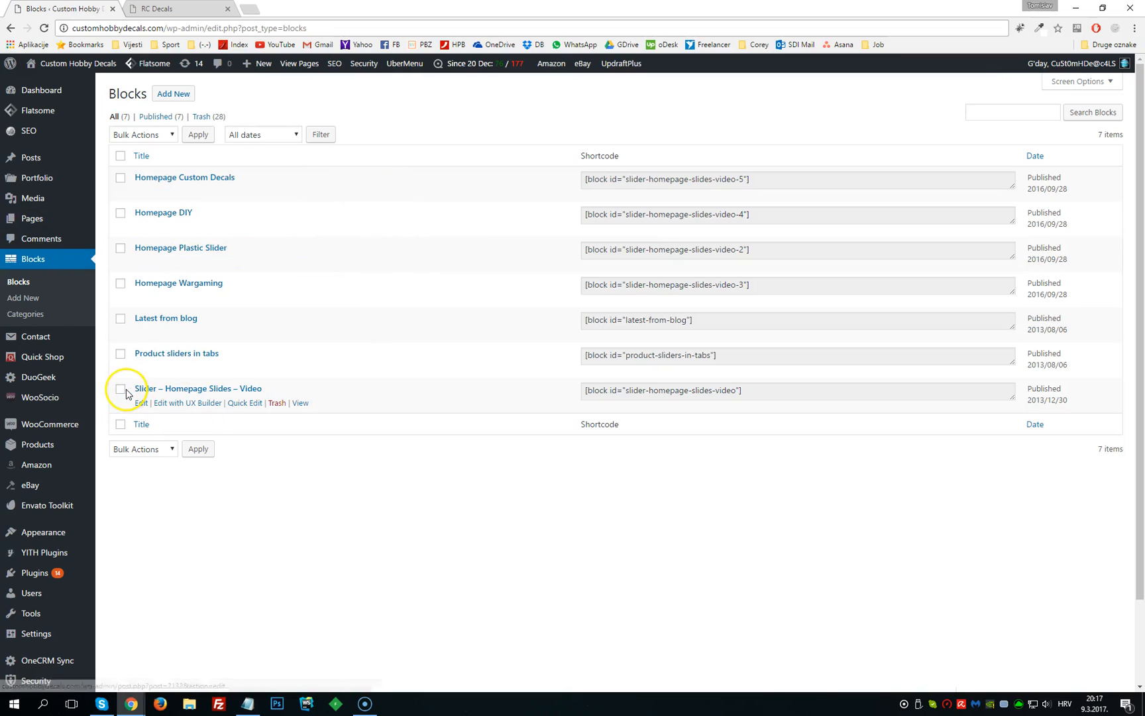
pyautogui.moveTo(232, 398)
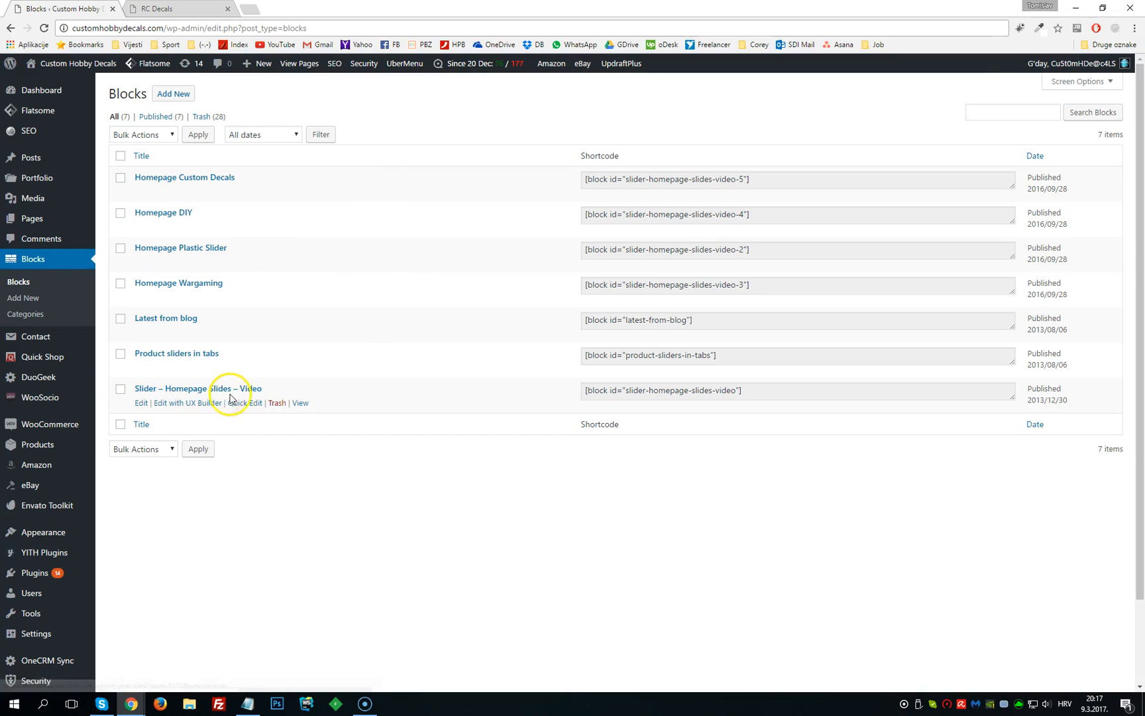
pyautogui.moveTo(177, 287)
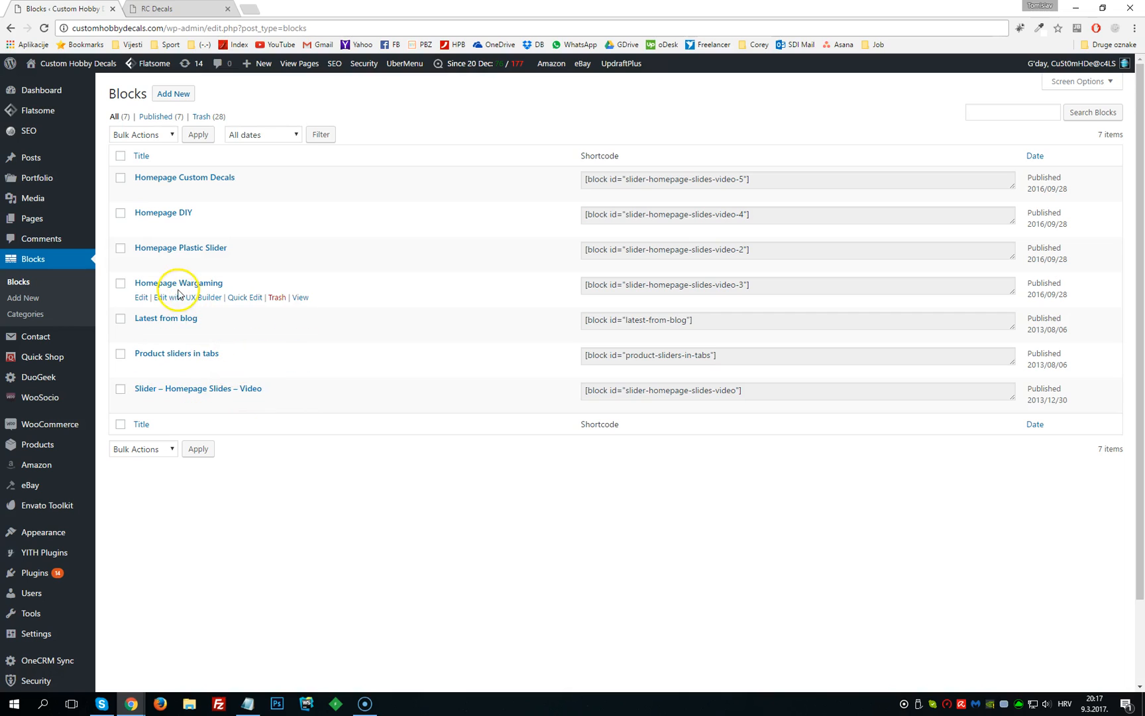
pyautogui.moveTo(185, 177)
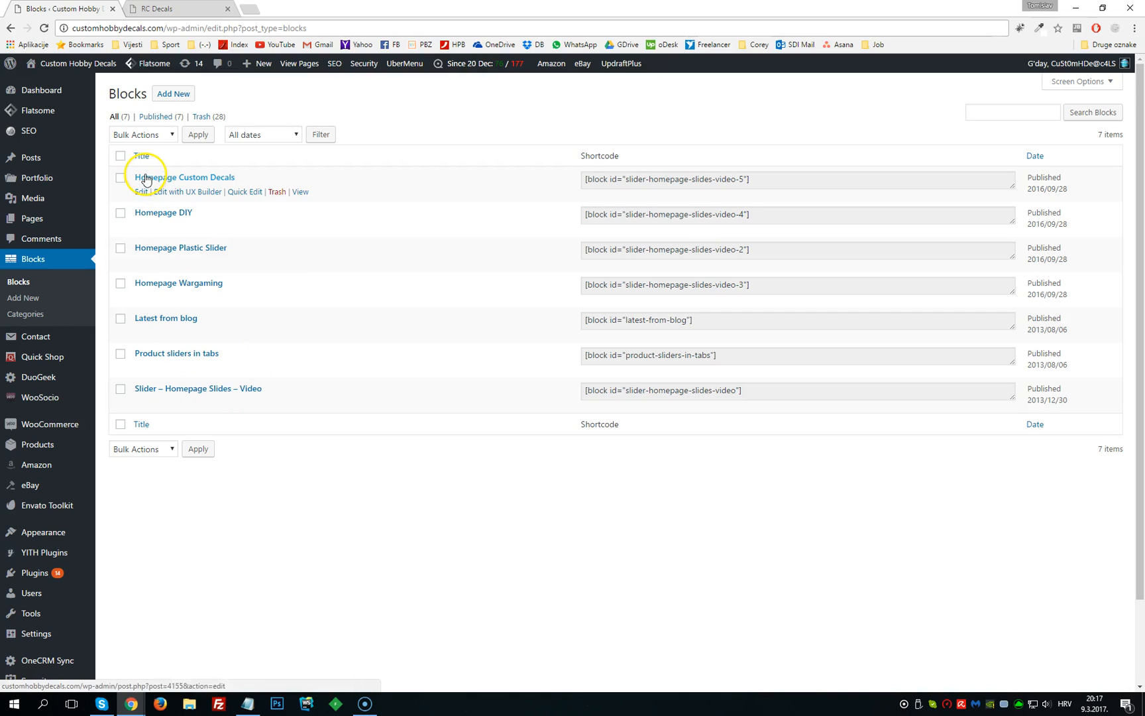
pyautogui.moveTo(163, 213)
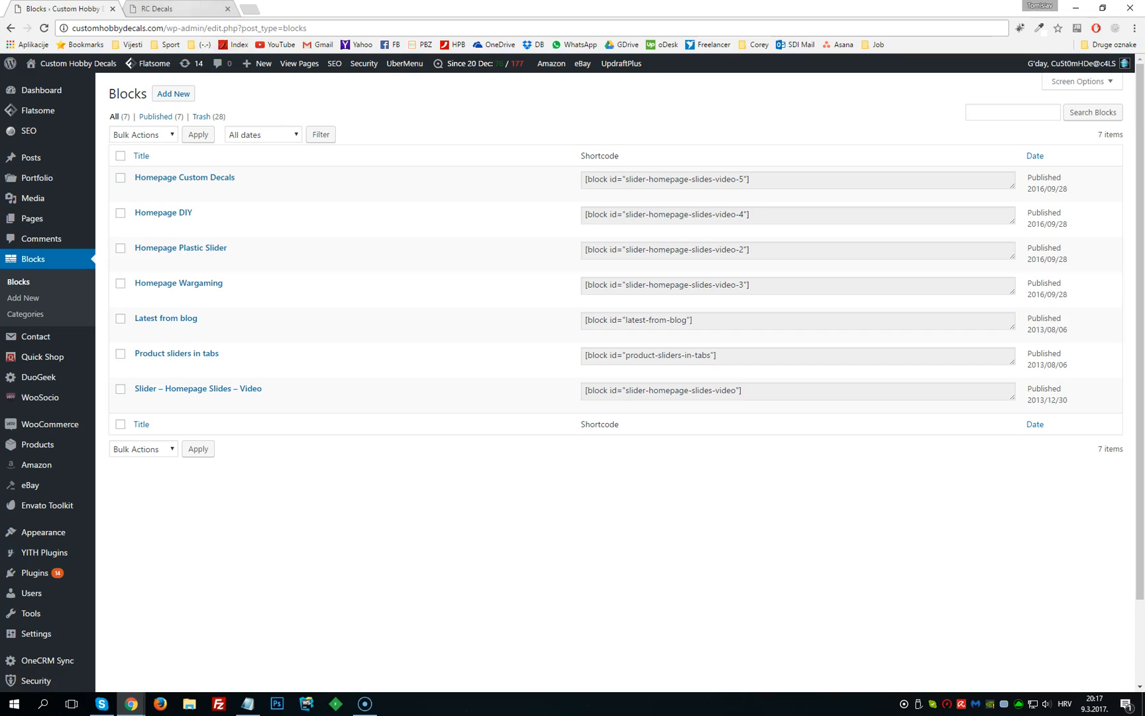
pyautogui.click(175, 8)
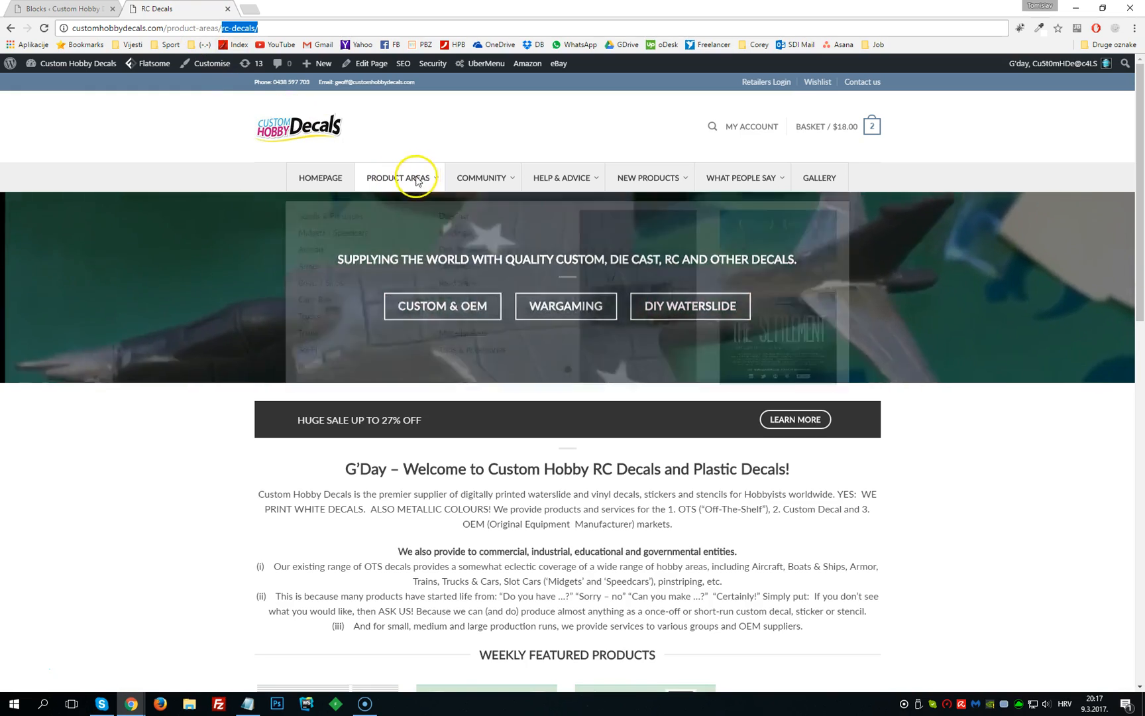
# Open the site homepage and the RC Decals product page in new tabs
pyautogui.click(320, 177)
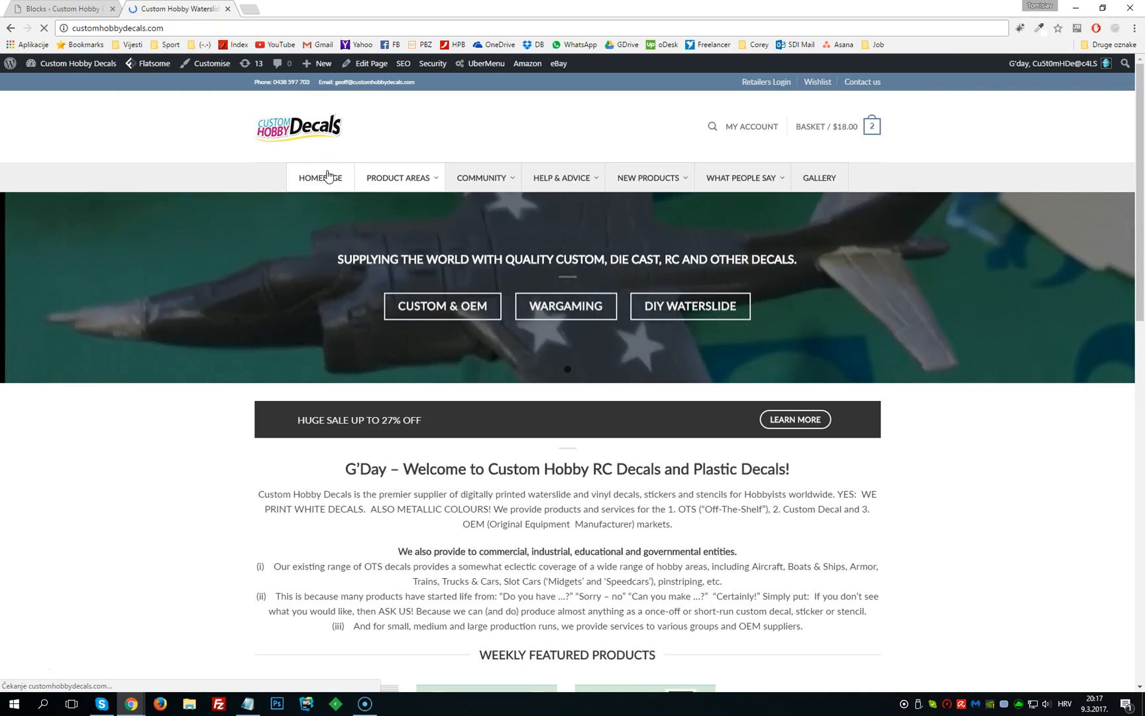
pyautogui.click(320, 178)
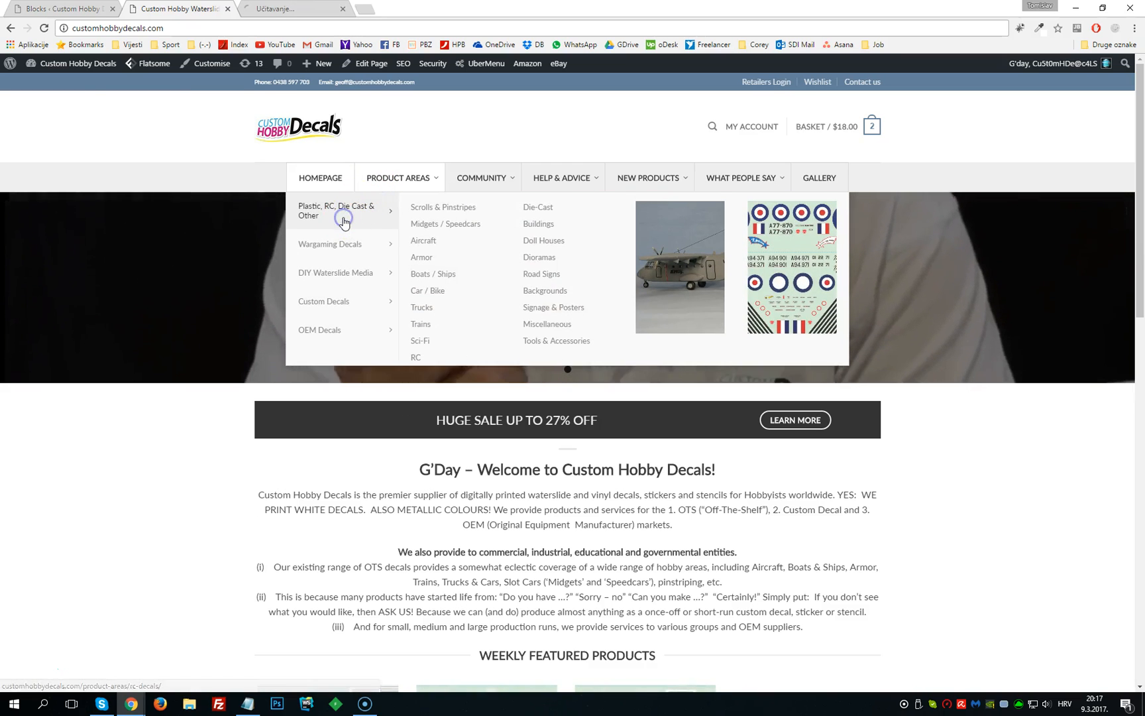
pyautogui.moveTo(330, 244)
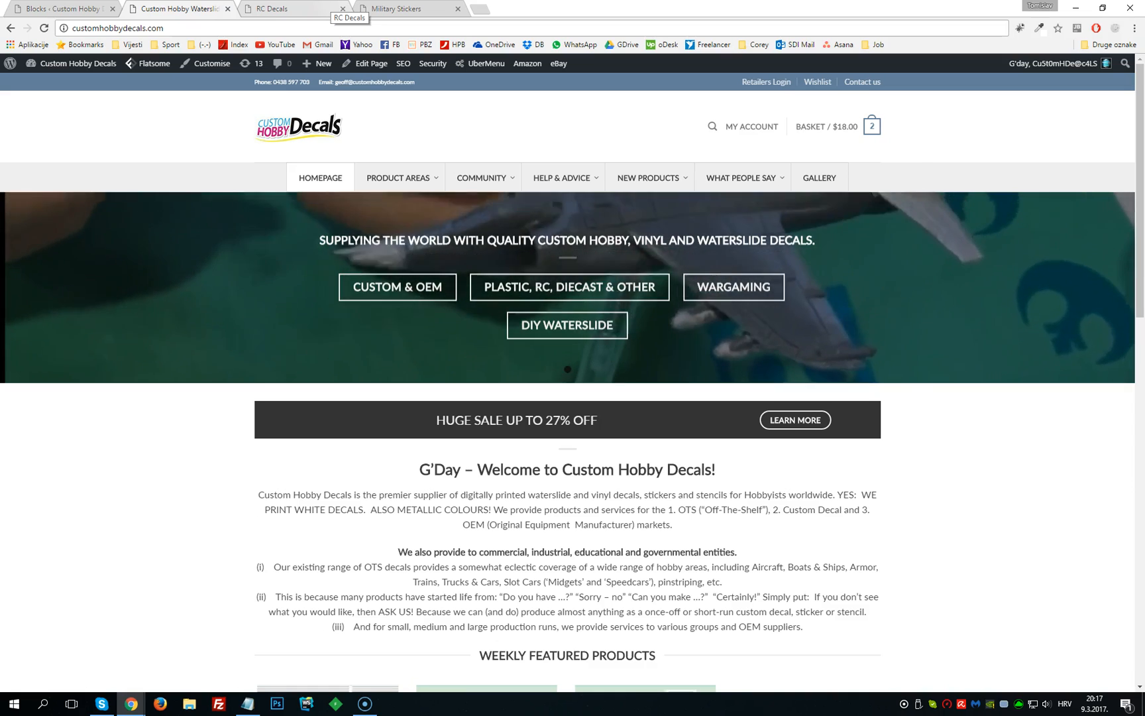
# Switch to the RC Decals tab to review its Custom & OEM, Wargaming and DIY Waterslide buttons
pyautogui.click(292, 7)
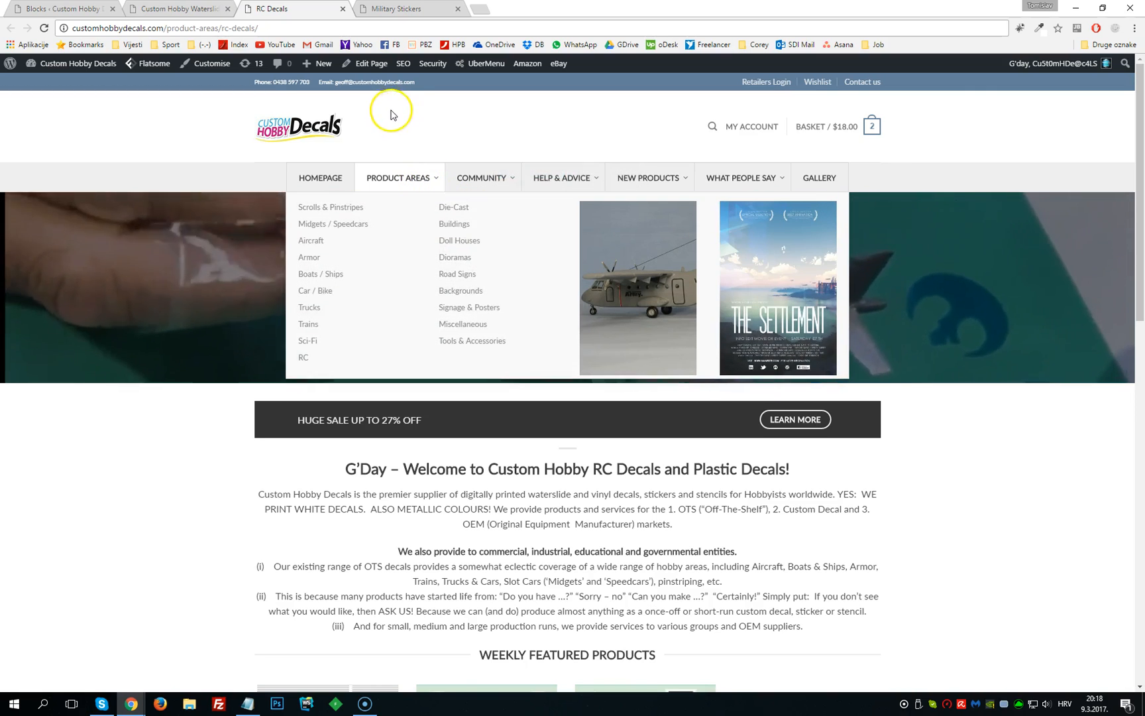
pyautogui.moveTo(389, 134)
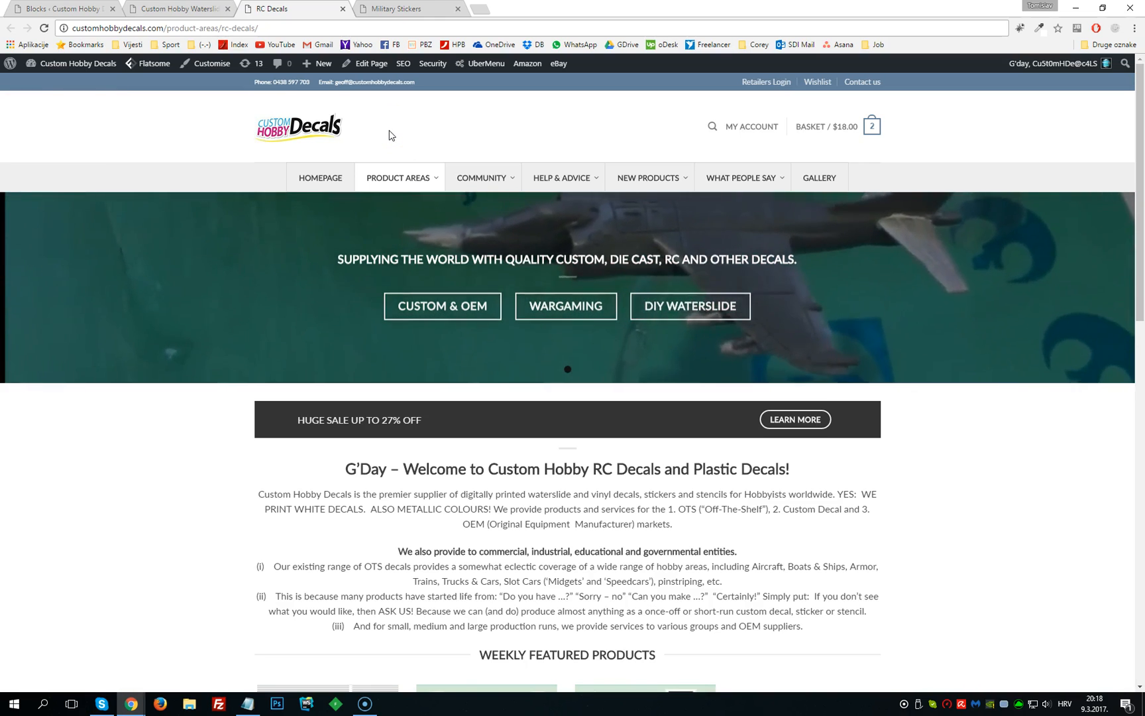
pyautogui.moveTo(565, 306)
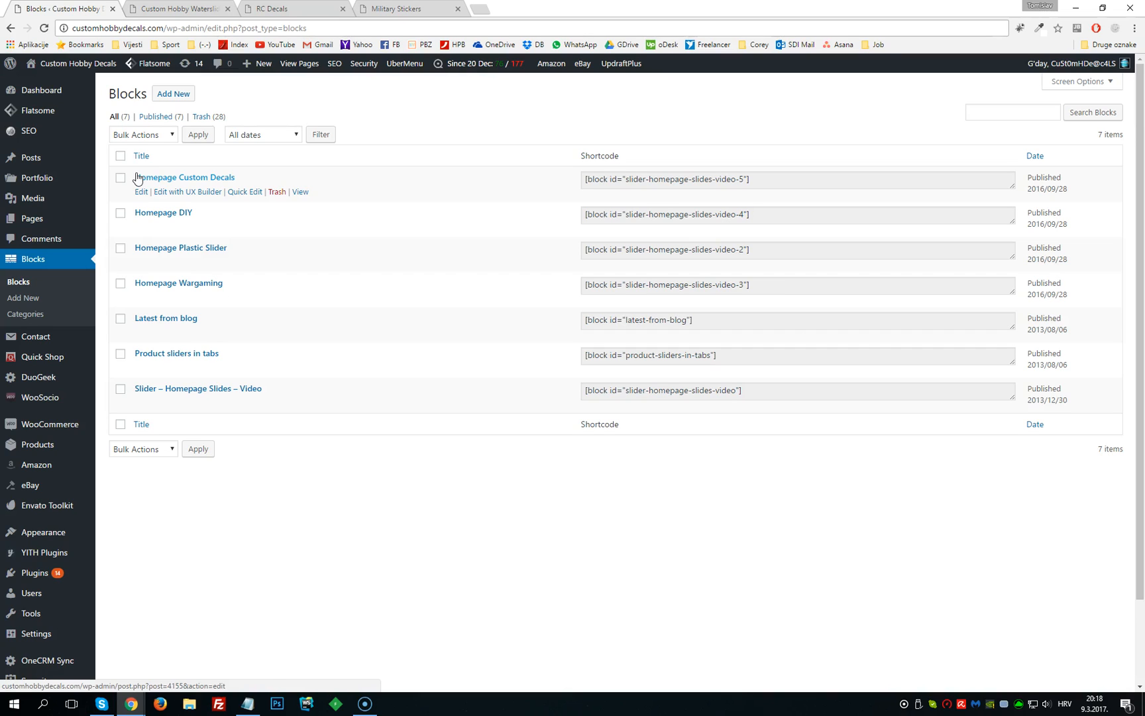
pyautogui.moveTo(214, 278)
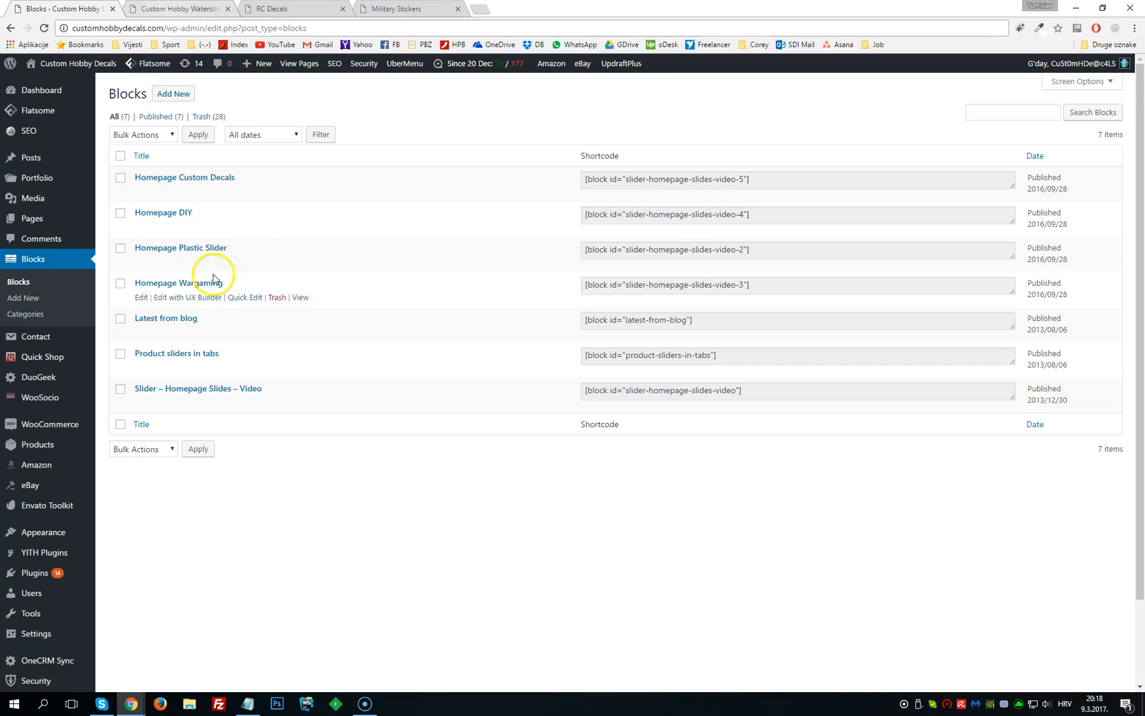
pyautogui.moveTo(178, 282)
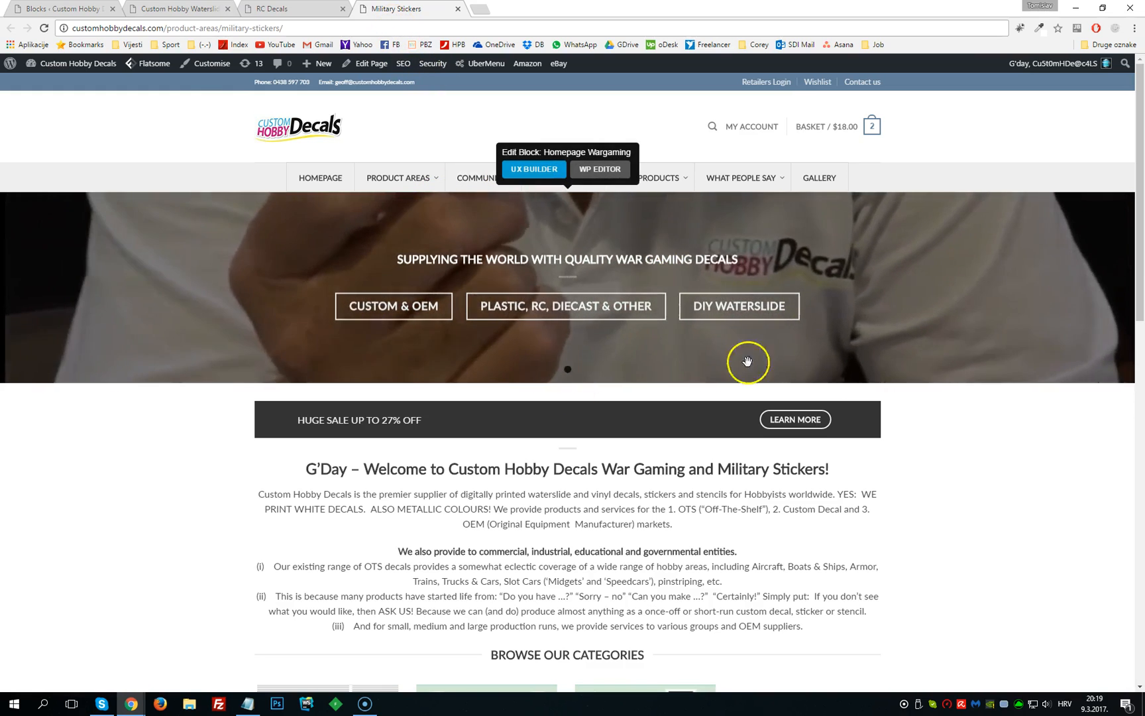
pyautogui.click(62, 8)
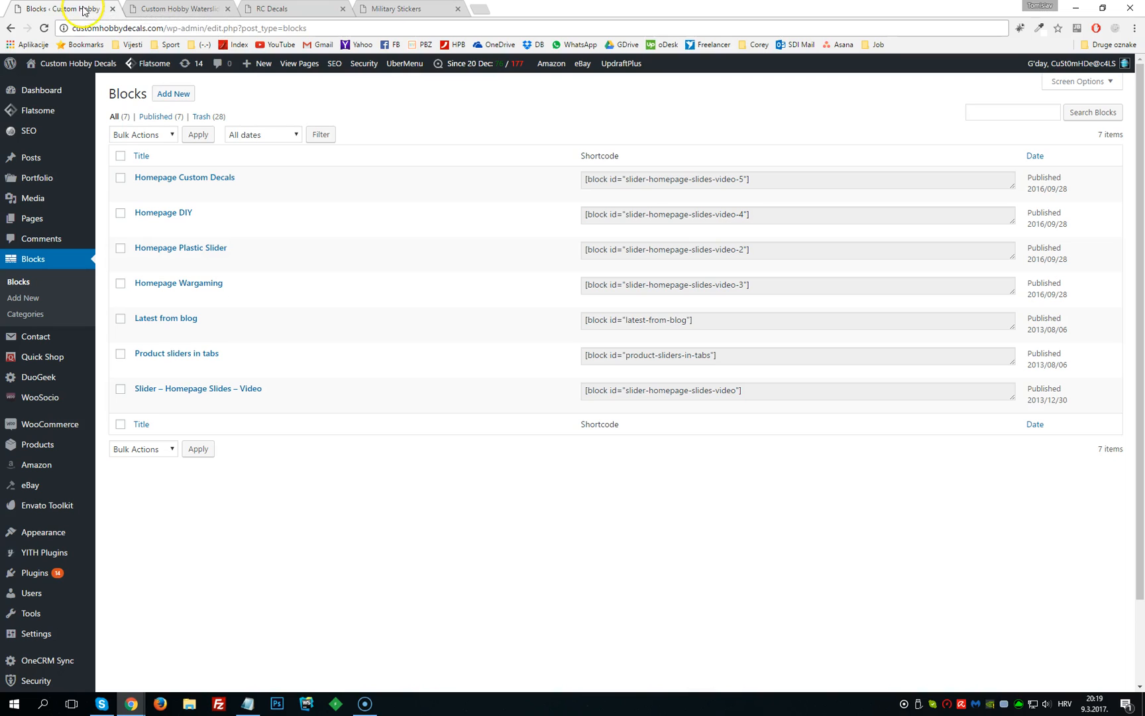
pyautogui.moveTo(178, 282)
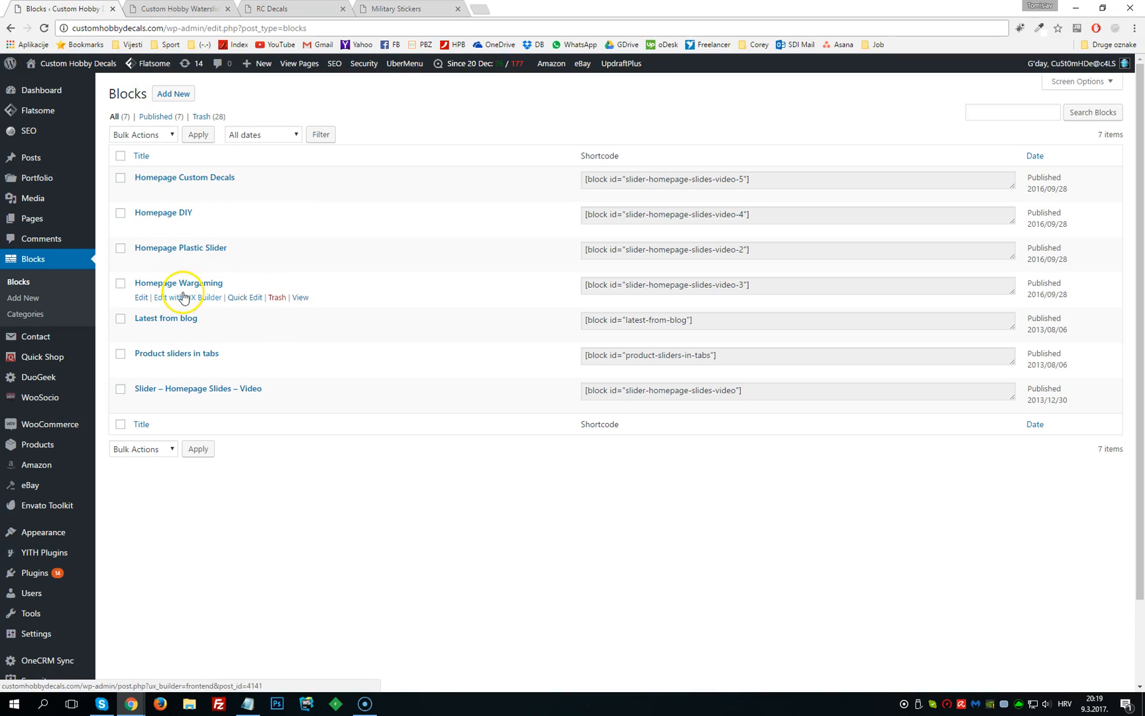
pyautogui.moveTo(203, 255)
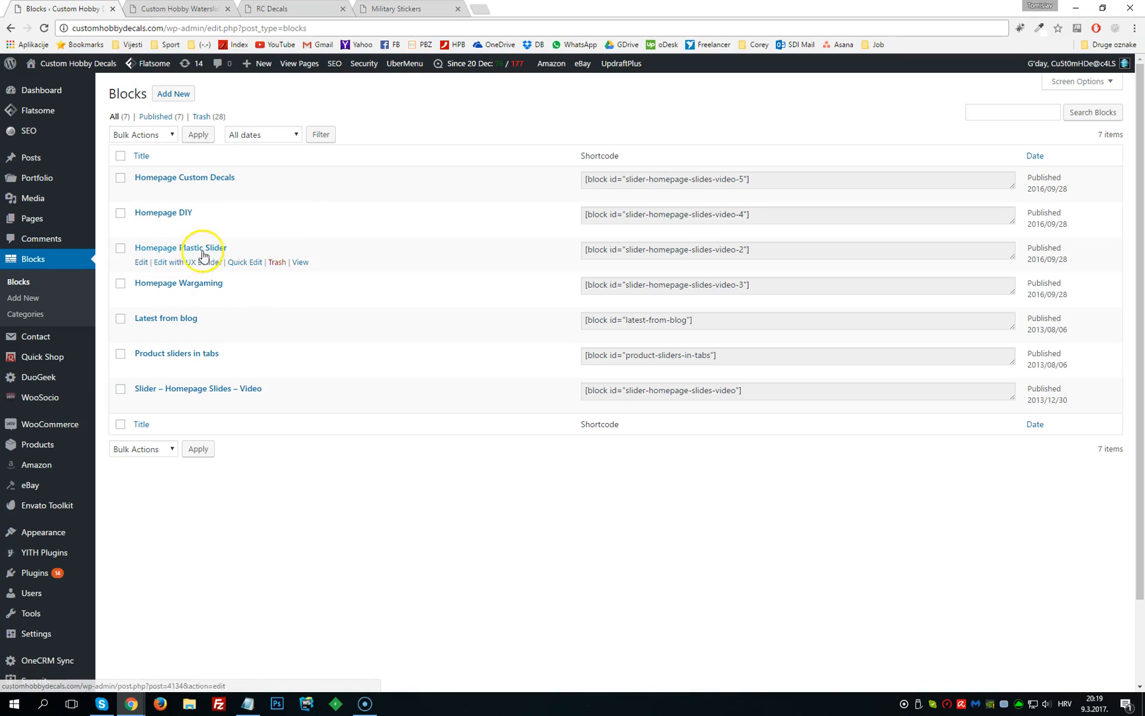
pyautogui.click(285, 8)
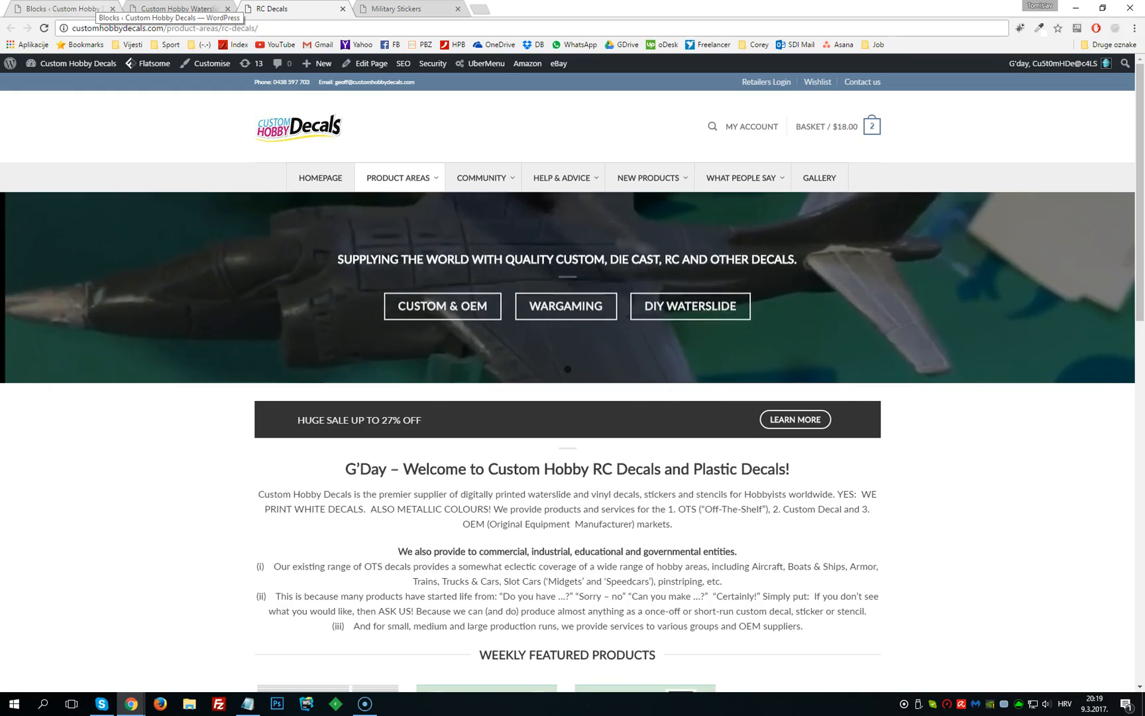
pyautogui.click(62, 8)
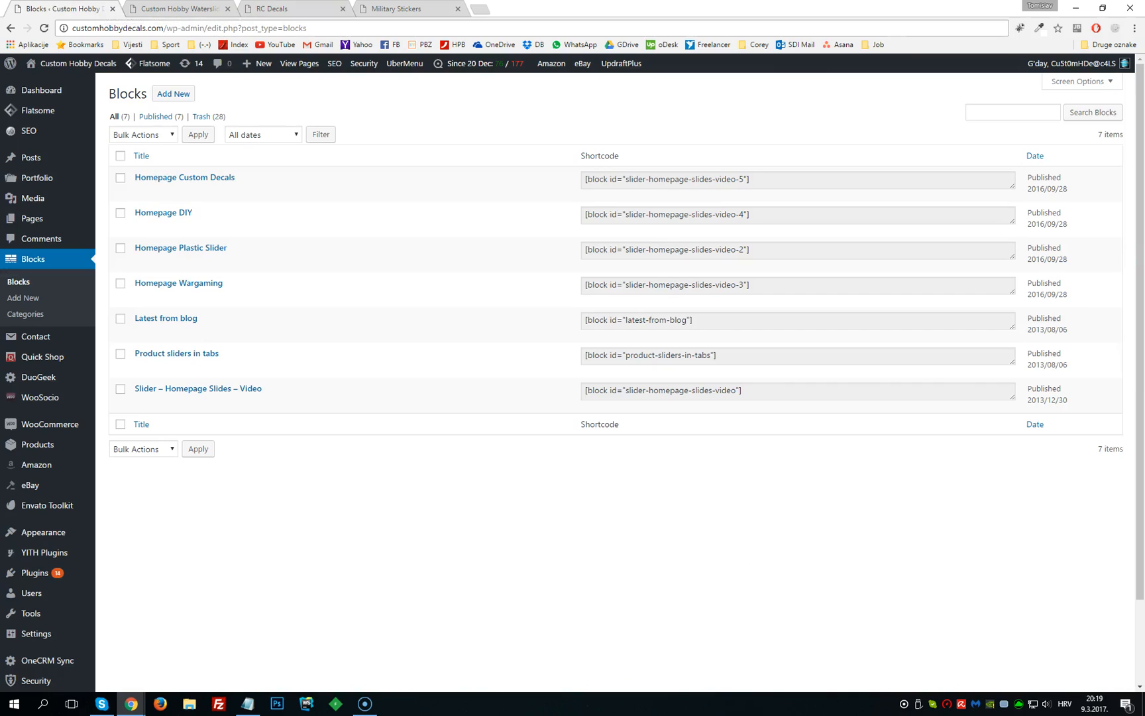
pyautogui.moveTo(163, 213)
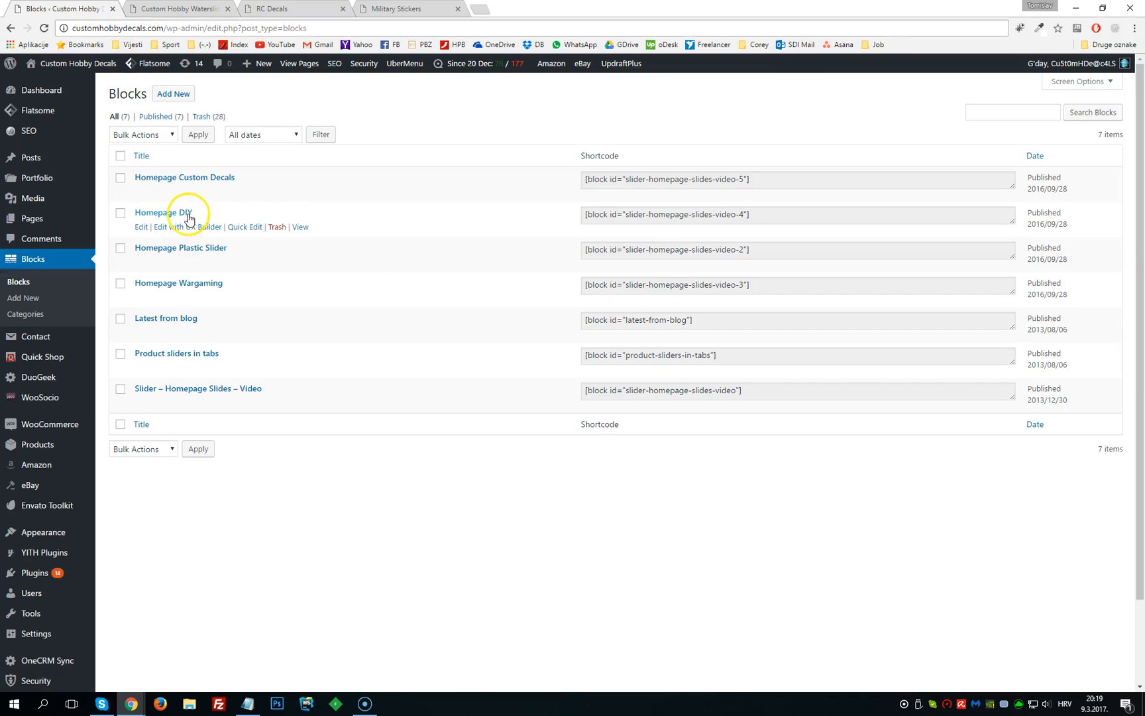
pyautogui.moveTo(265, 191)
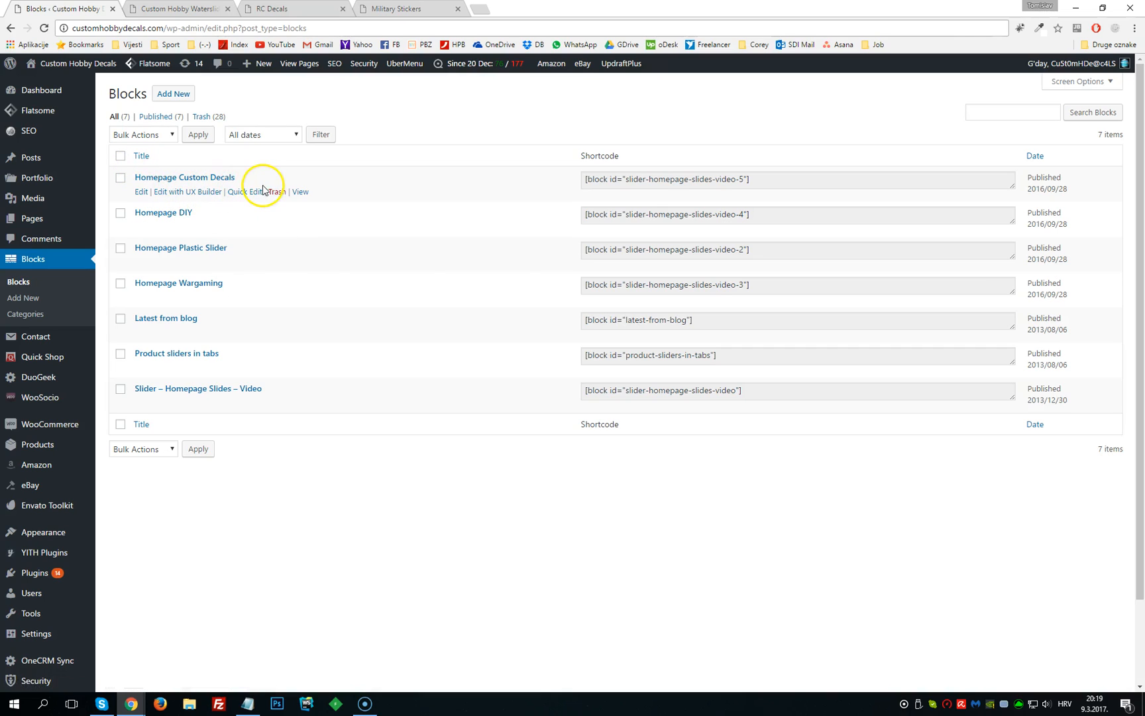
pyautogui.click(141, 156)
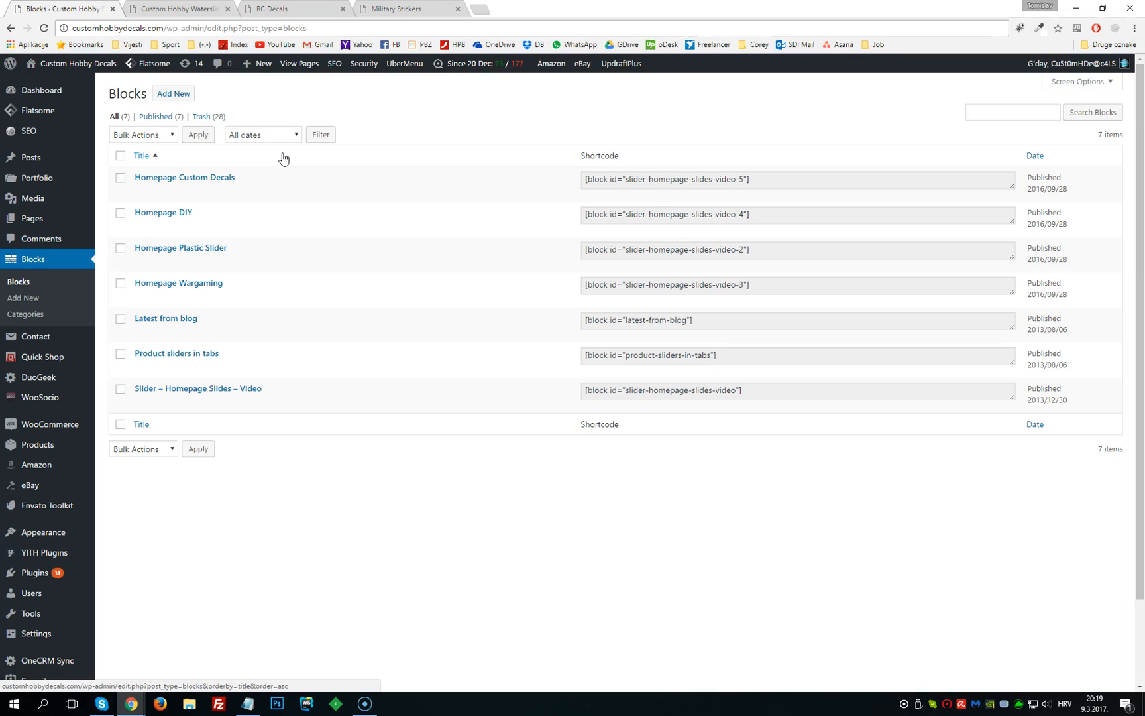
pyautogui.moveTo(198, 387)
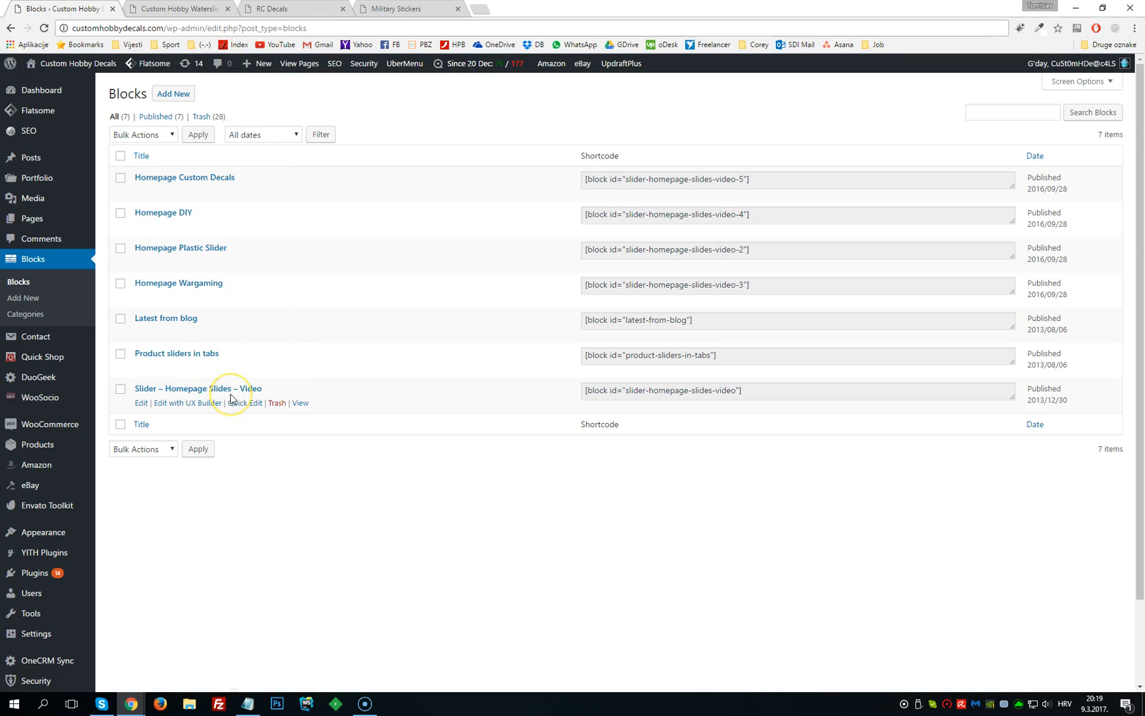
pyautogui.moveTo(231, 398)
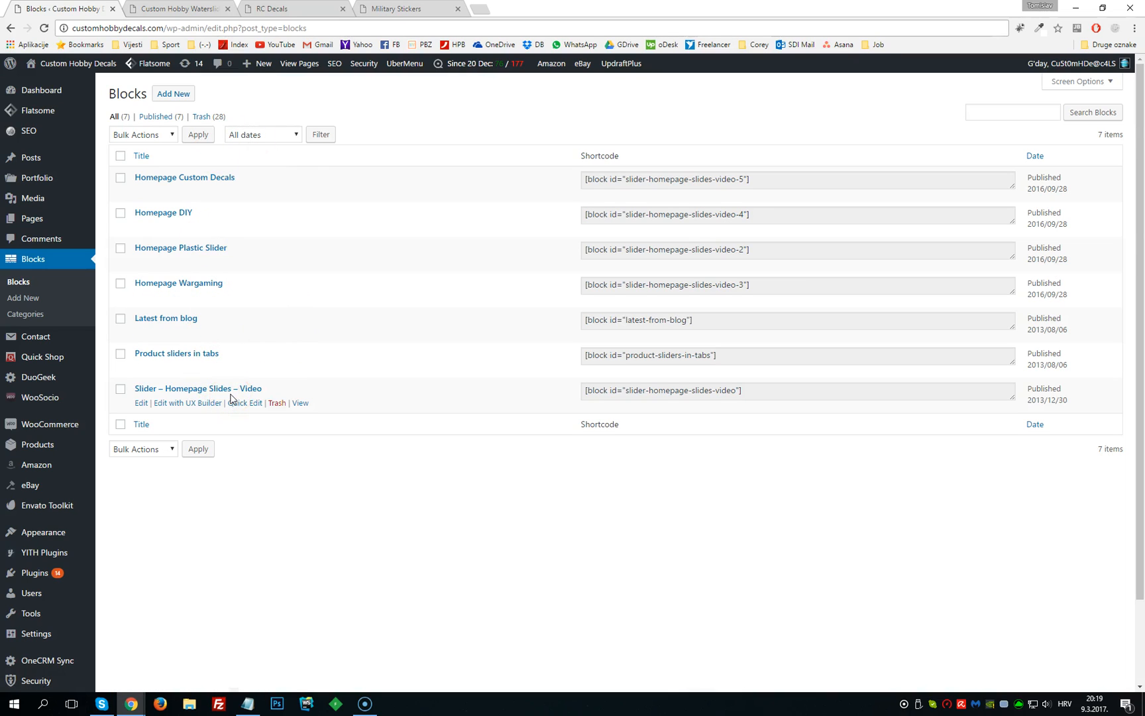
pyautogui.moveTo(158, 178)
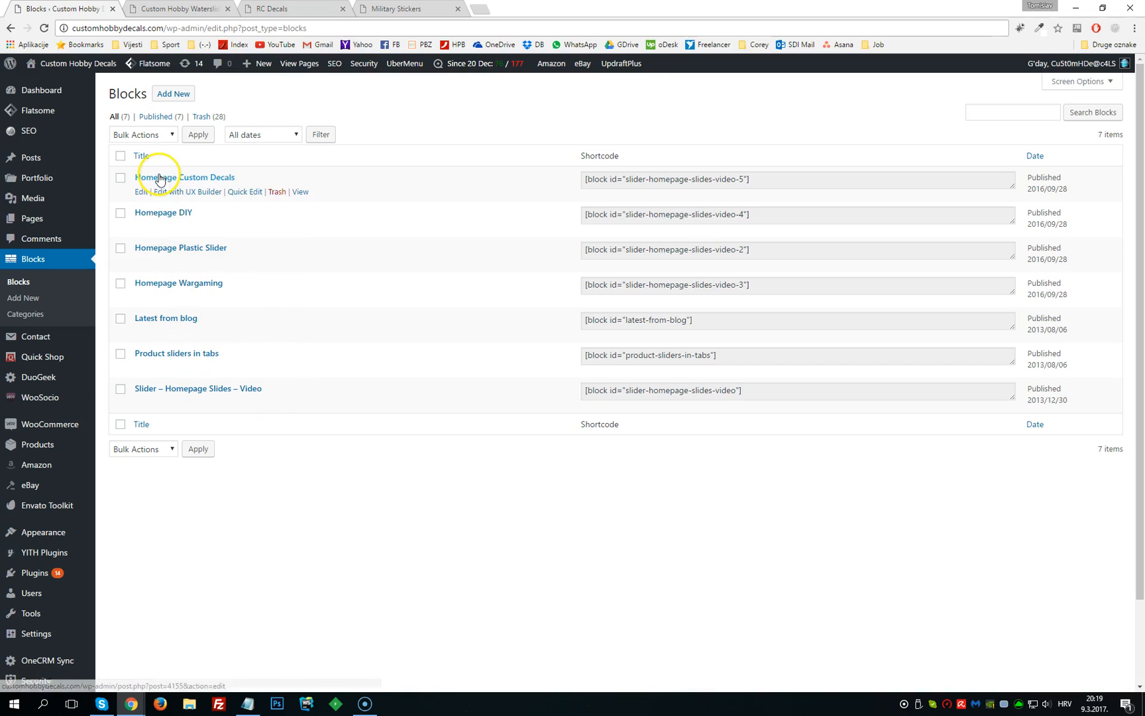
pyautogui.moveTo(167, 274)
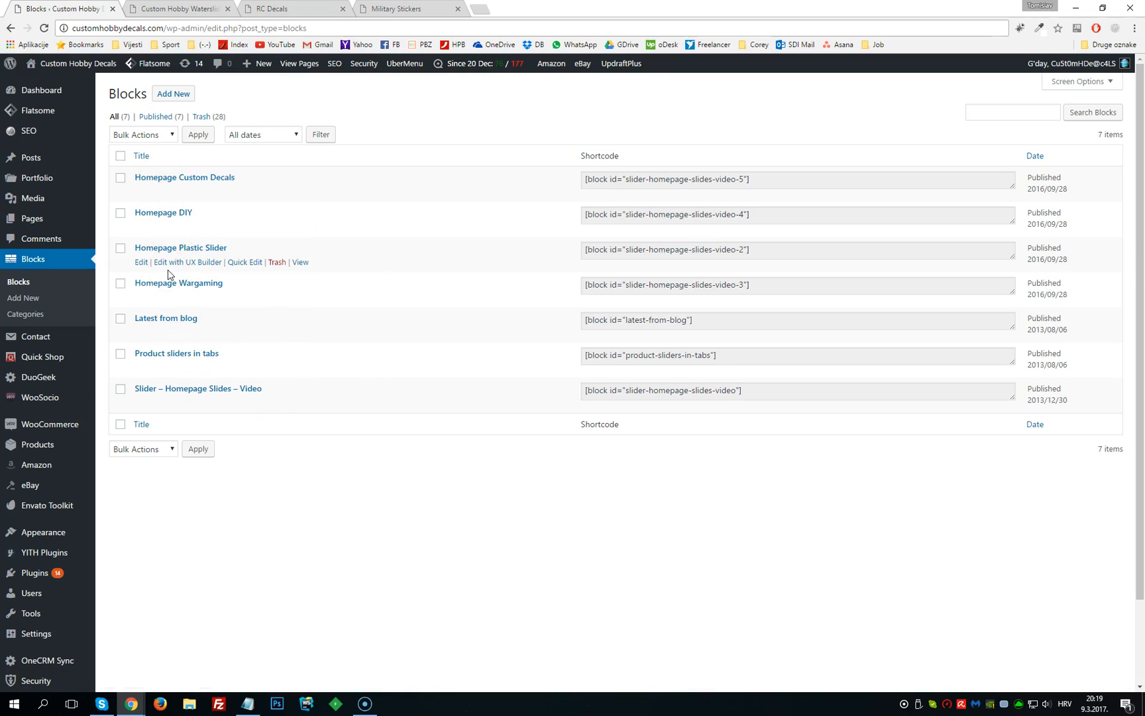
pyautogui.moveTo(255, 229)
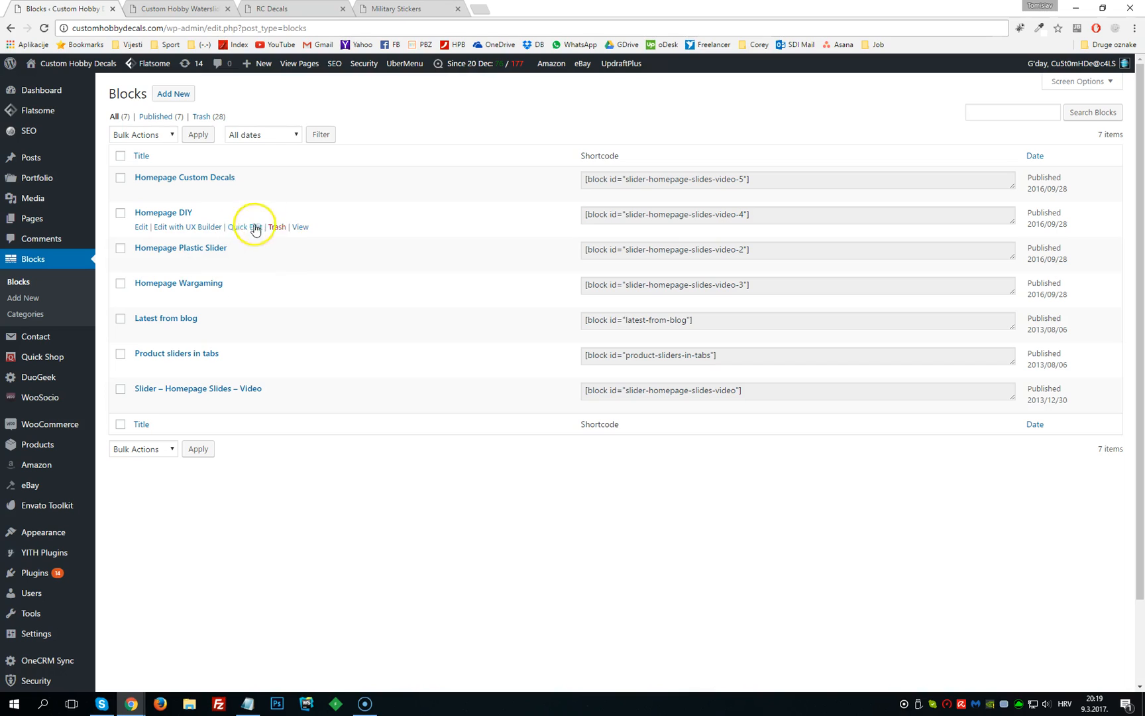
pyautogui.moveTo(277, 192)
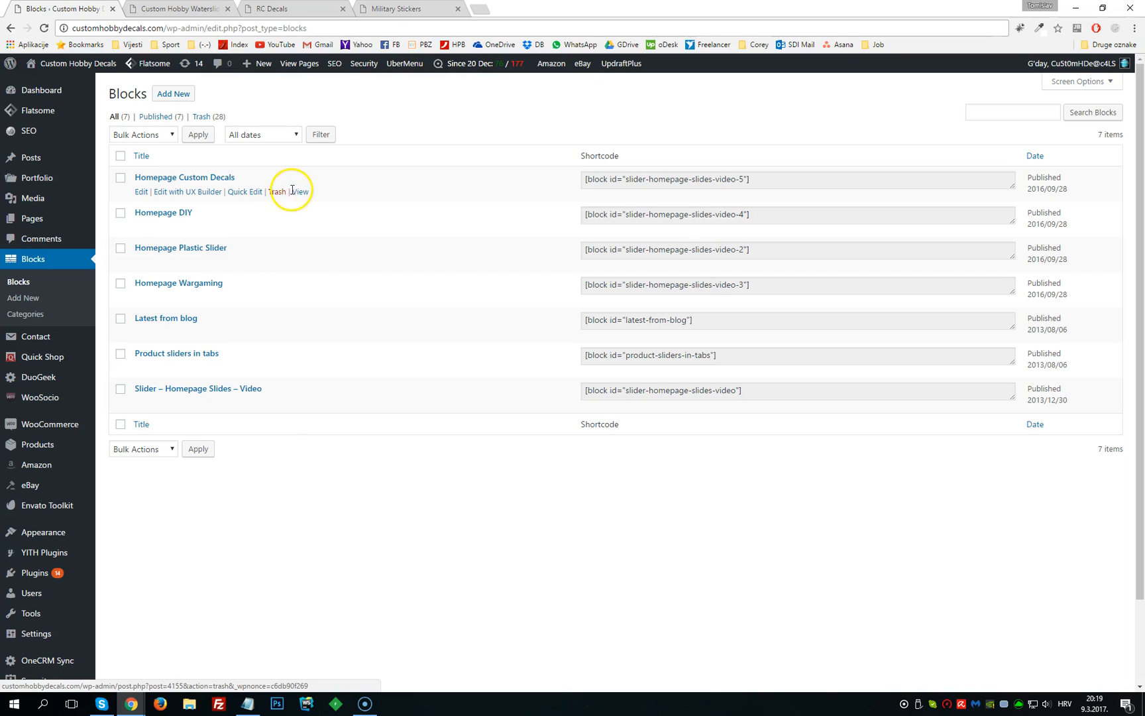
pyautogui.moveTo(181, 200)
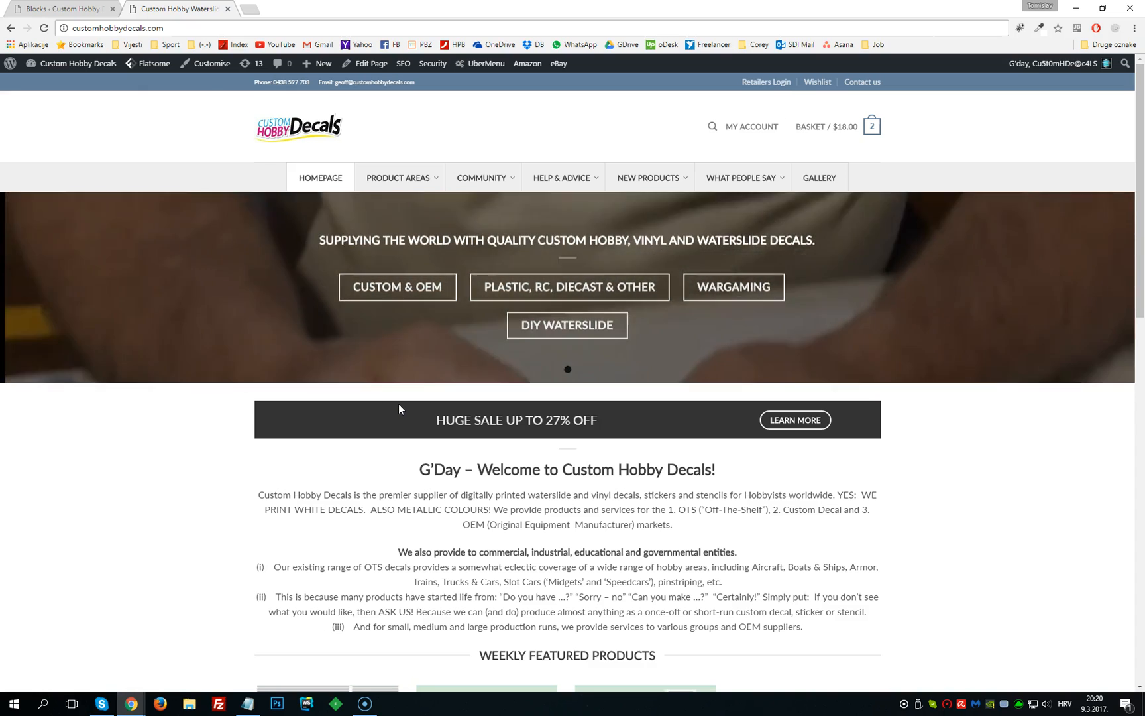
pyautogui.moveTo(665, 376)
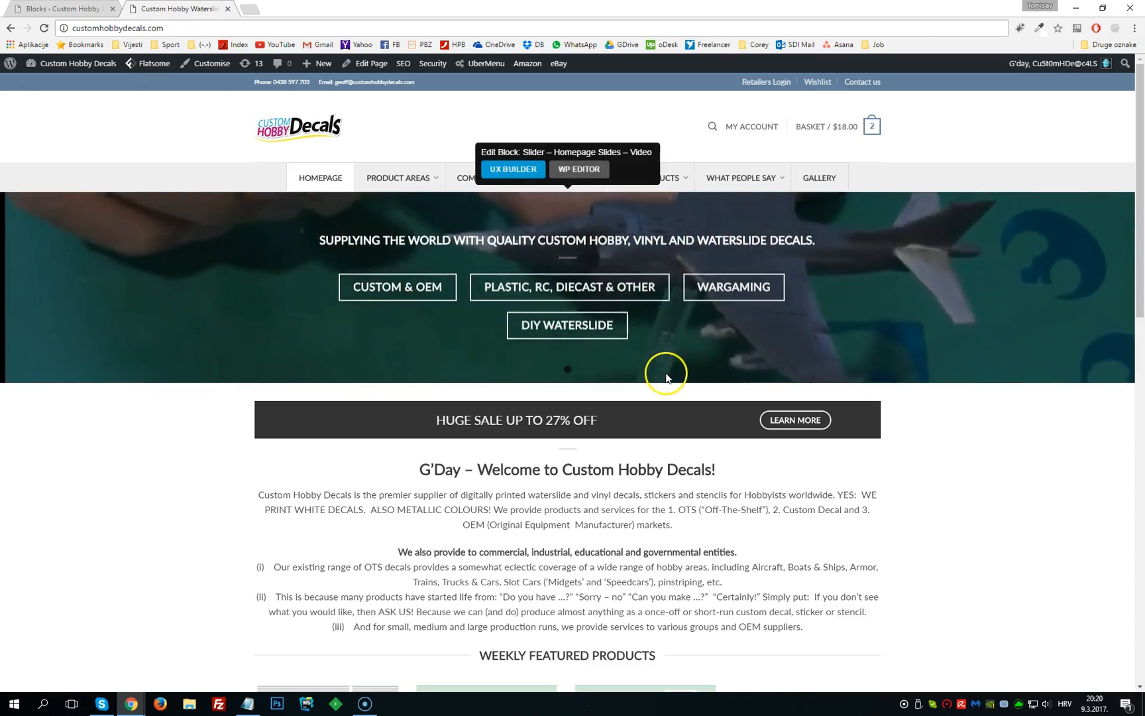